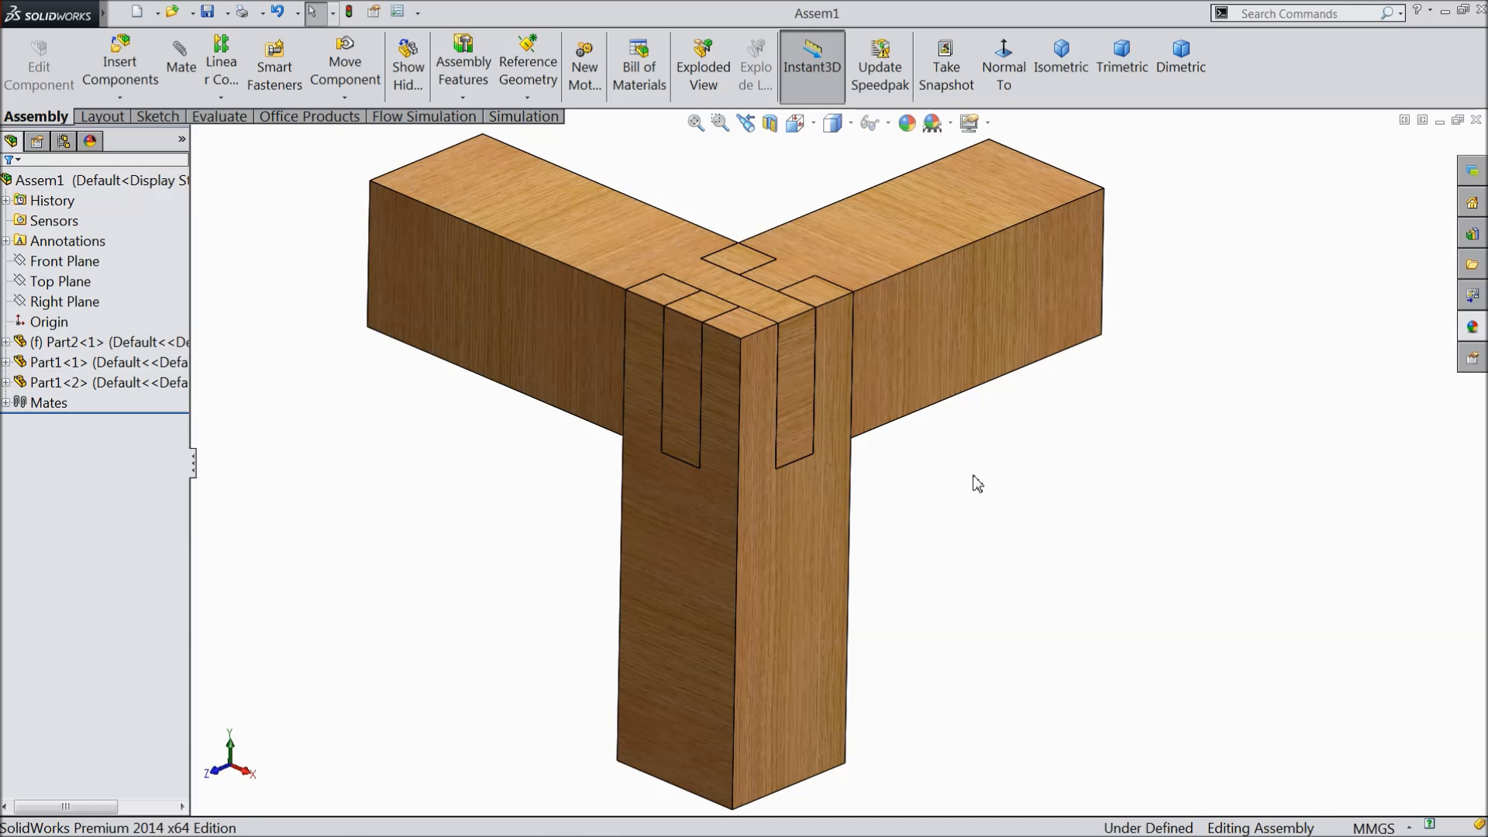
pyautogui.moveTo(970, 454)
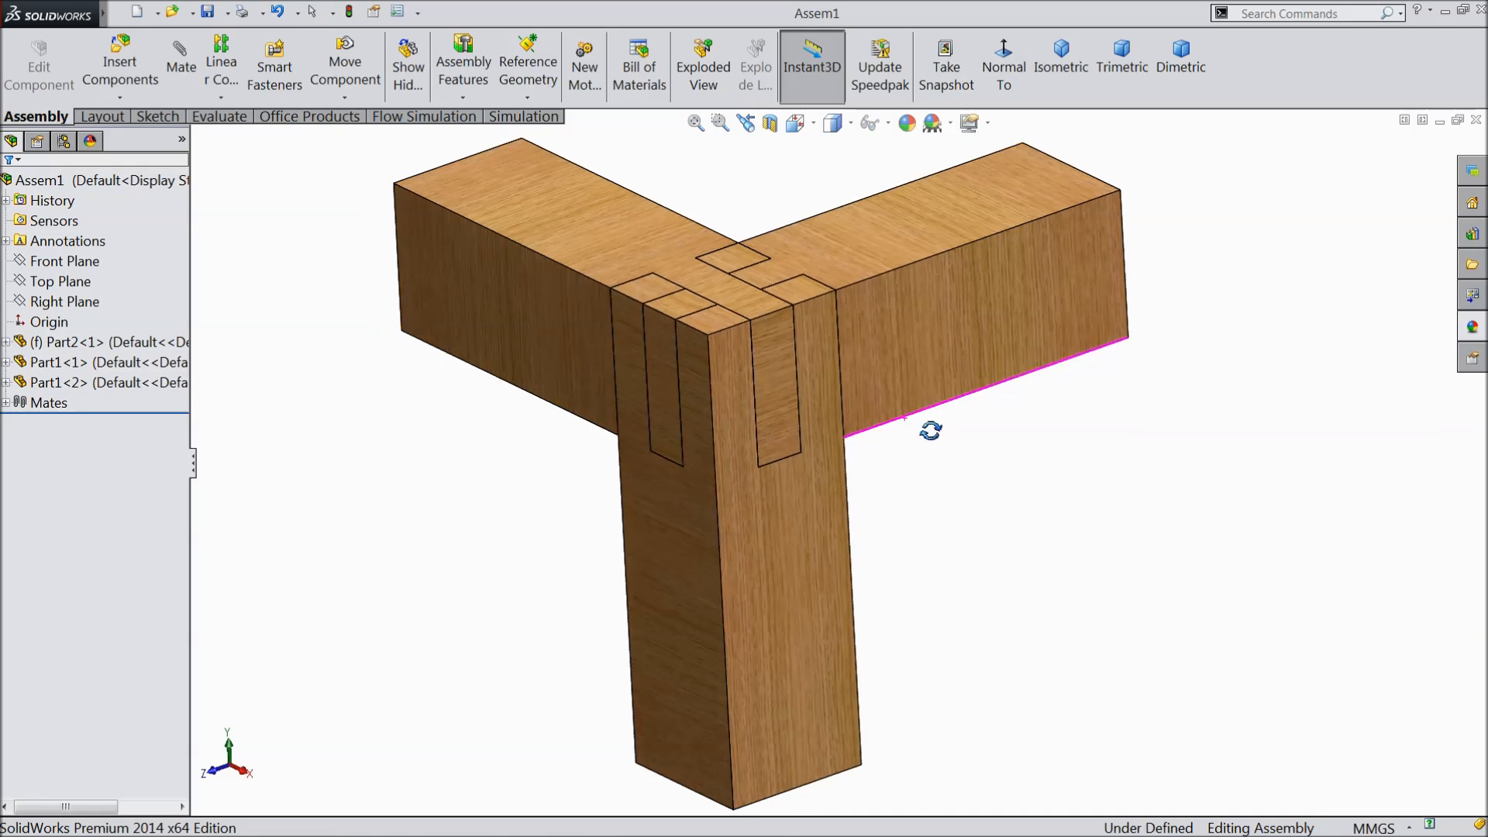
# Sketch a 90 × 90 mm centre rectangle on the Front Plane and extrude it 200 mm
pyautogui.moveTo(930, 429); pyautogui.dragTo(966, 372)
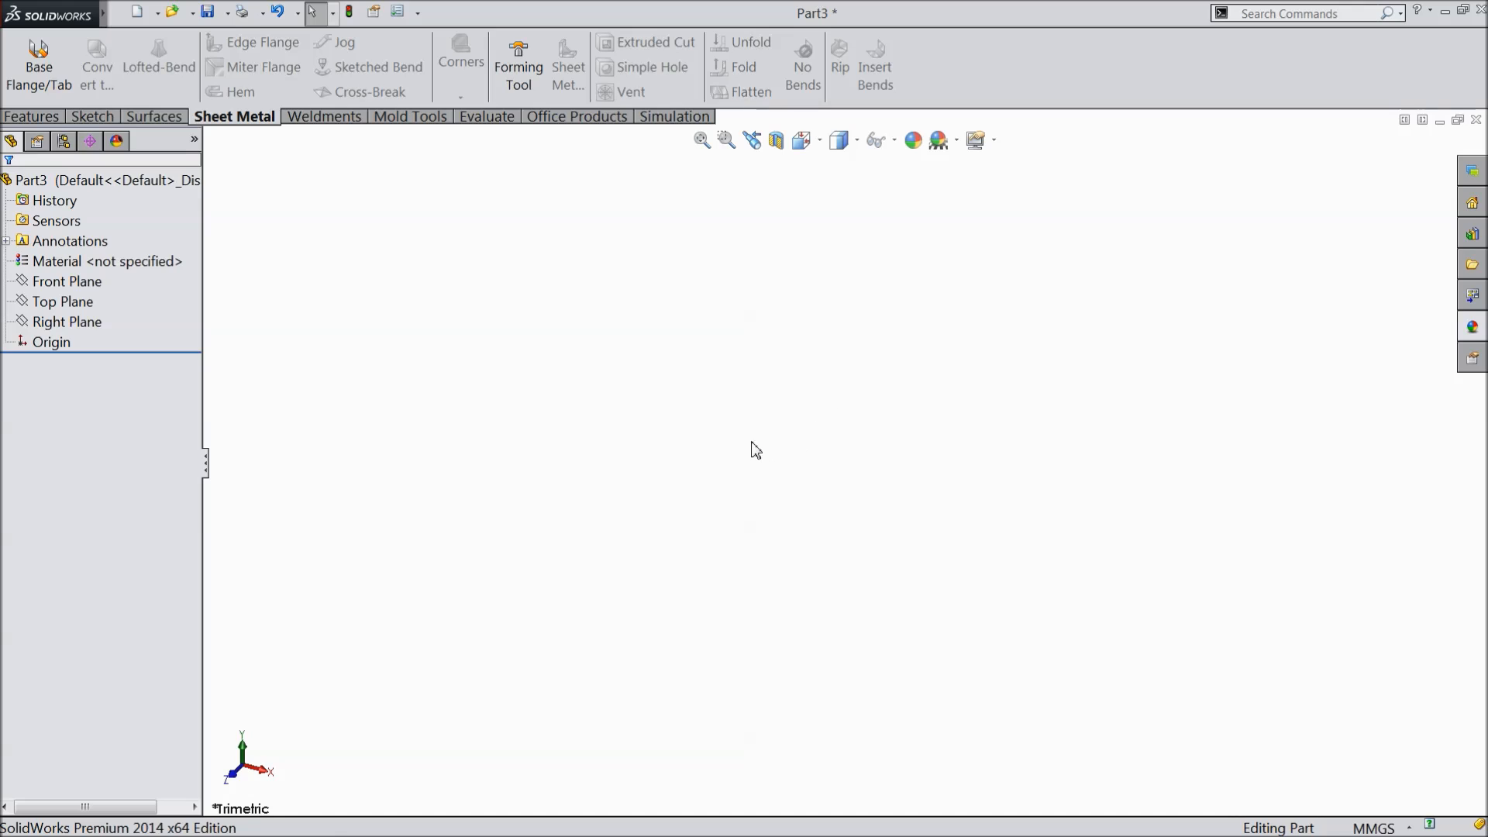
pyautogui.moveTo(137, 314)
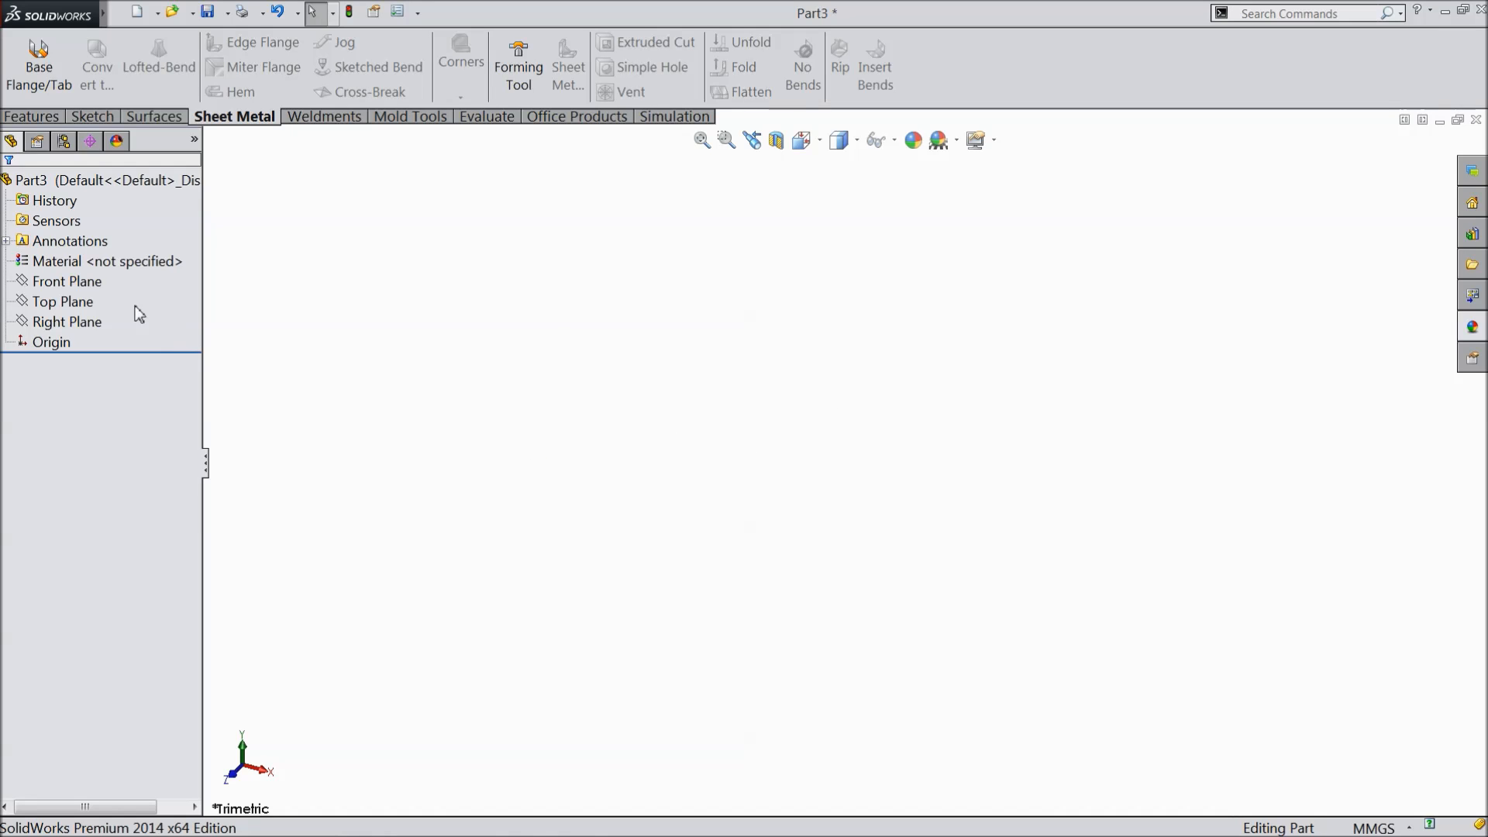
pyautogui.click(66, 282)
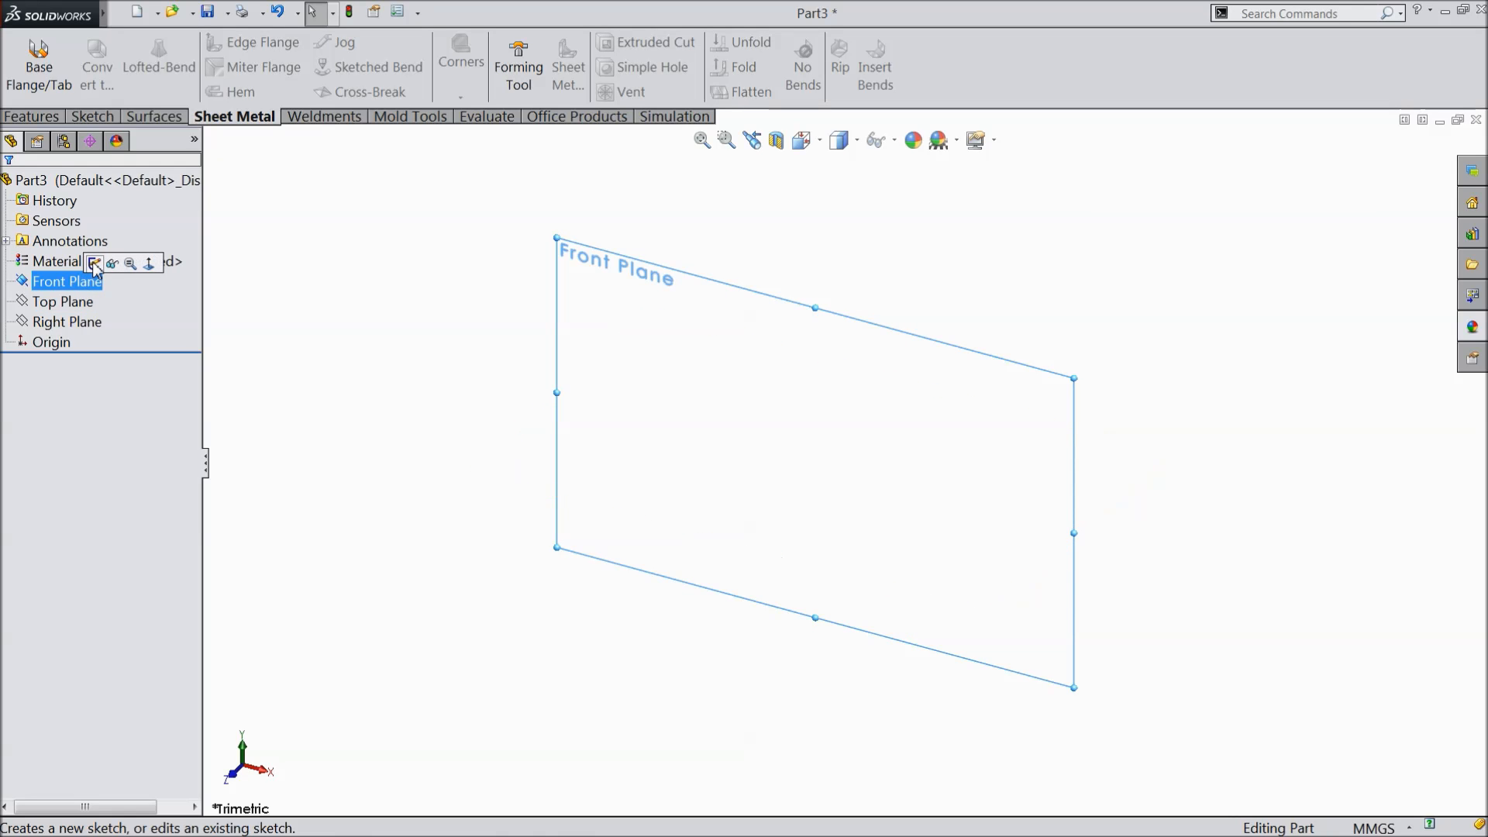
pyautogui.click(95, 265)
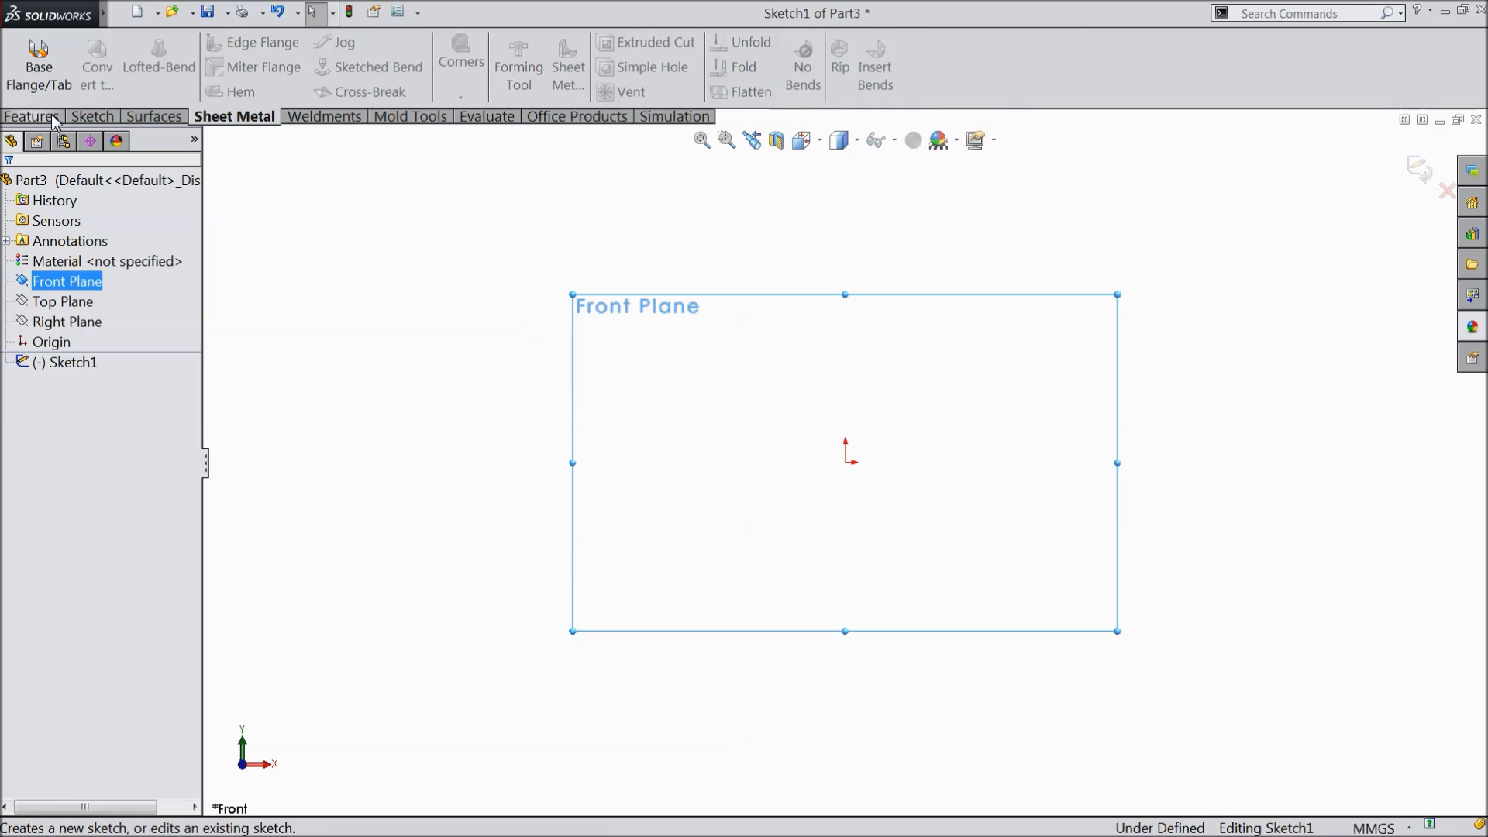
pyautogui.click(93, 116)
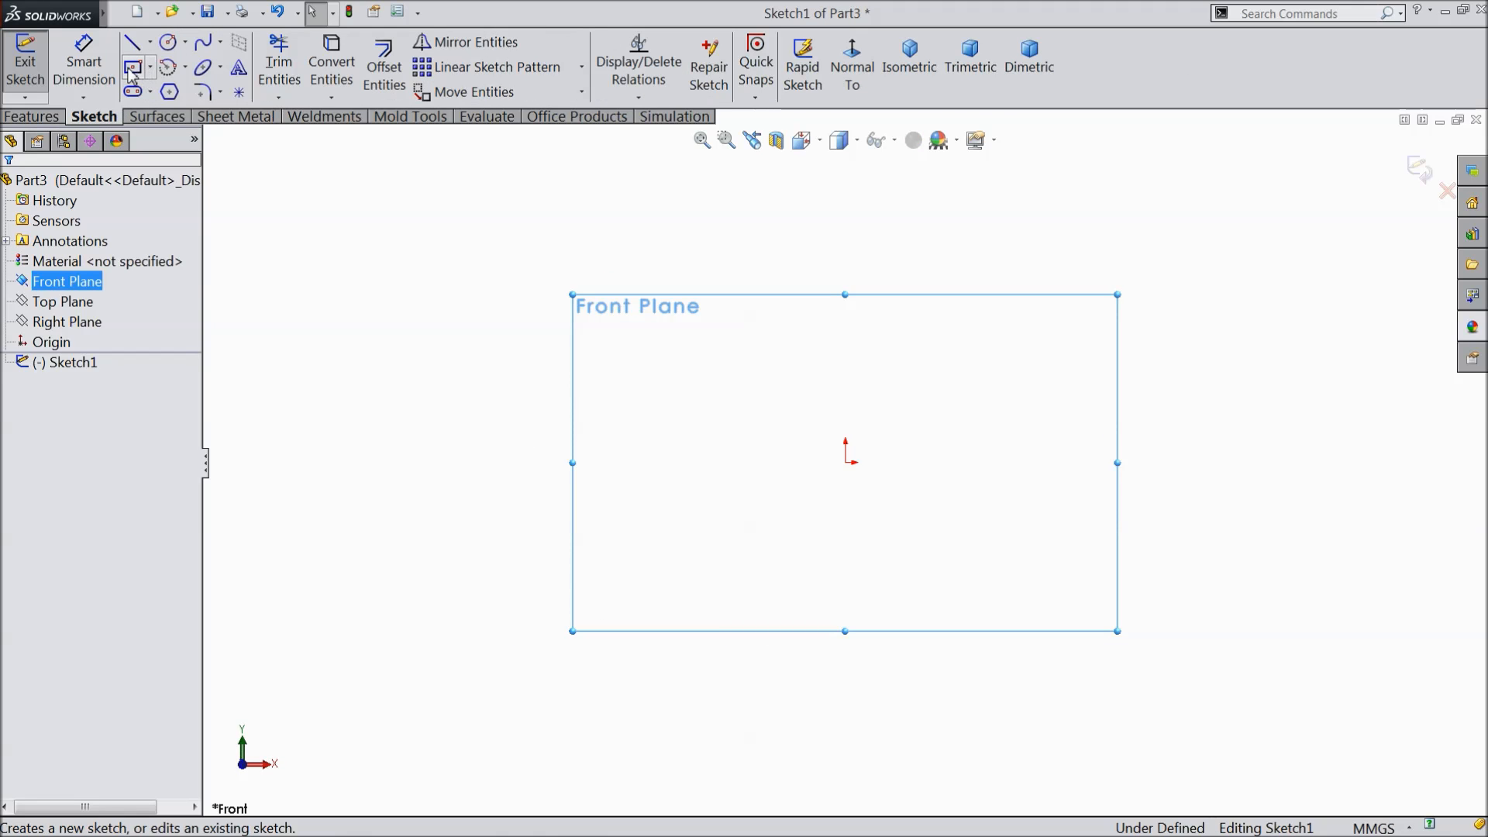
pyautogui.click(134, 64)
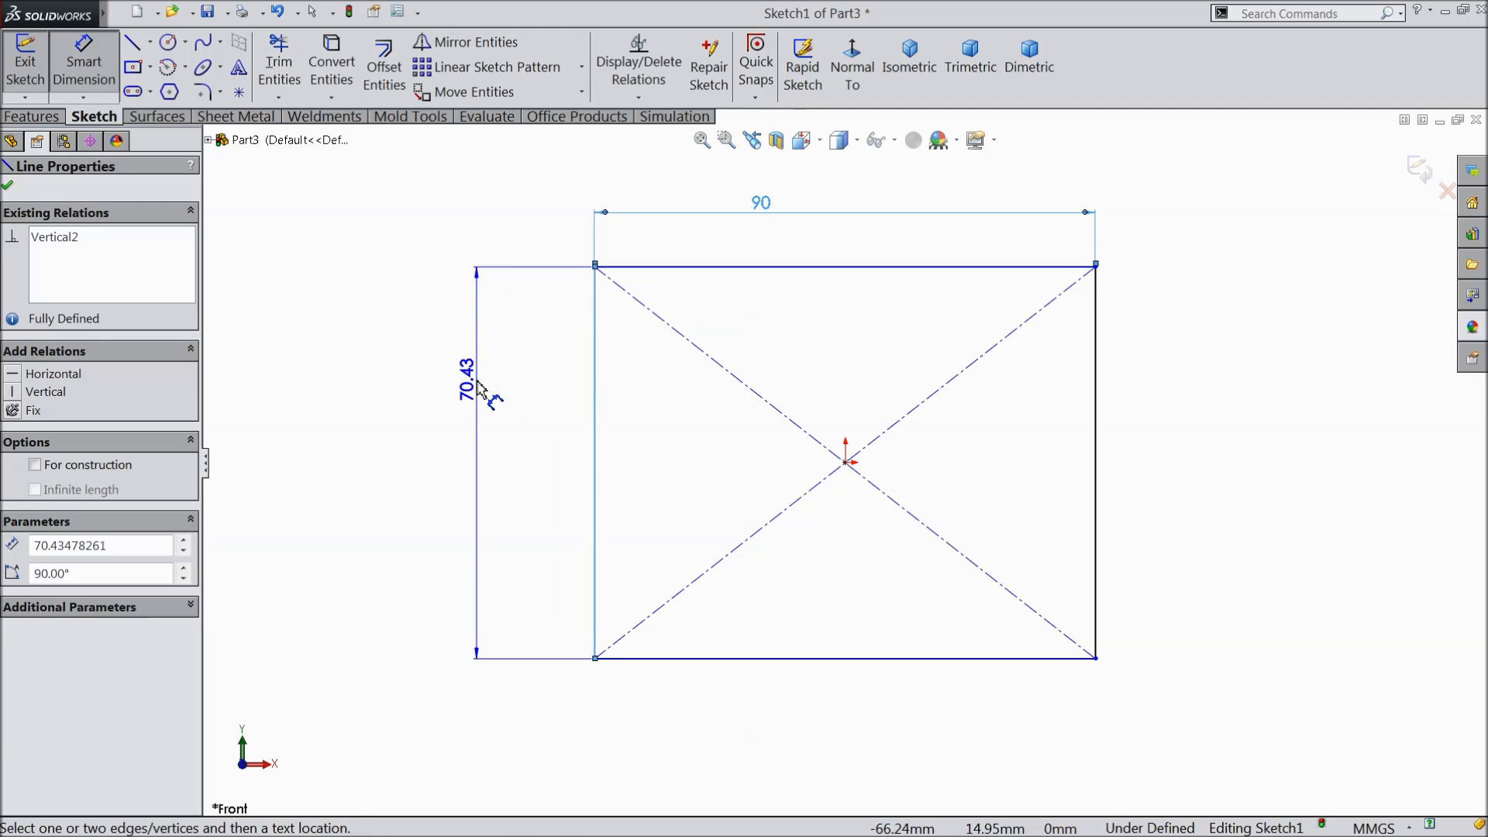
pyautogui.click(462, 377)
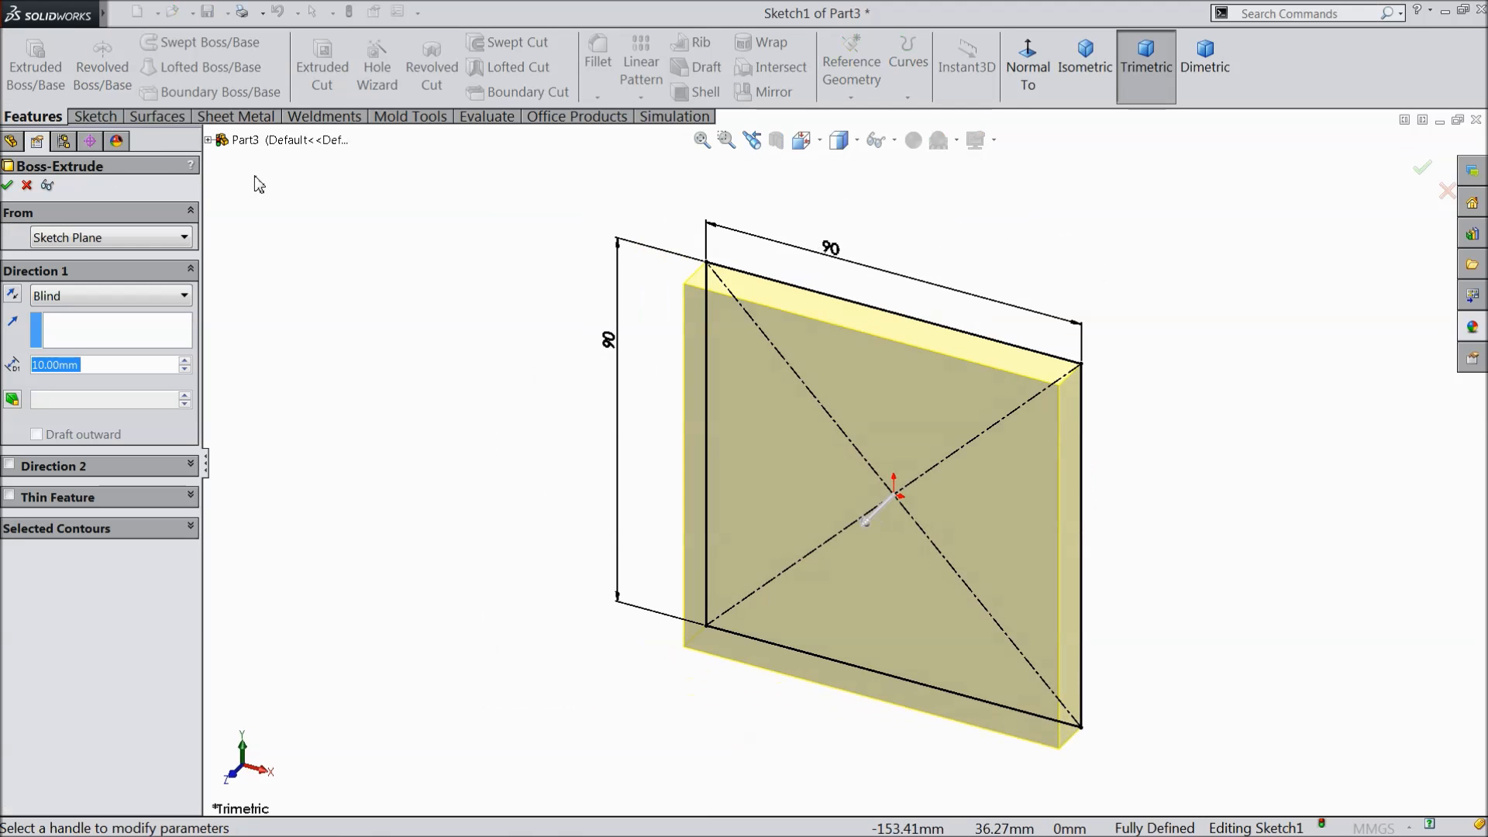
pyautogui.write('200.00mm')
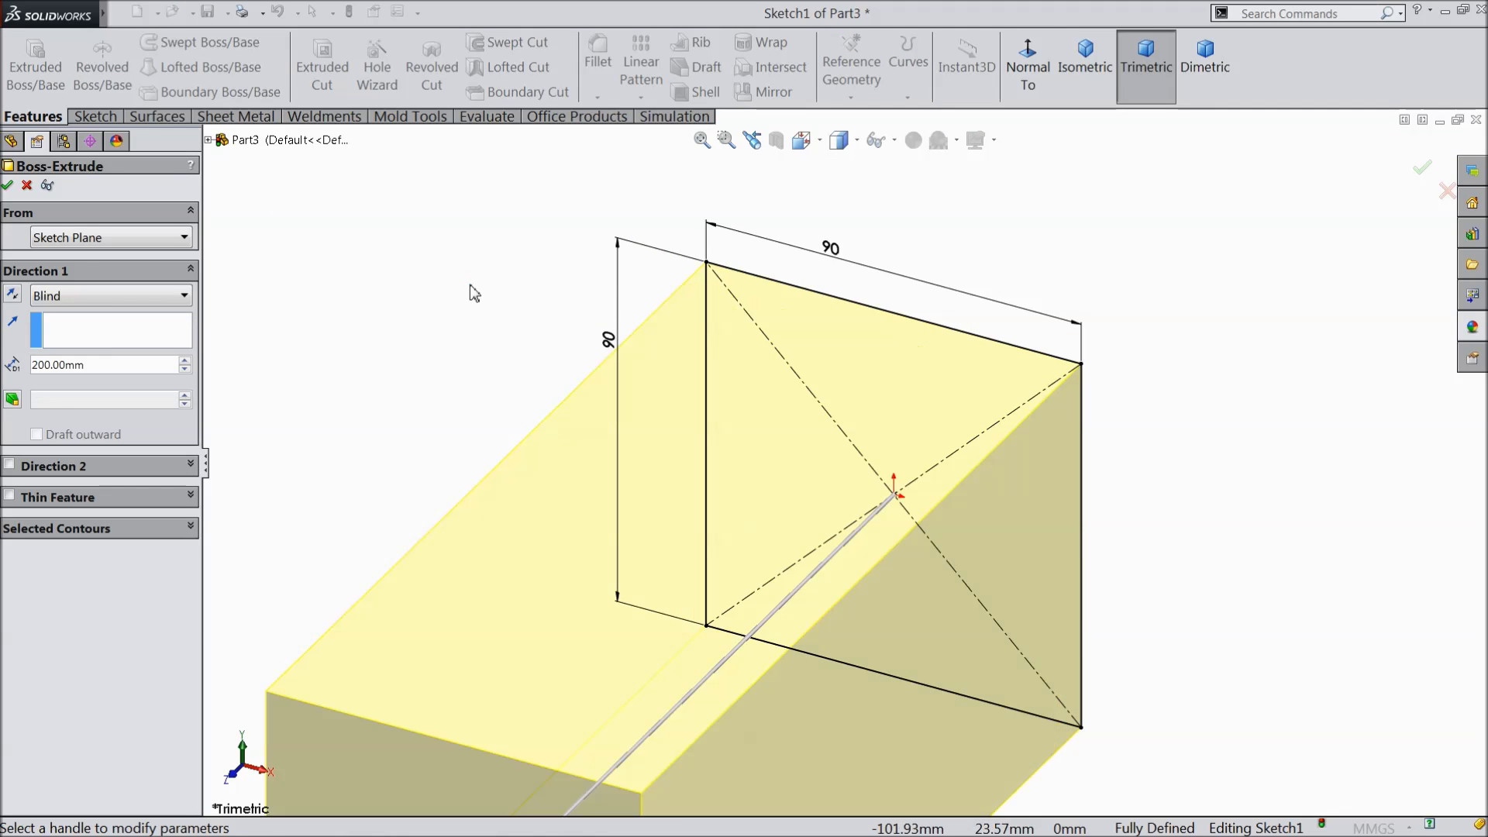
pyautogui.click(1085, 52)
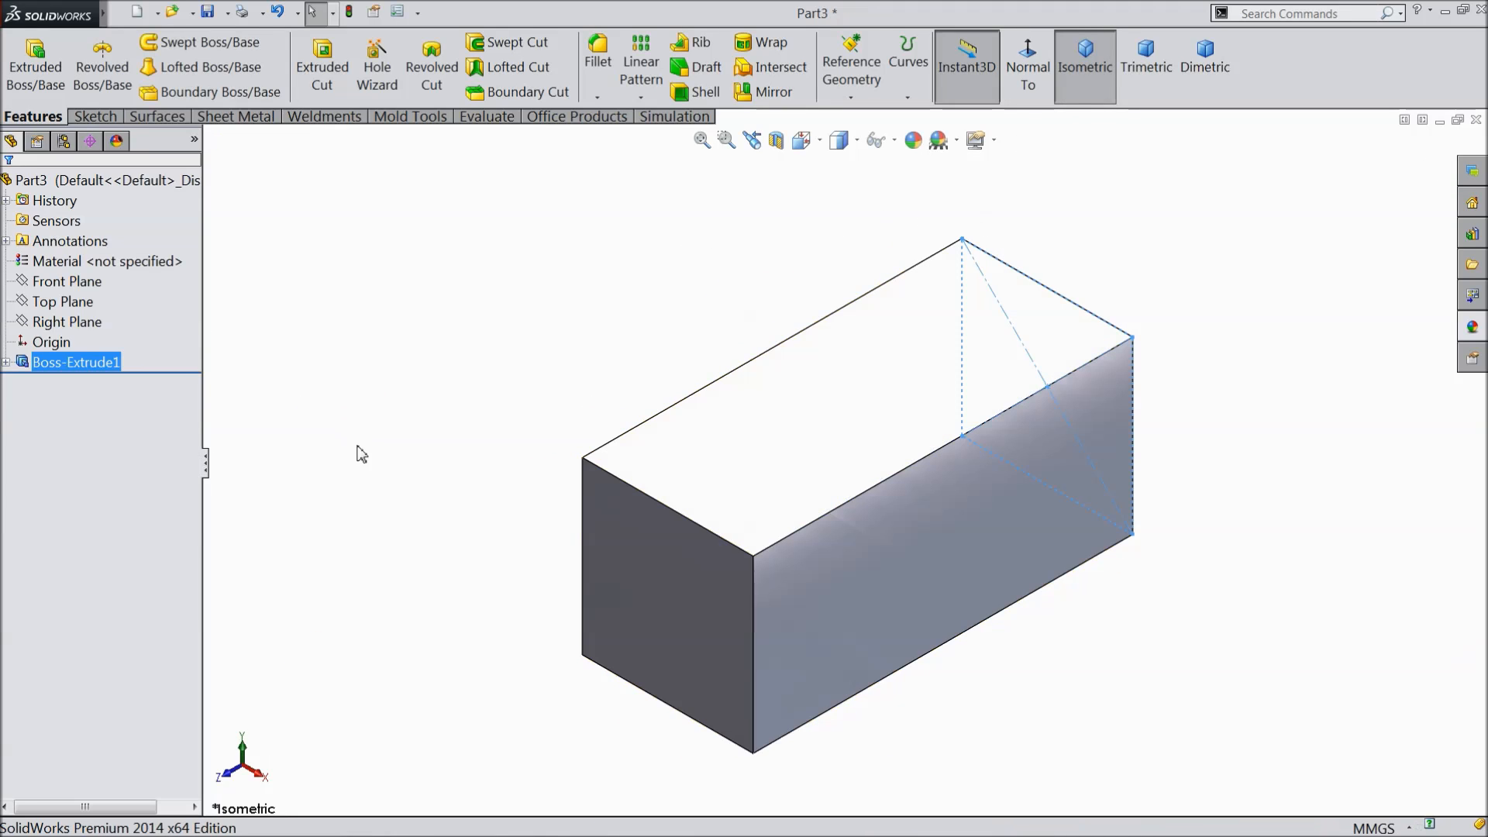
# Sketch a 90 mm corner-rectangle square on the Right Plane, viewed face-on
pyautogui.click(66, 322)
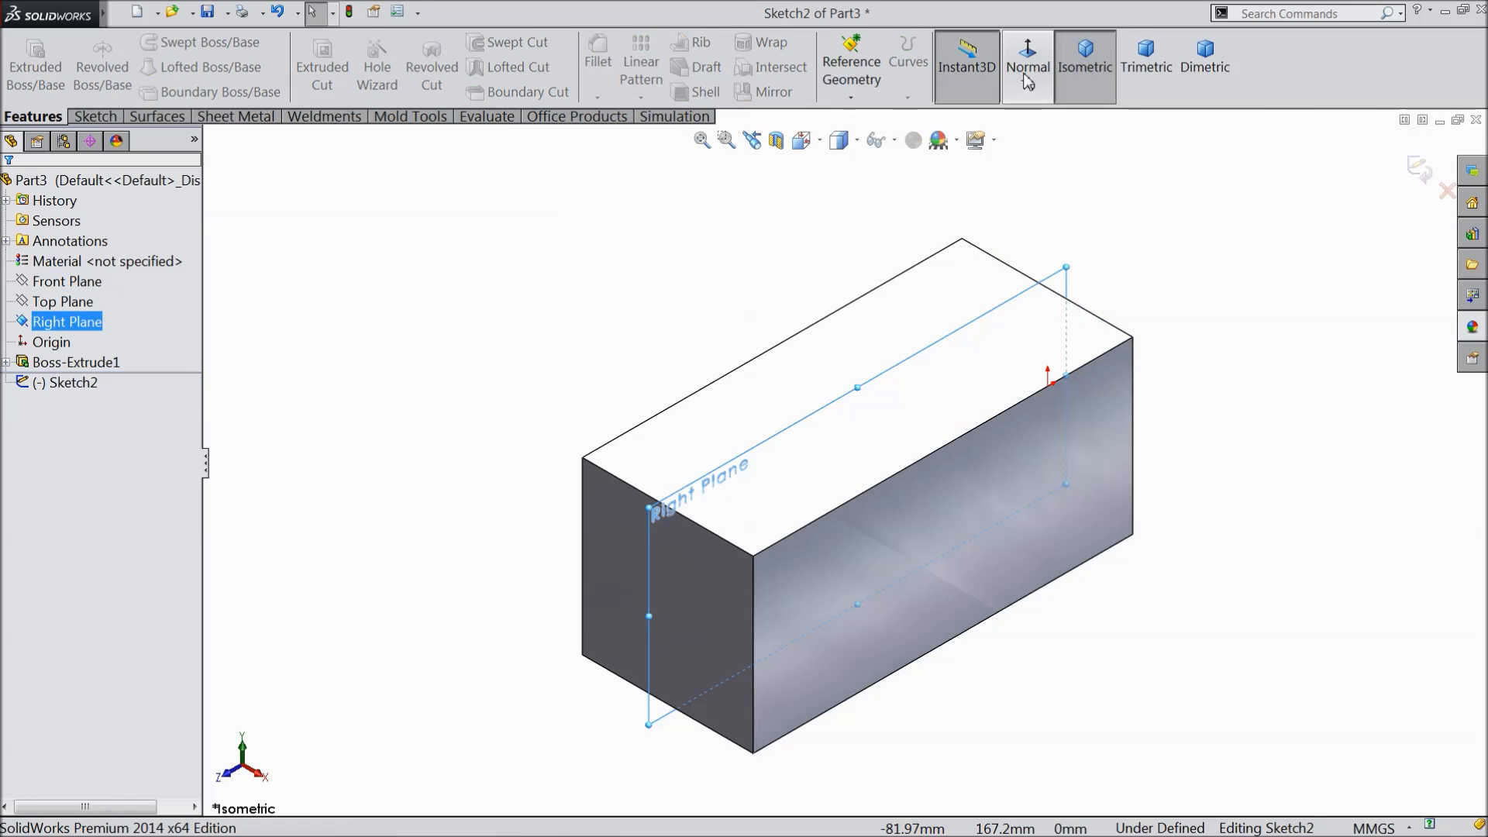
pyautogui.click(1028, 58)
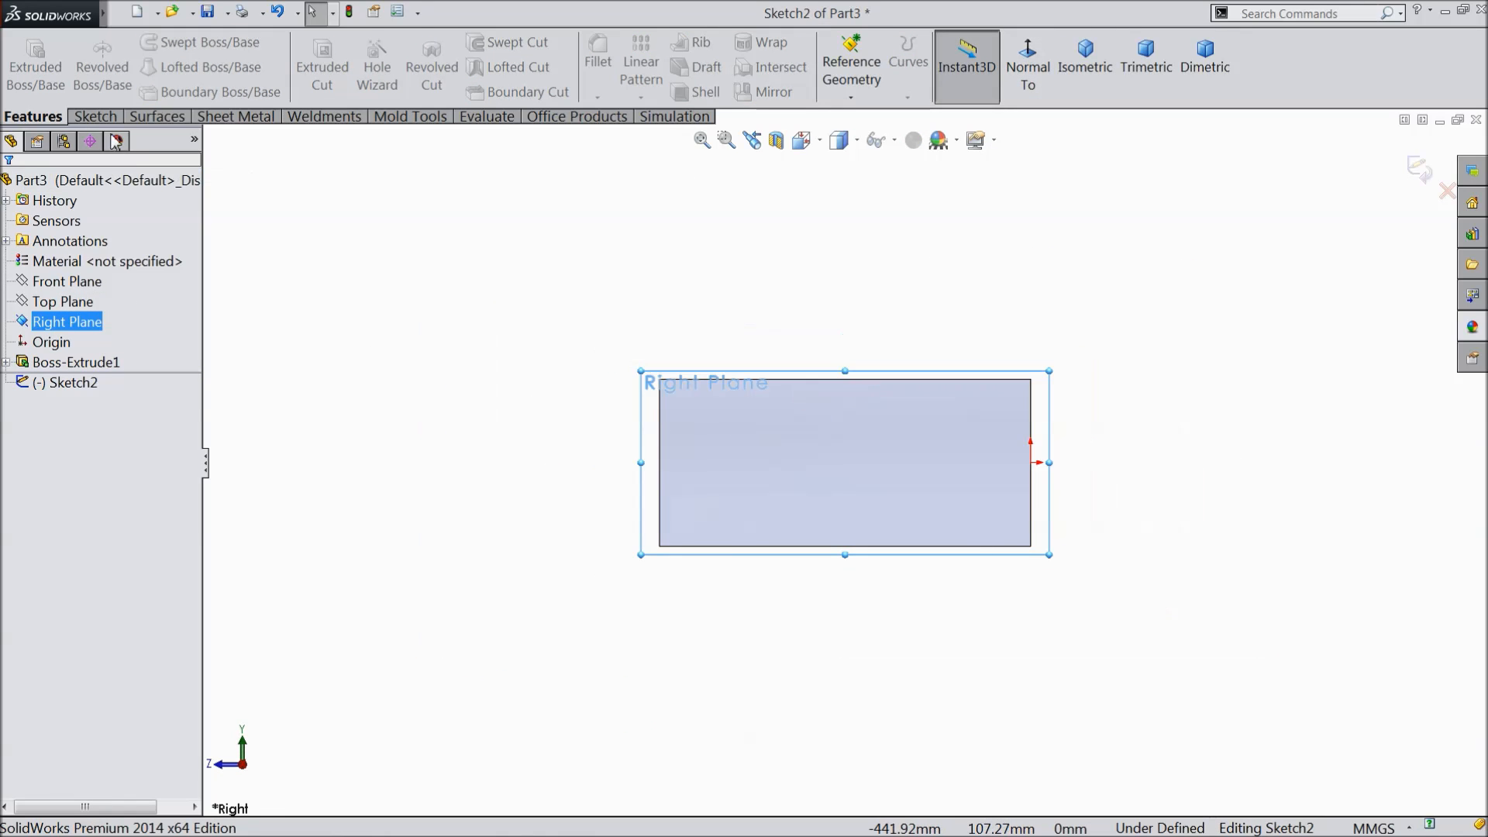
pyautogui.click(134, 56)
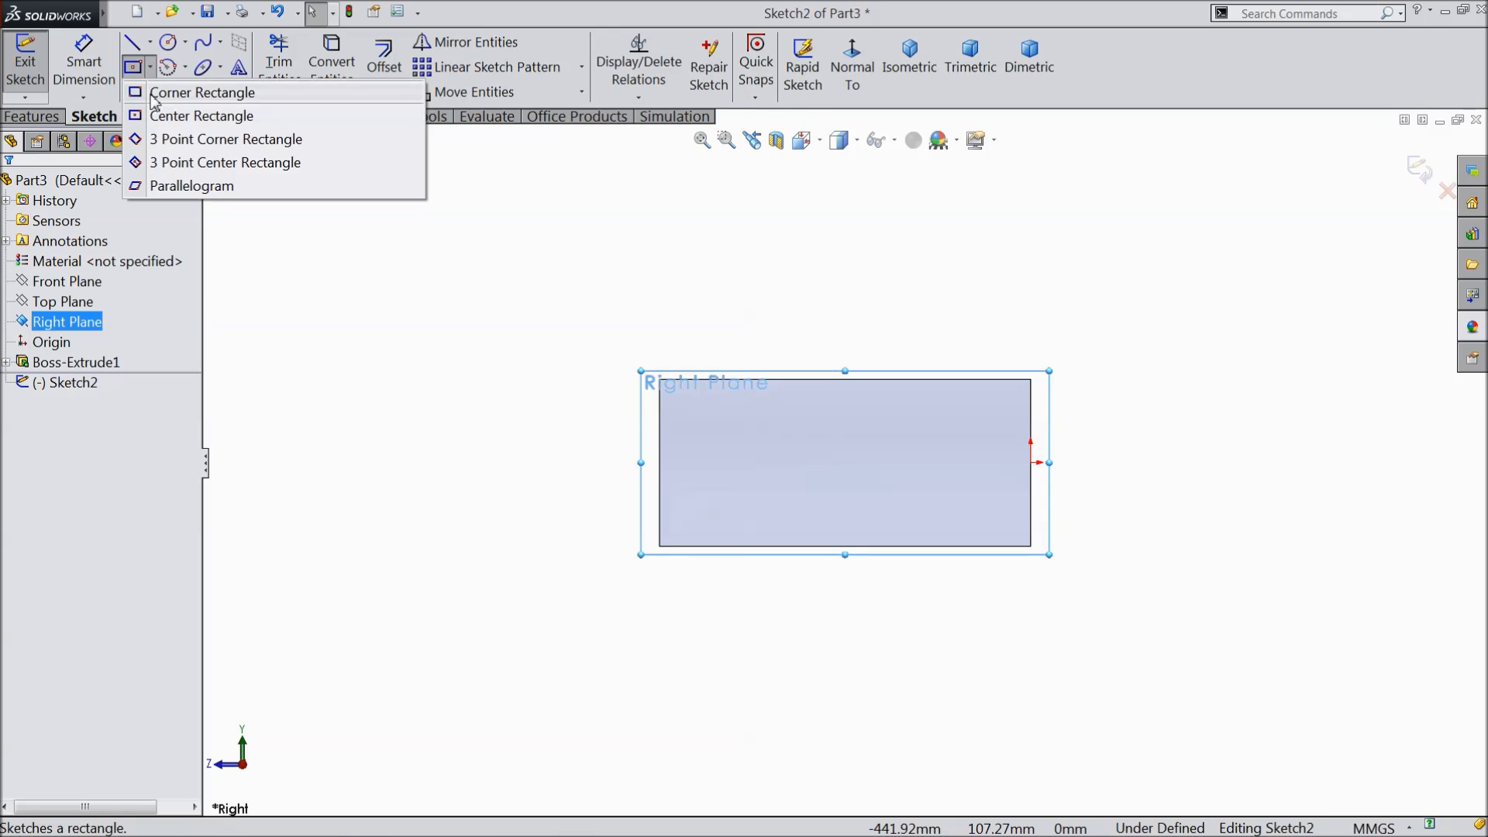
pyautogui.click(205, 91)
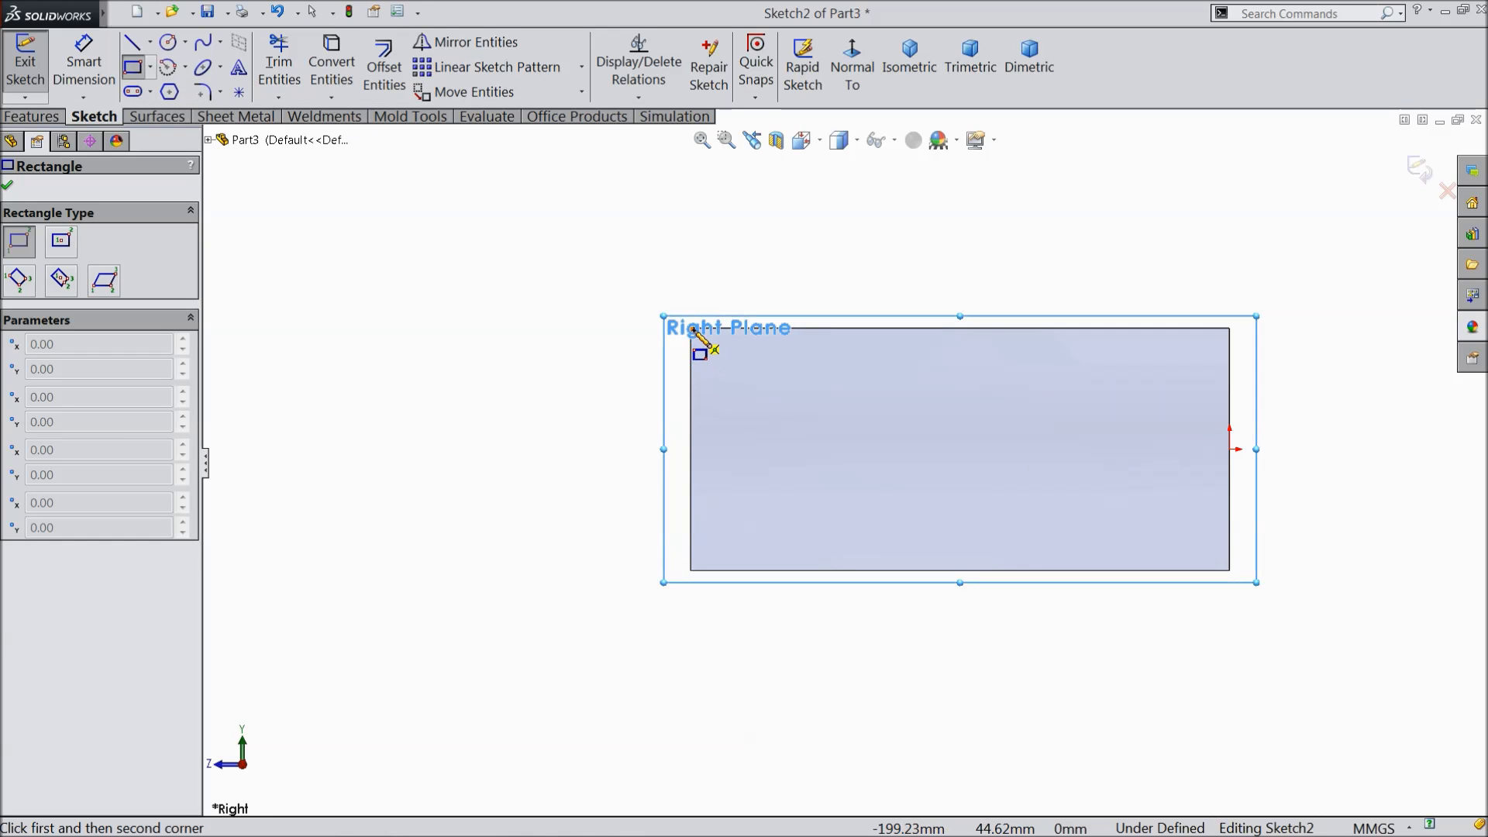
pyautogui.moveTo(690, 589)
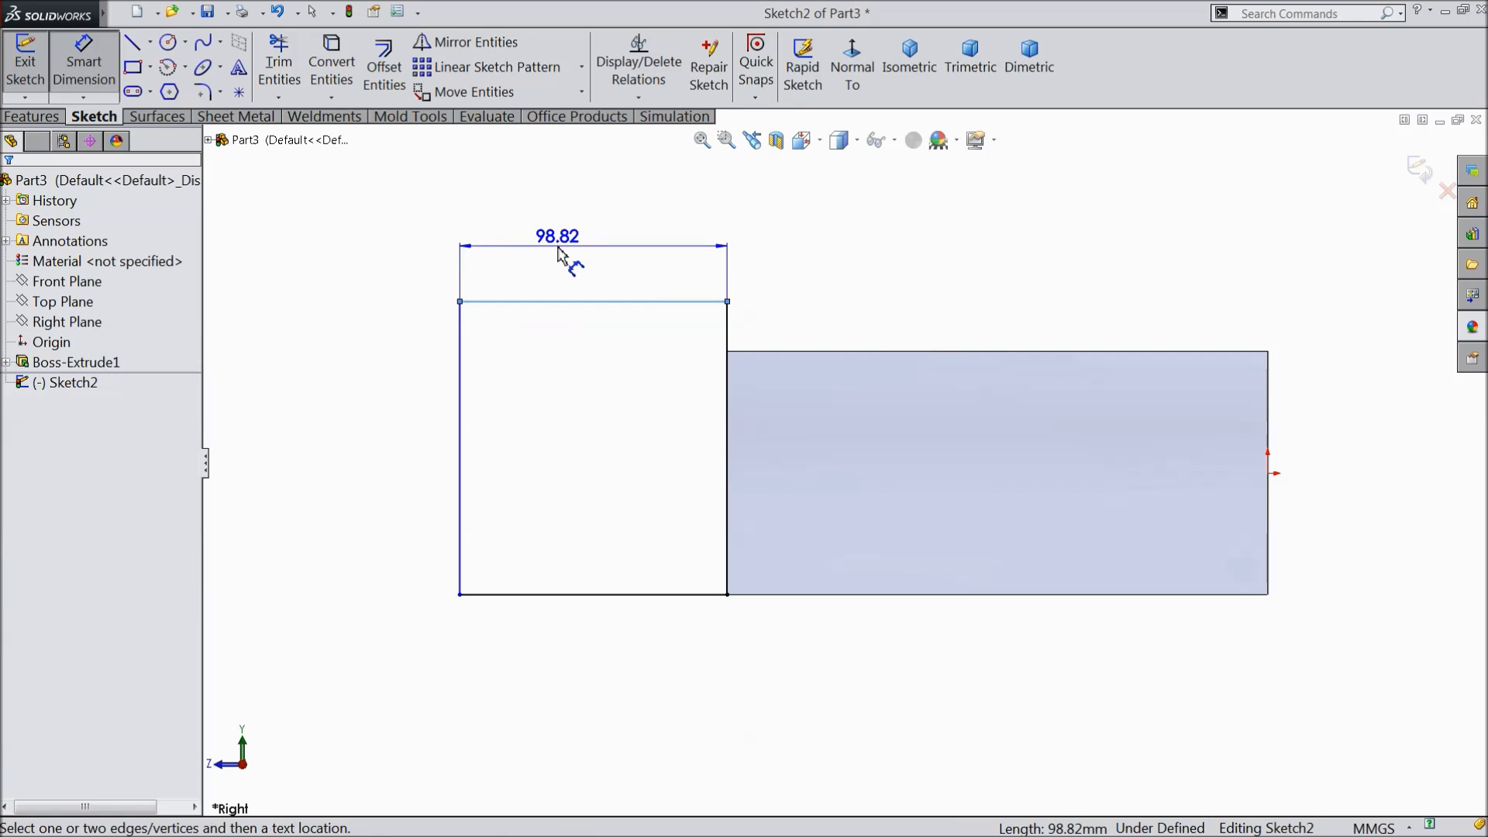
pyautogui.doubleClick(555, 236)
pyautogui.write('90')
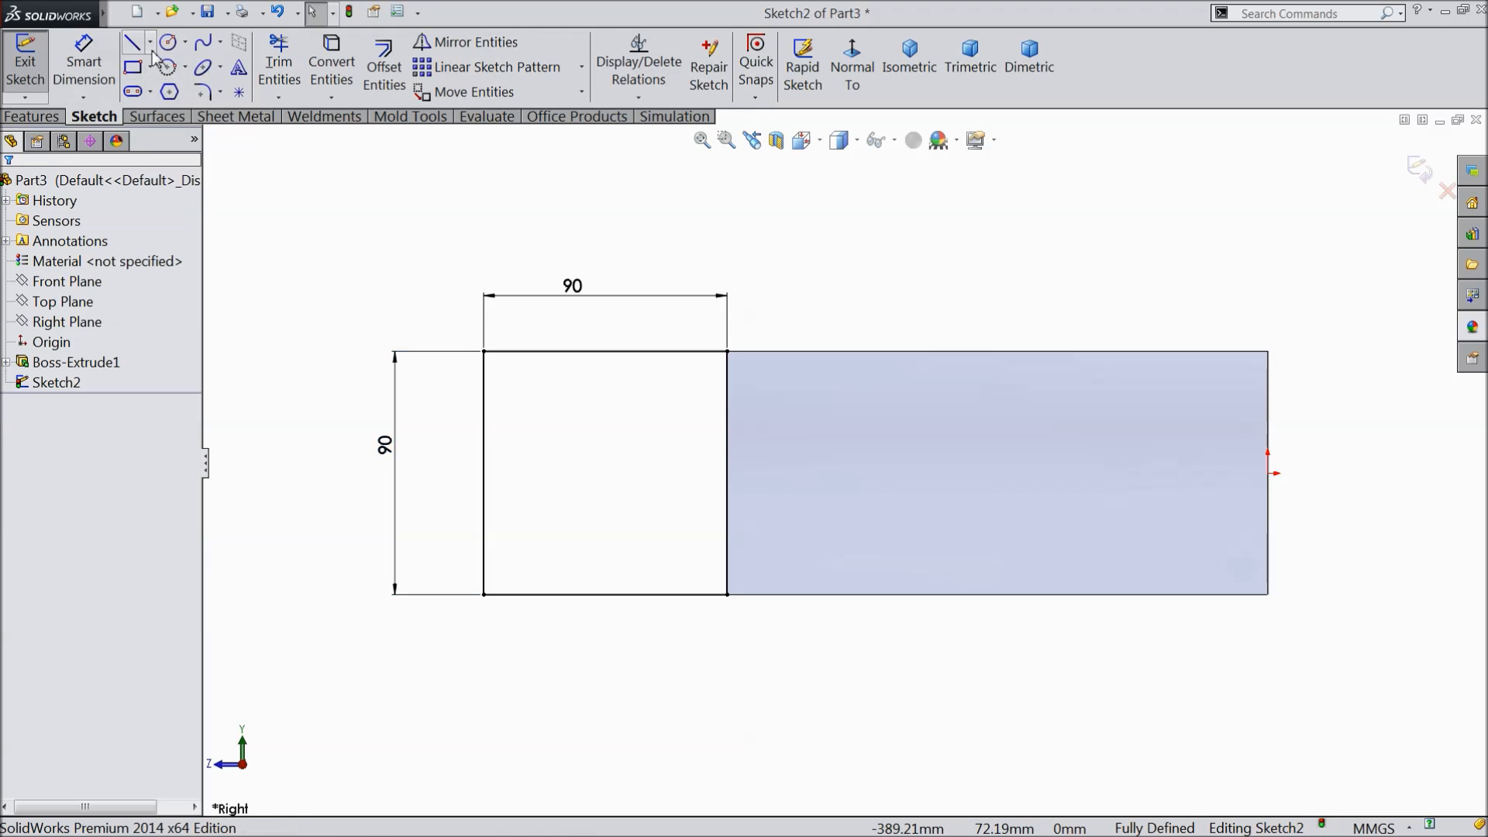
# Add a symmetric 30 mm wide, 45 mm deep notch and trim the square's top edge
pyautogui.click(133, 42)
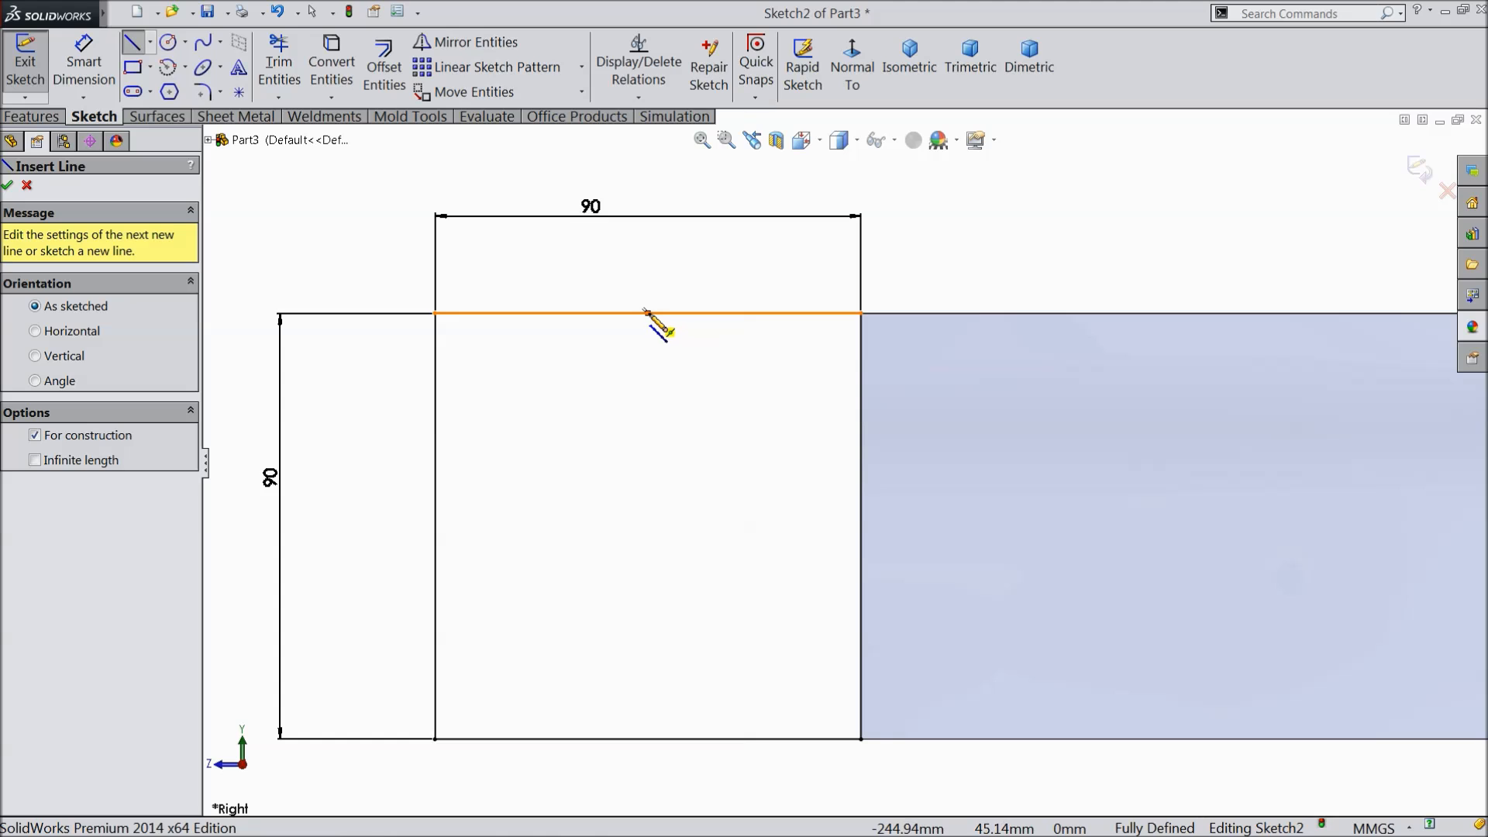
pyautogui.rightClick(647, 430)
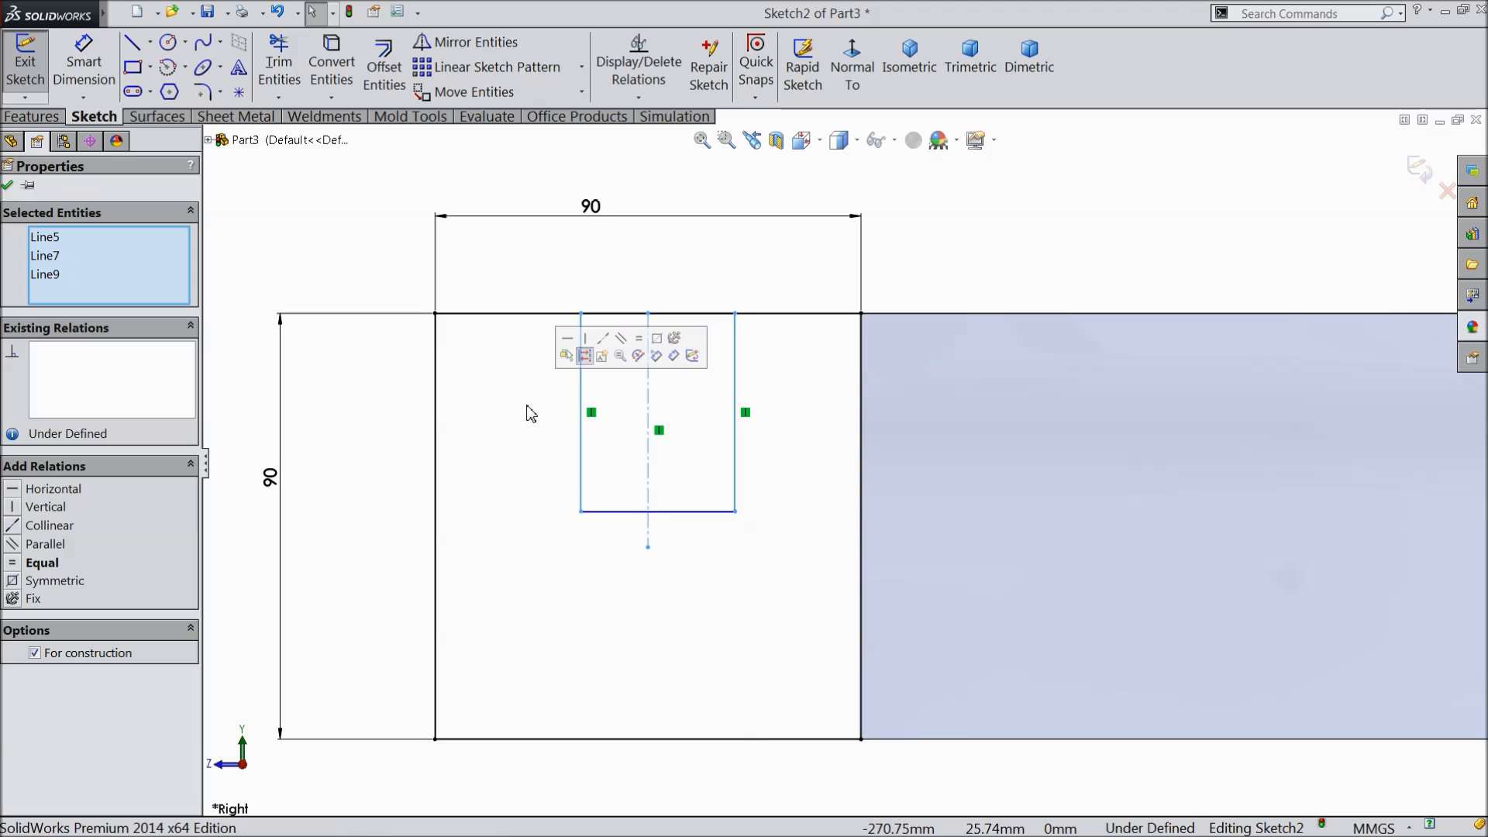
pyautogui.click(55, 580)
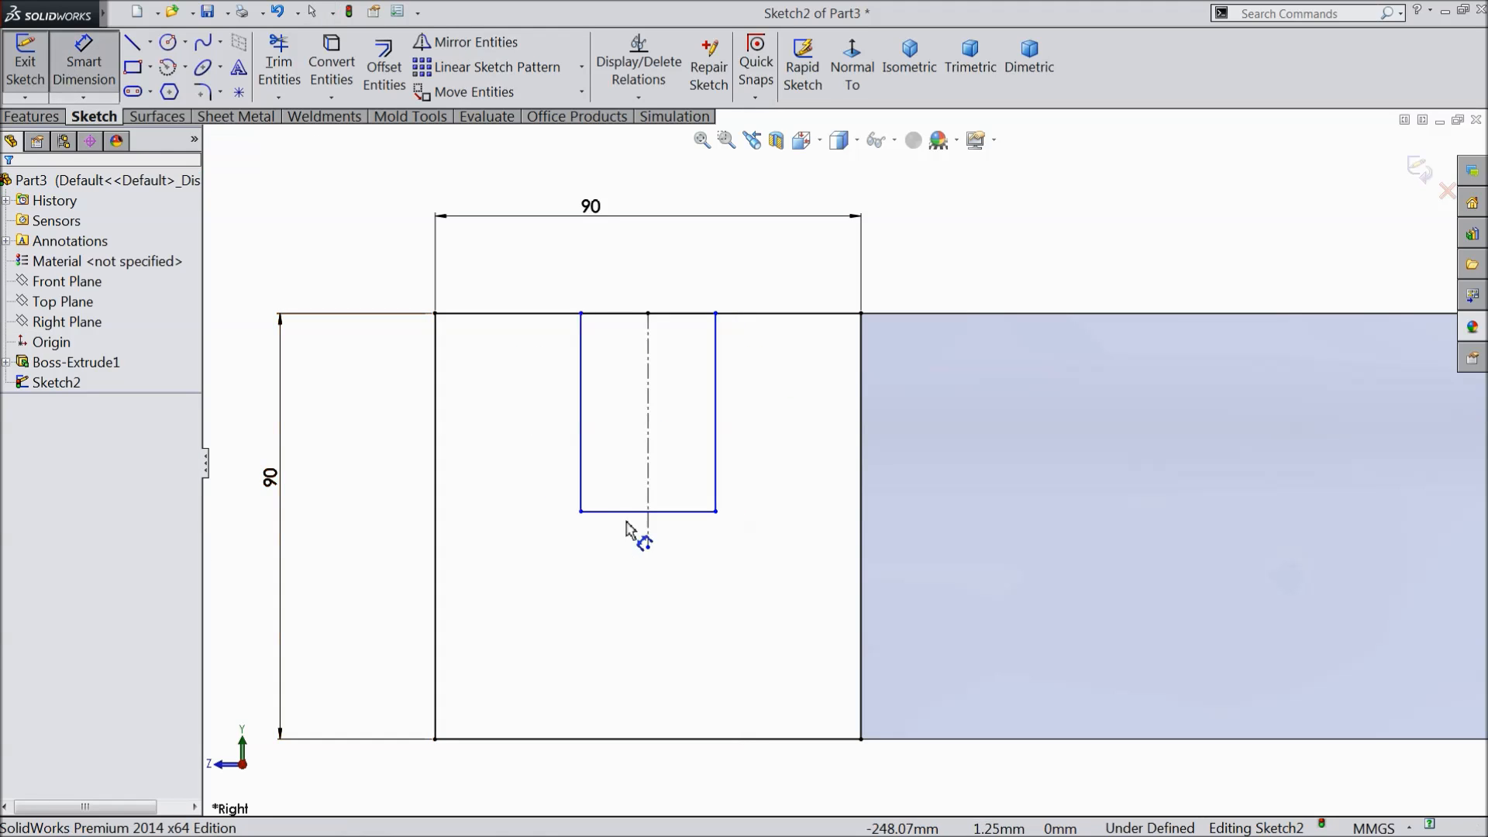
pyautogui.click(647, 510)
pyautogui.write('45')
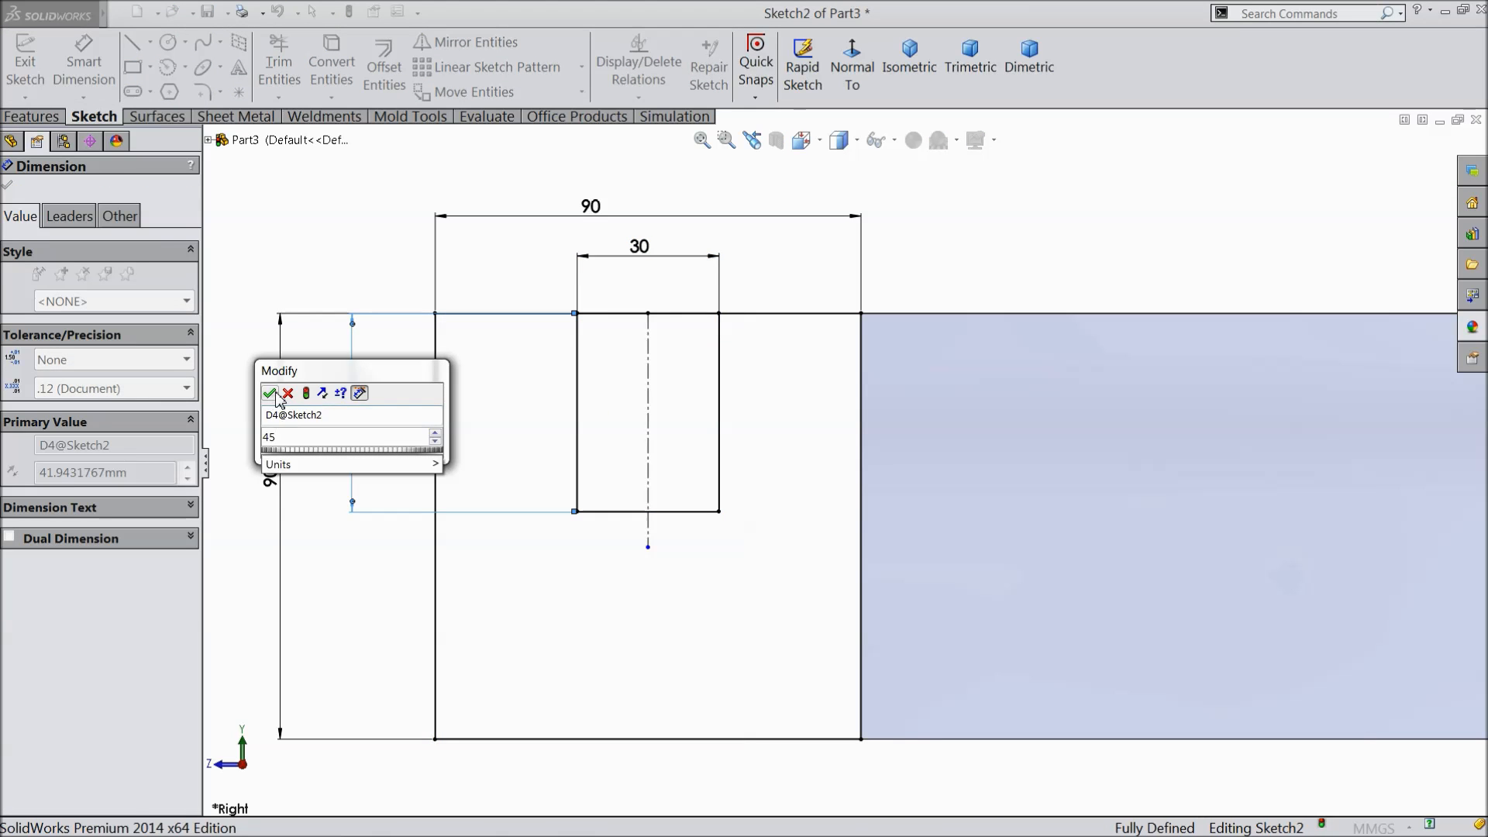
pyautogui.click(271, 393)
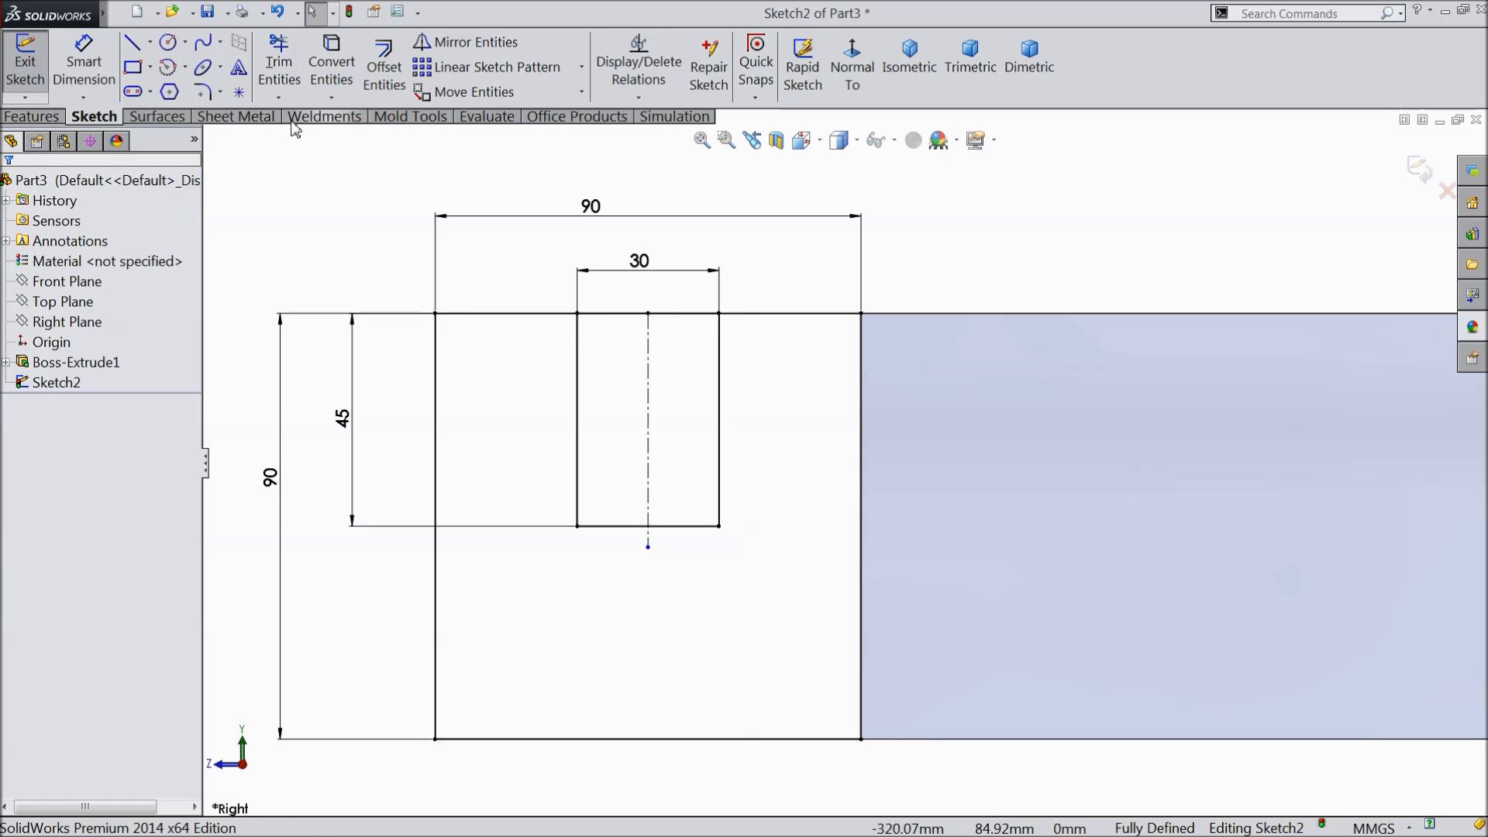
pyautogui.click(279, 60)
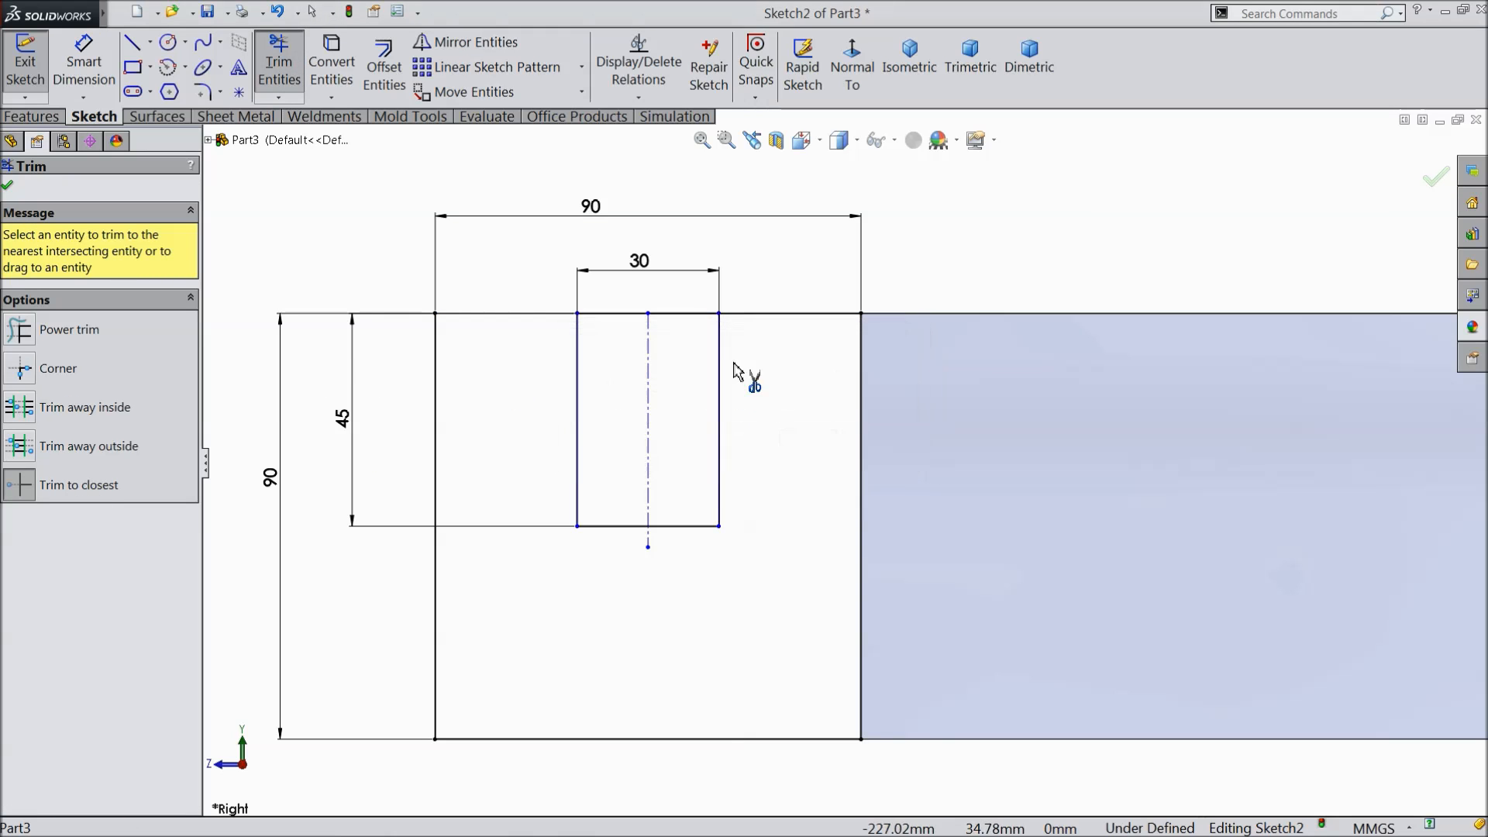
pyautogui.moveTo(618, 325)
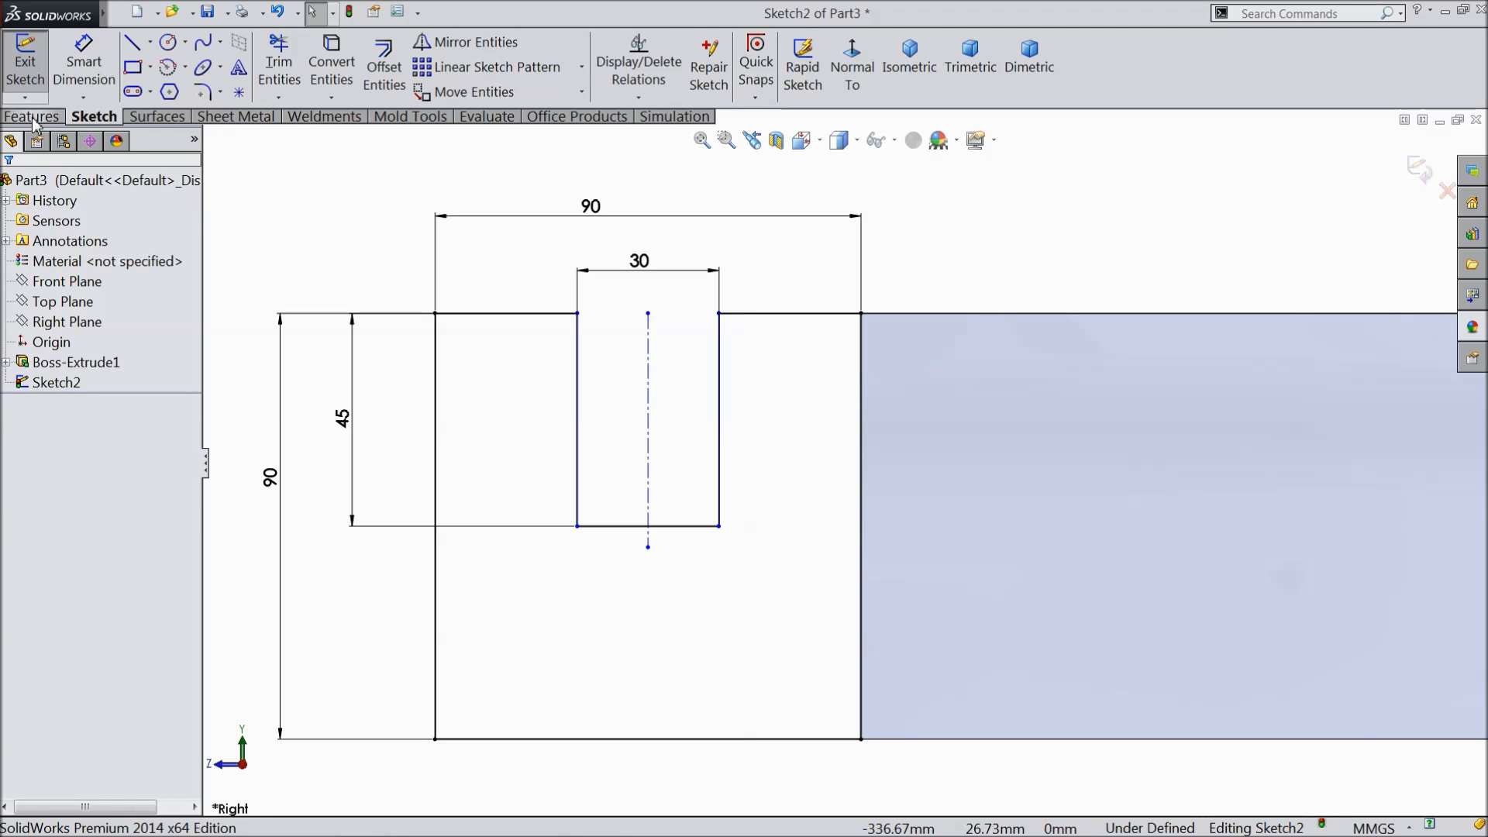
# Boss-extrude the notched profile 30 mm with Mid Plane to add the tenon
pyautogui.click(32, 116)
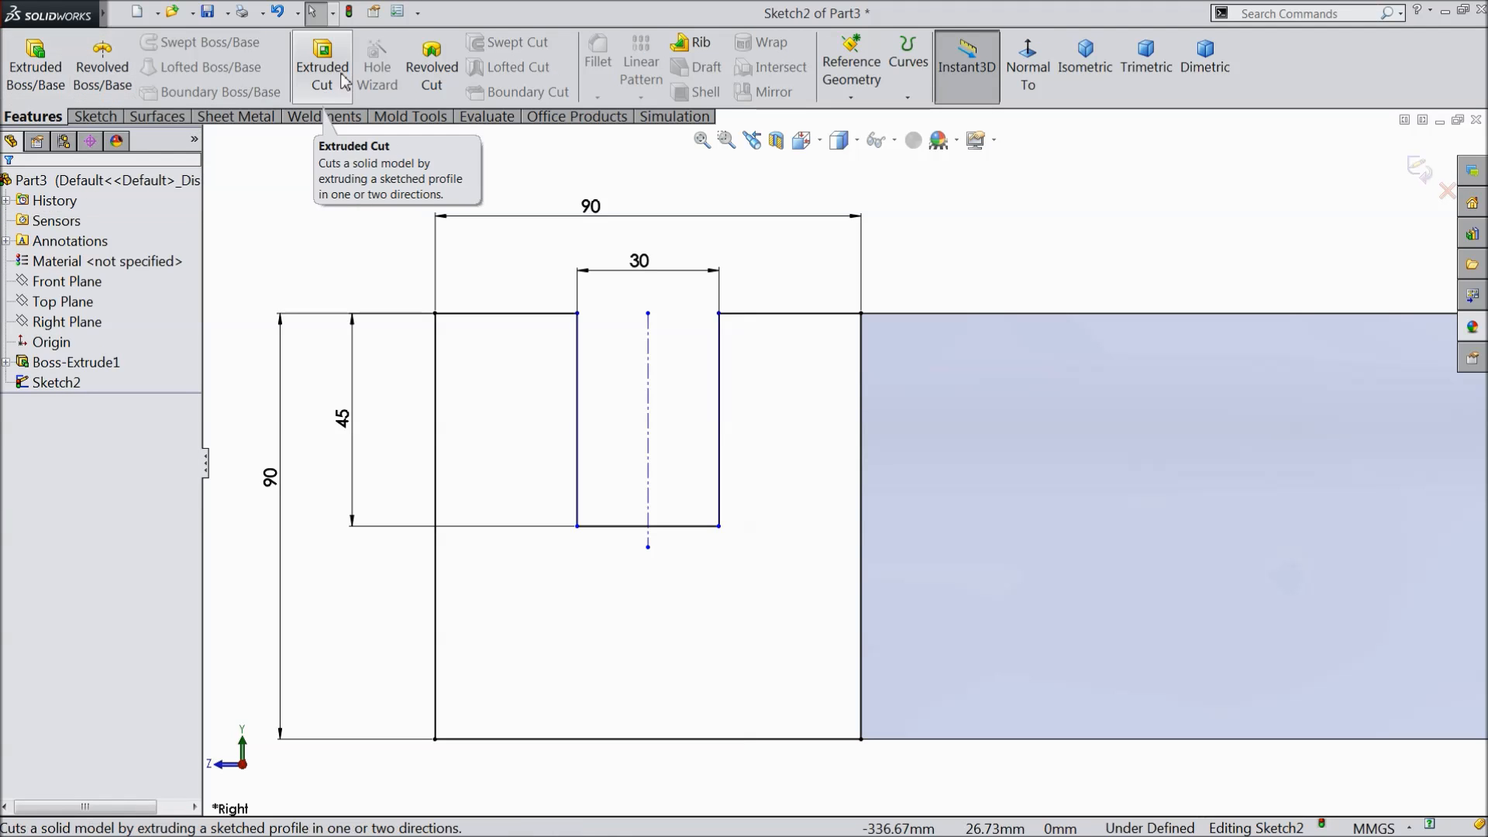
pyautogui.click(30, 58)
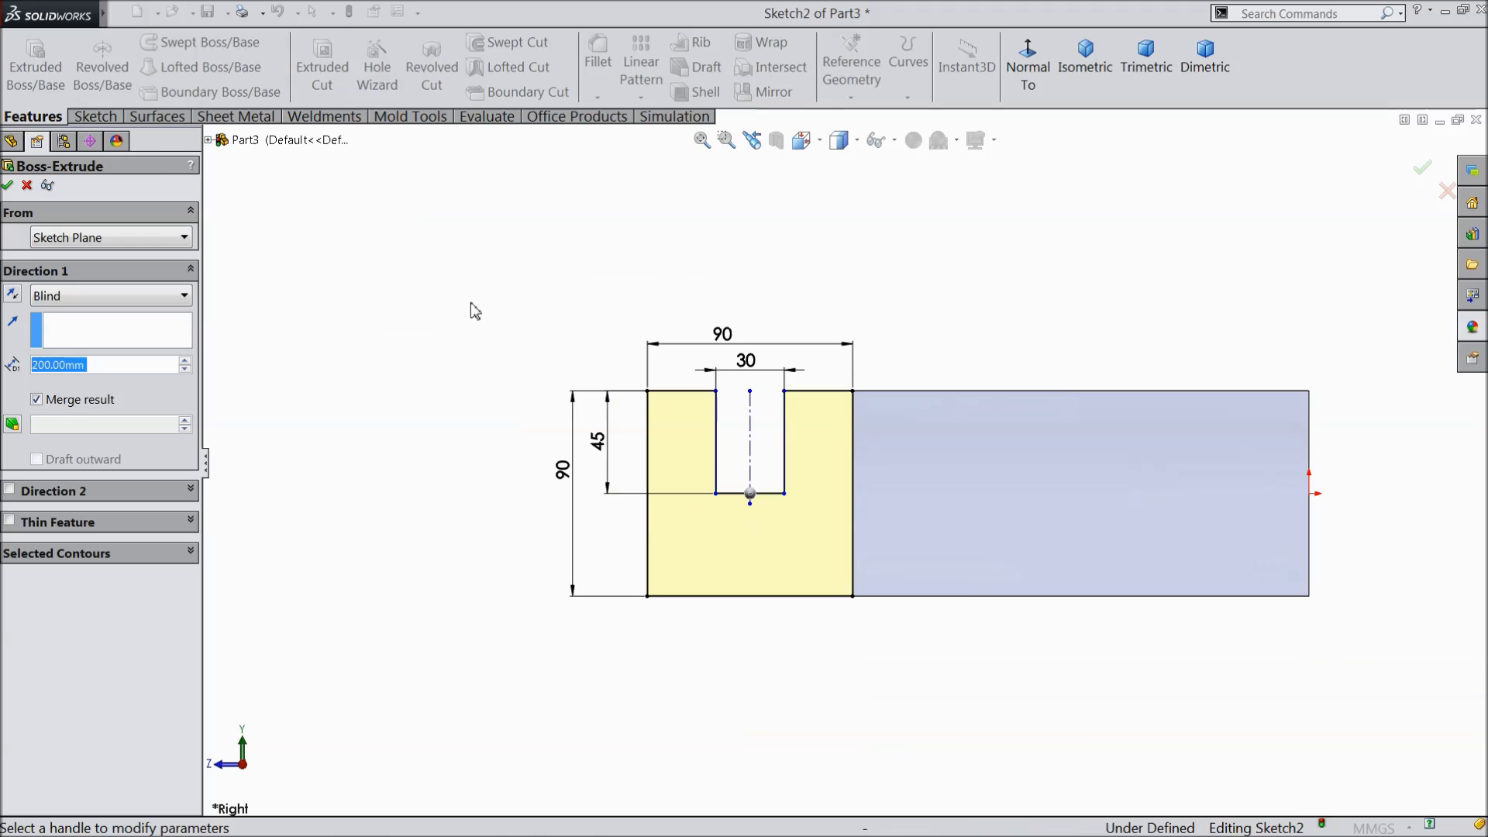
pyautogui.click(1085, 46)
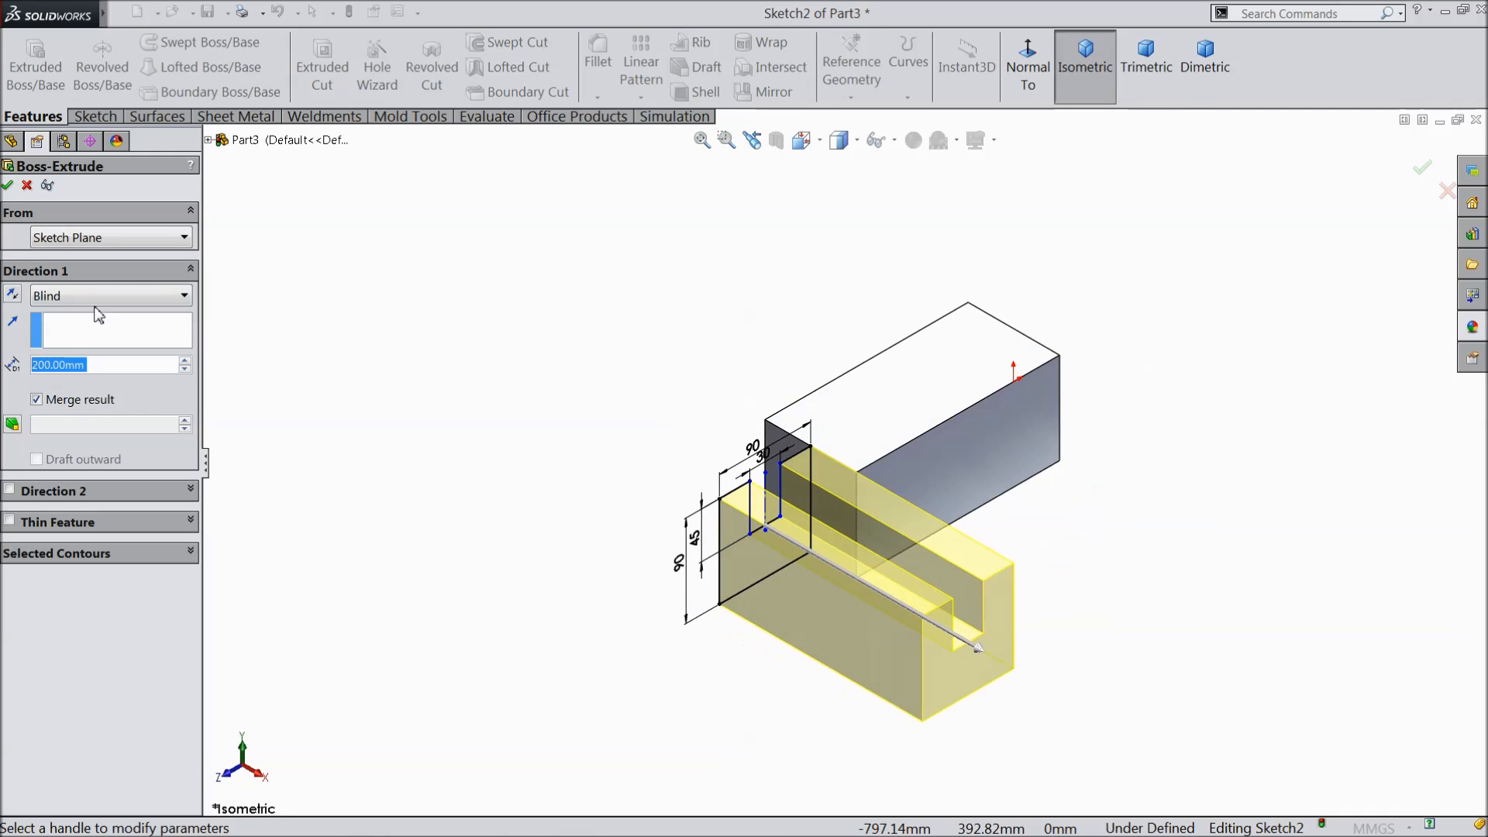
pyautogui.click(111, 295)
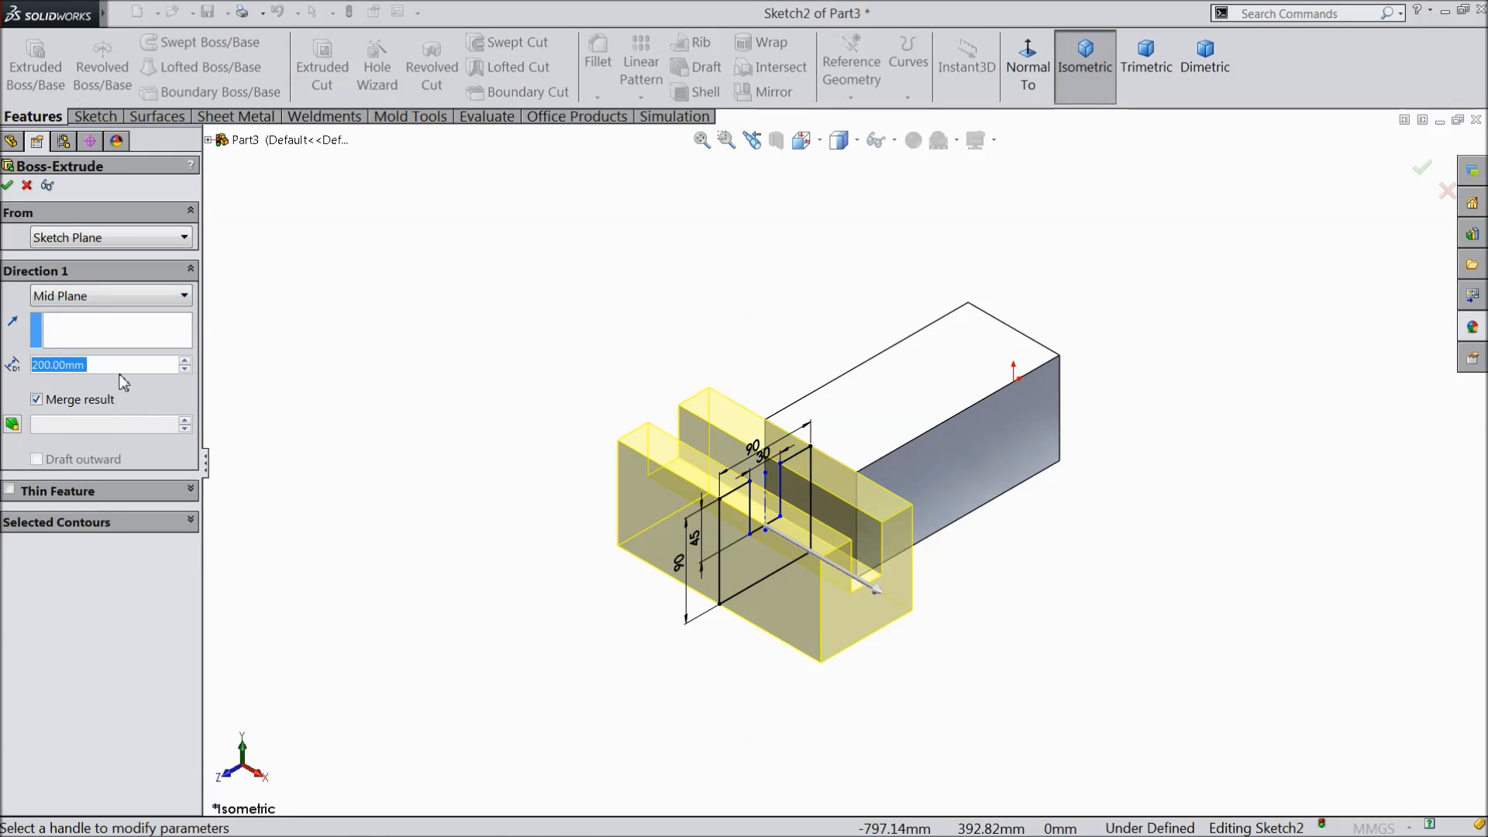
pyautogui.write('30.00mm')
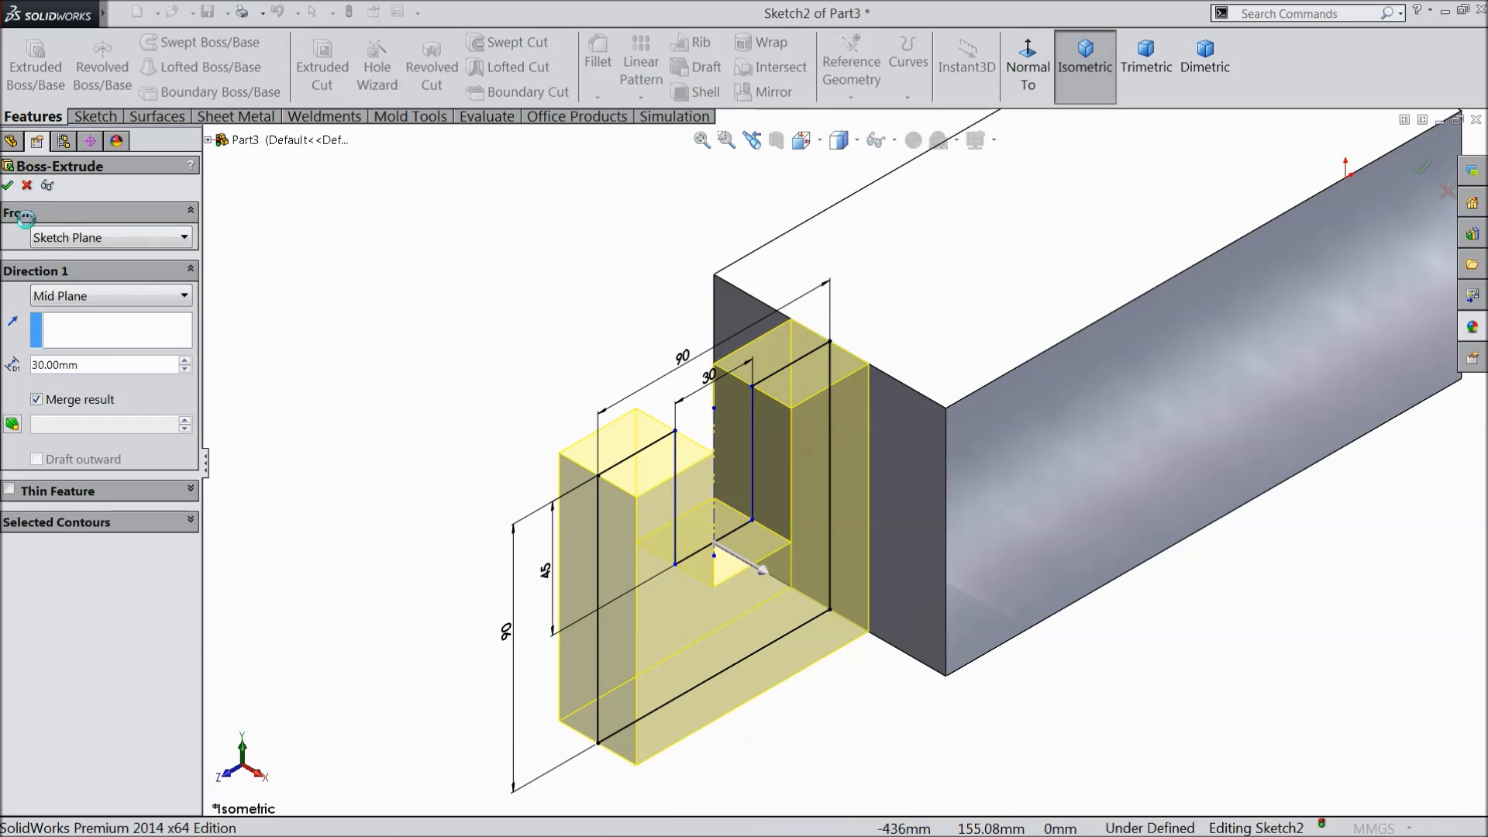
pyautogui.click(10, 185)
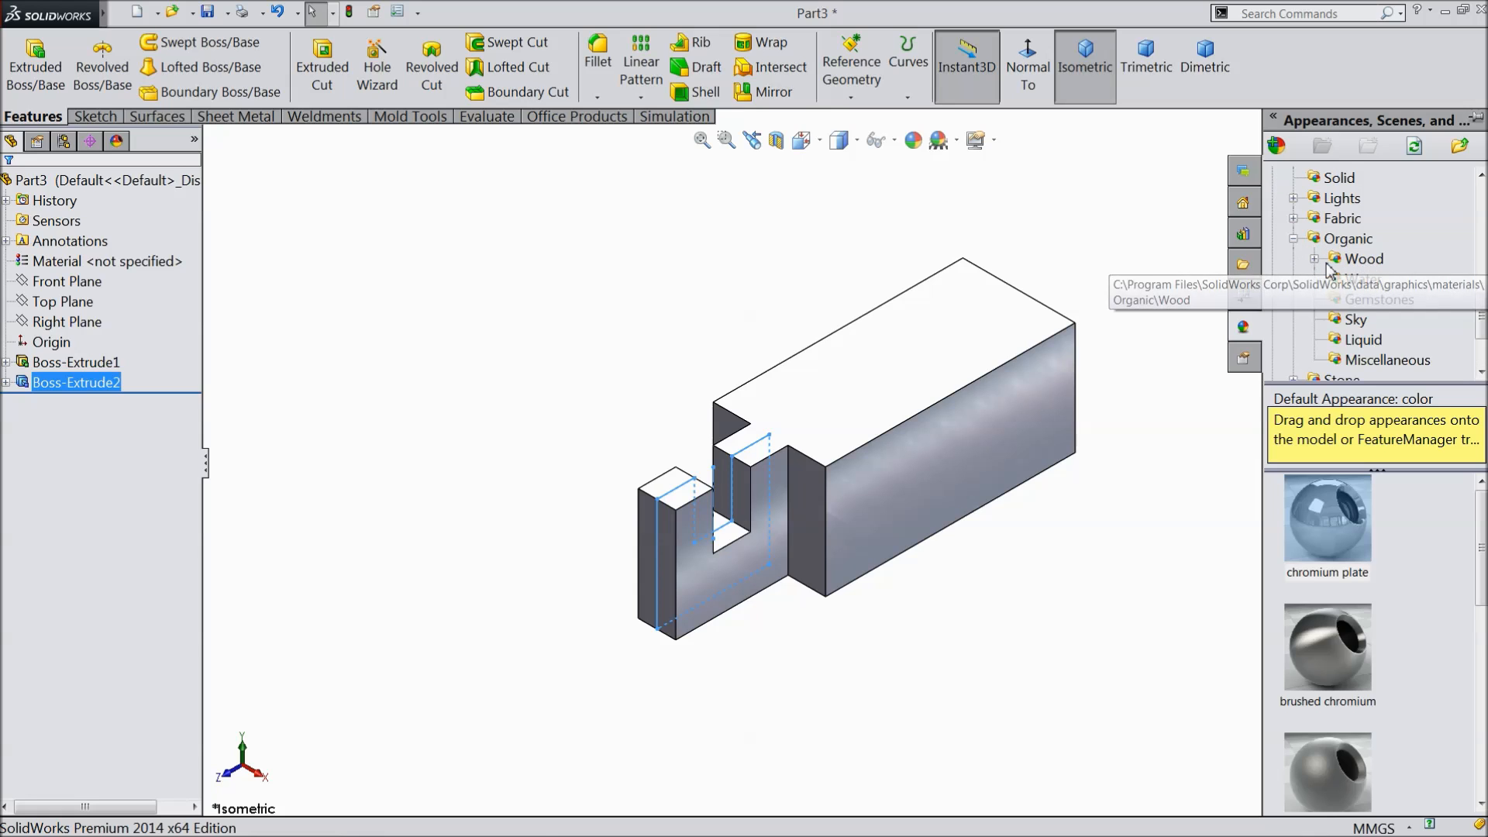
# Apply the polished oak 2d appearance from Organic > Wood to the part
pyautogui.click(1318, 259)
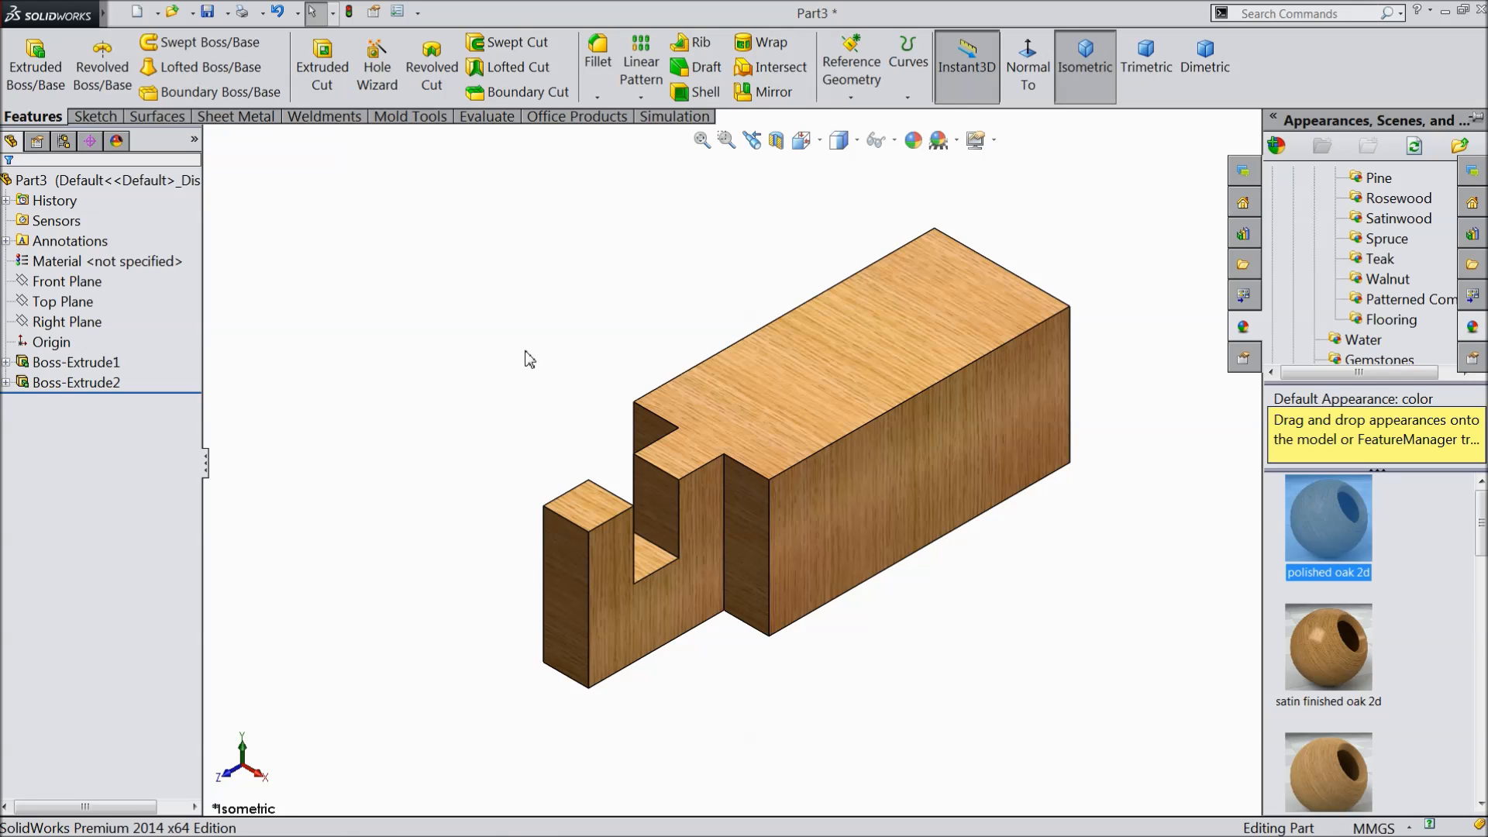
# Save the beam as Part1 in the Desktop Wood joints folder
pyautogui.click(207, 14)
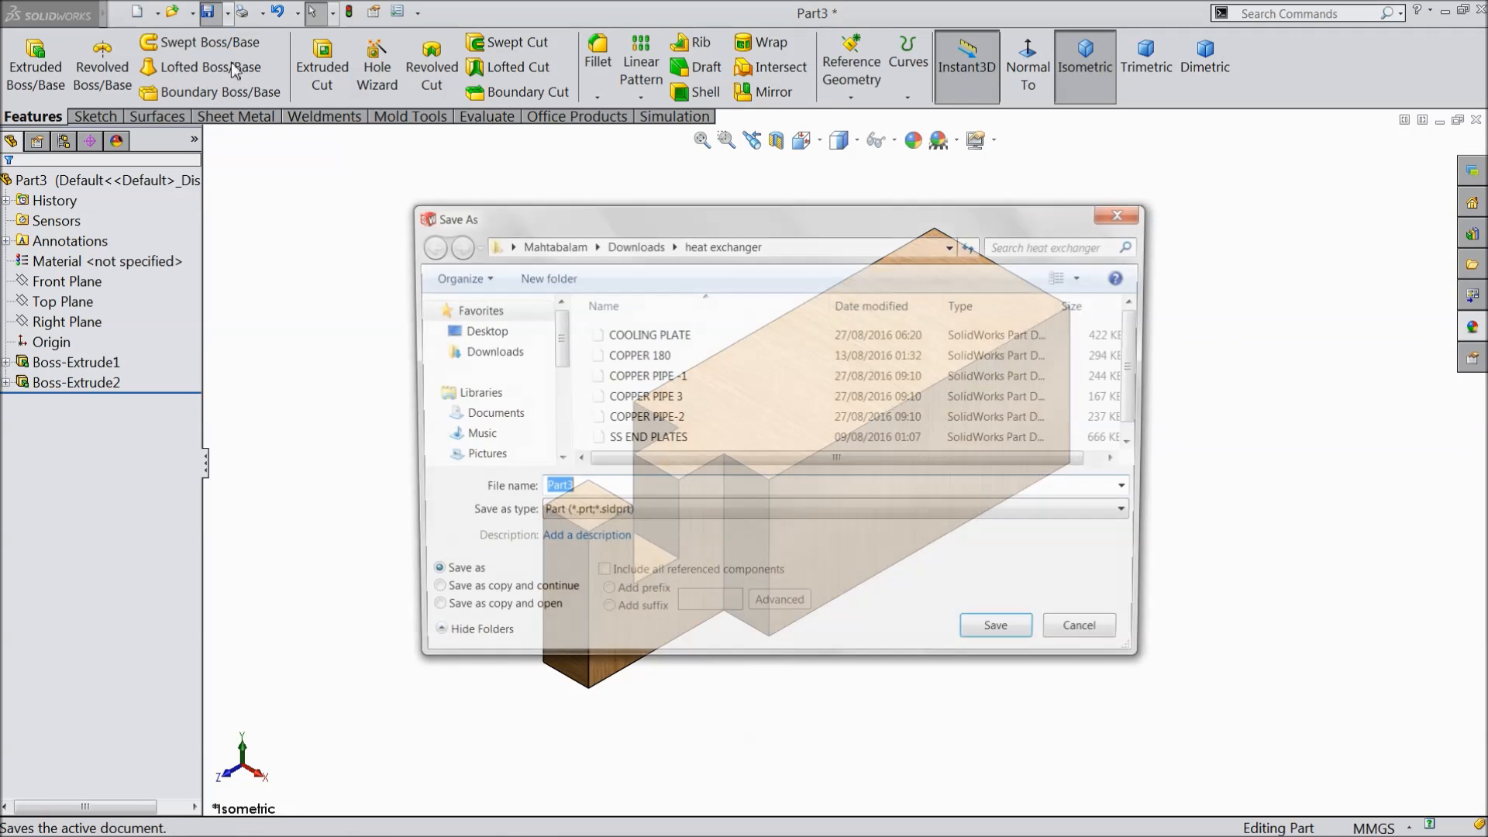
pyautogui.click(487, 331)
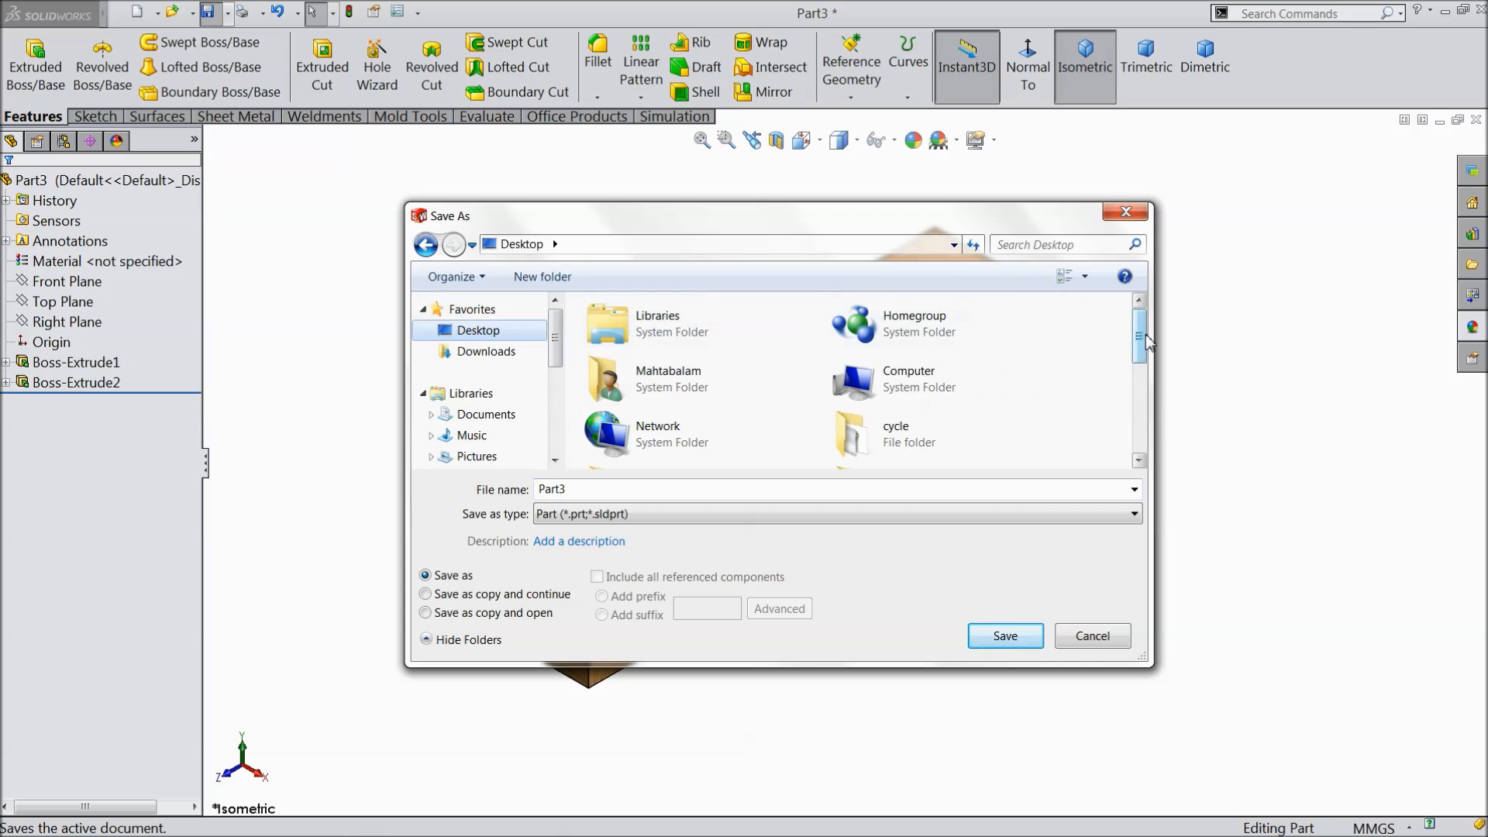
pyautogui.scroll(-3)
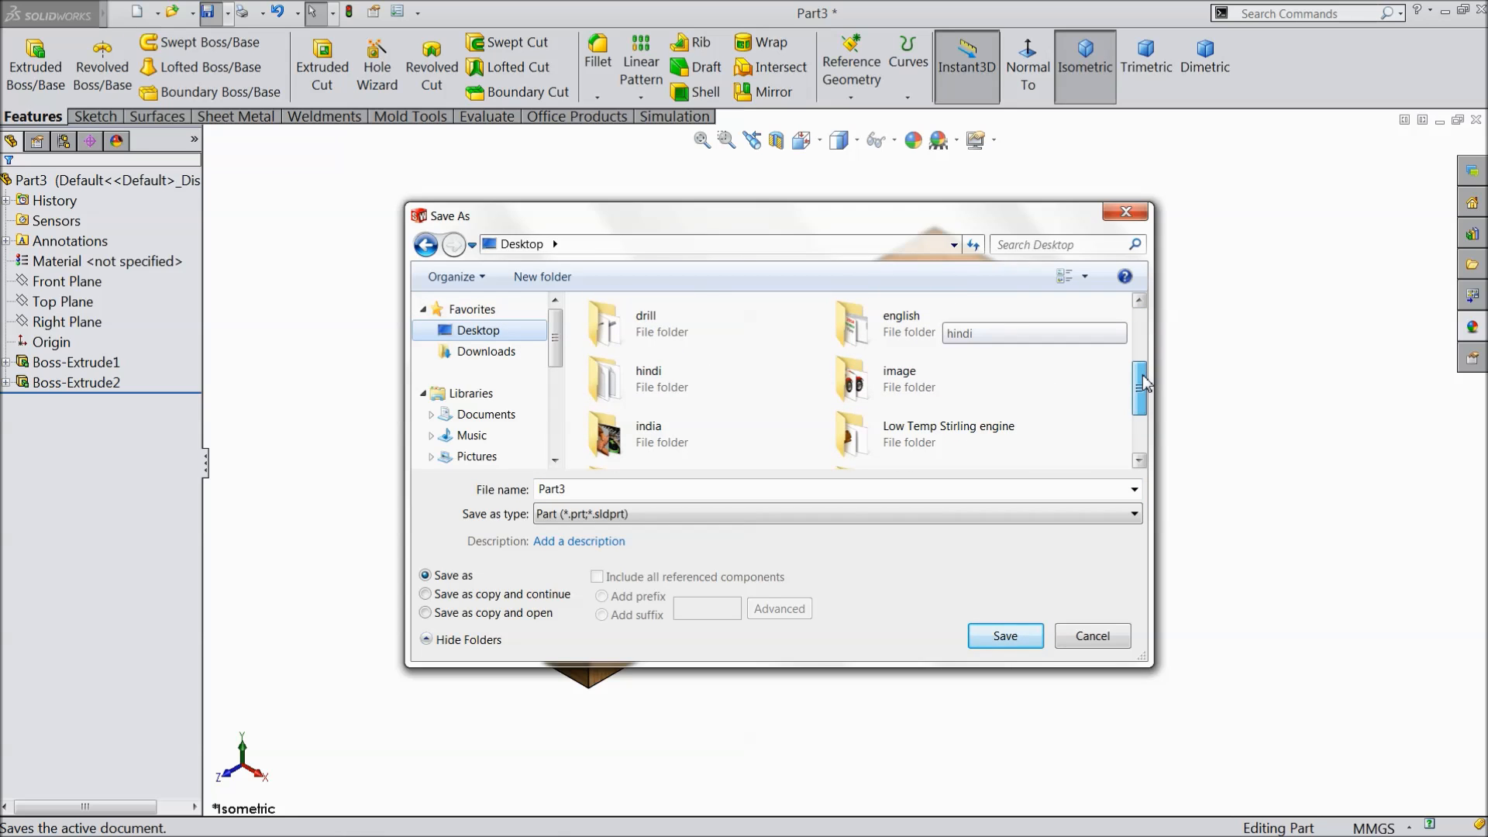
pyautogui.scroll(-3)
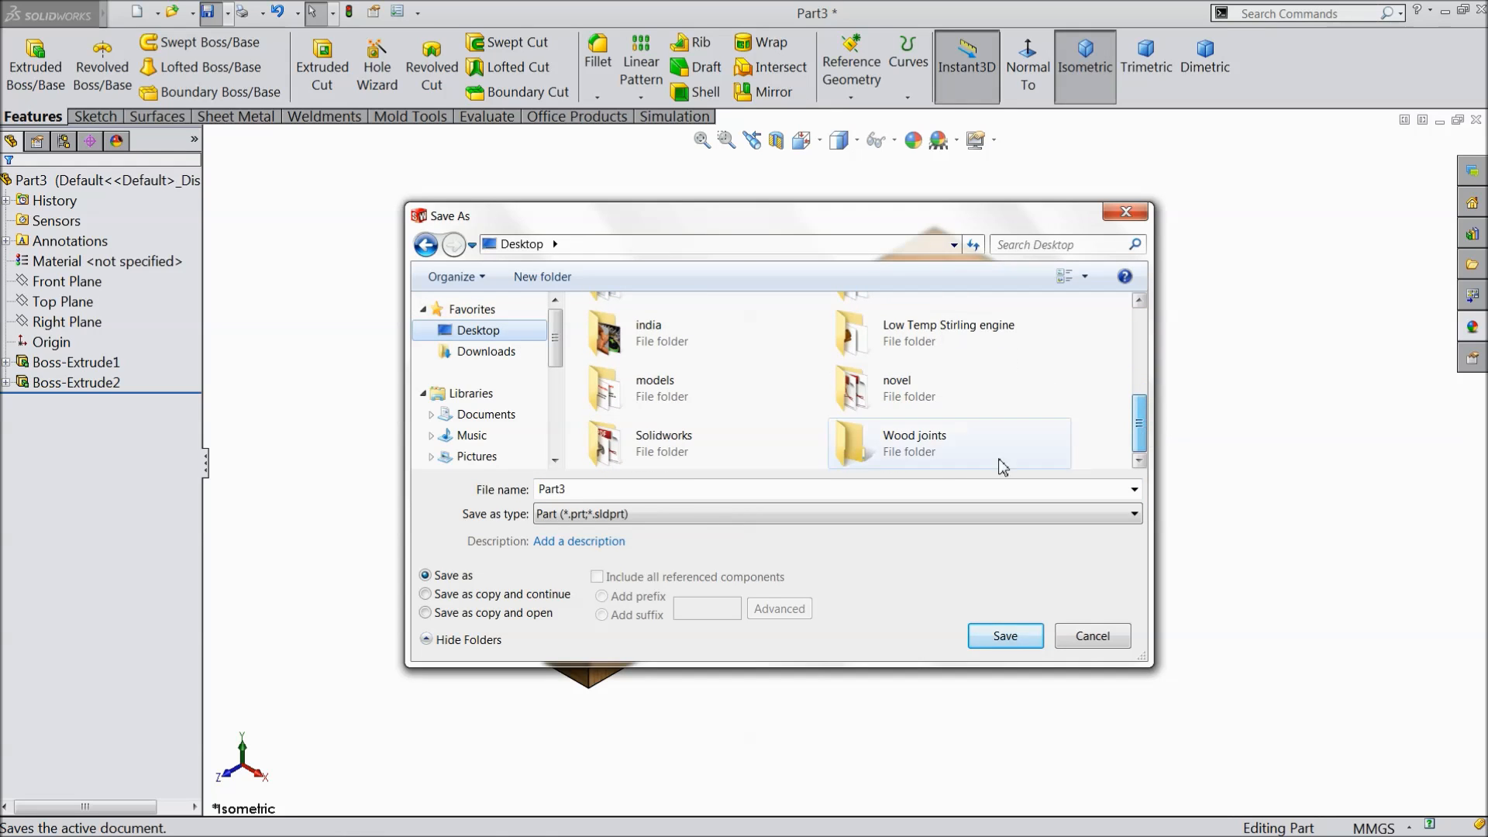
pyautogui.doubleClick(913, 442)
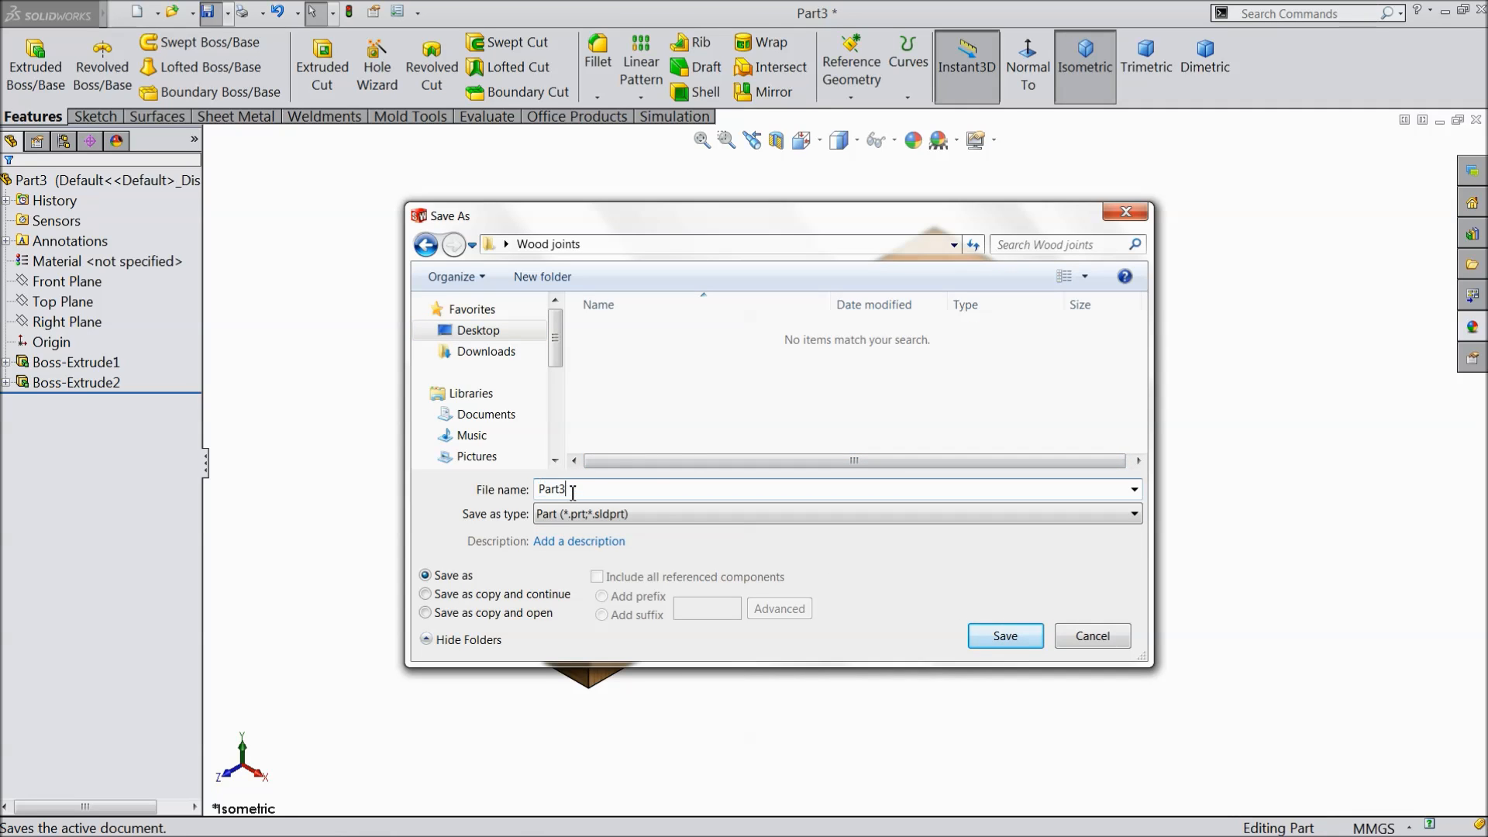
pyautogui.write('Part1')
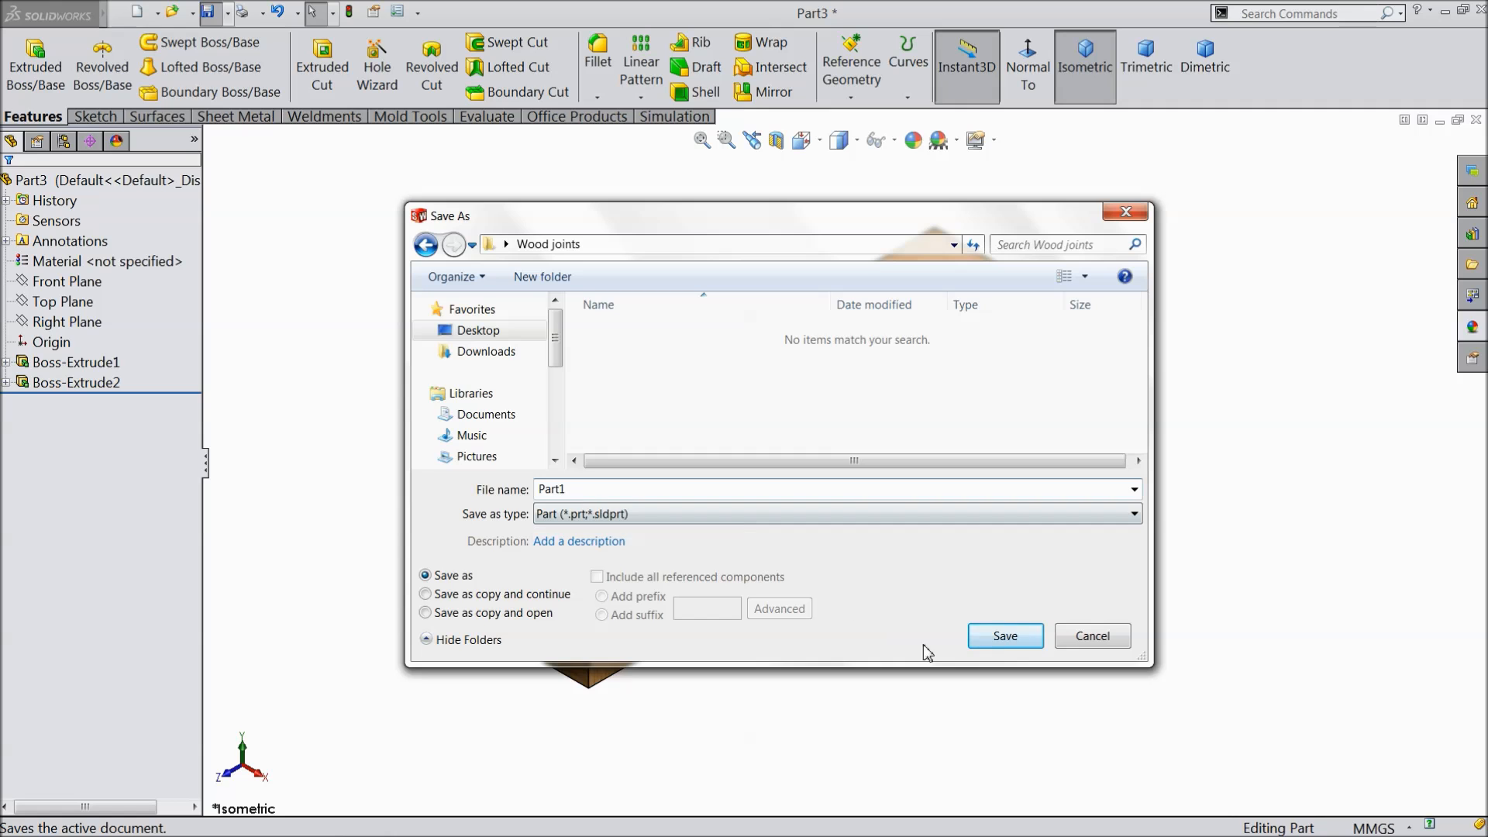
pyautogui.click(1005, 636)
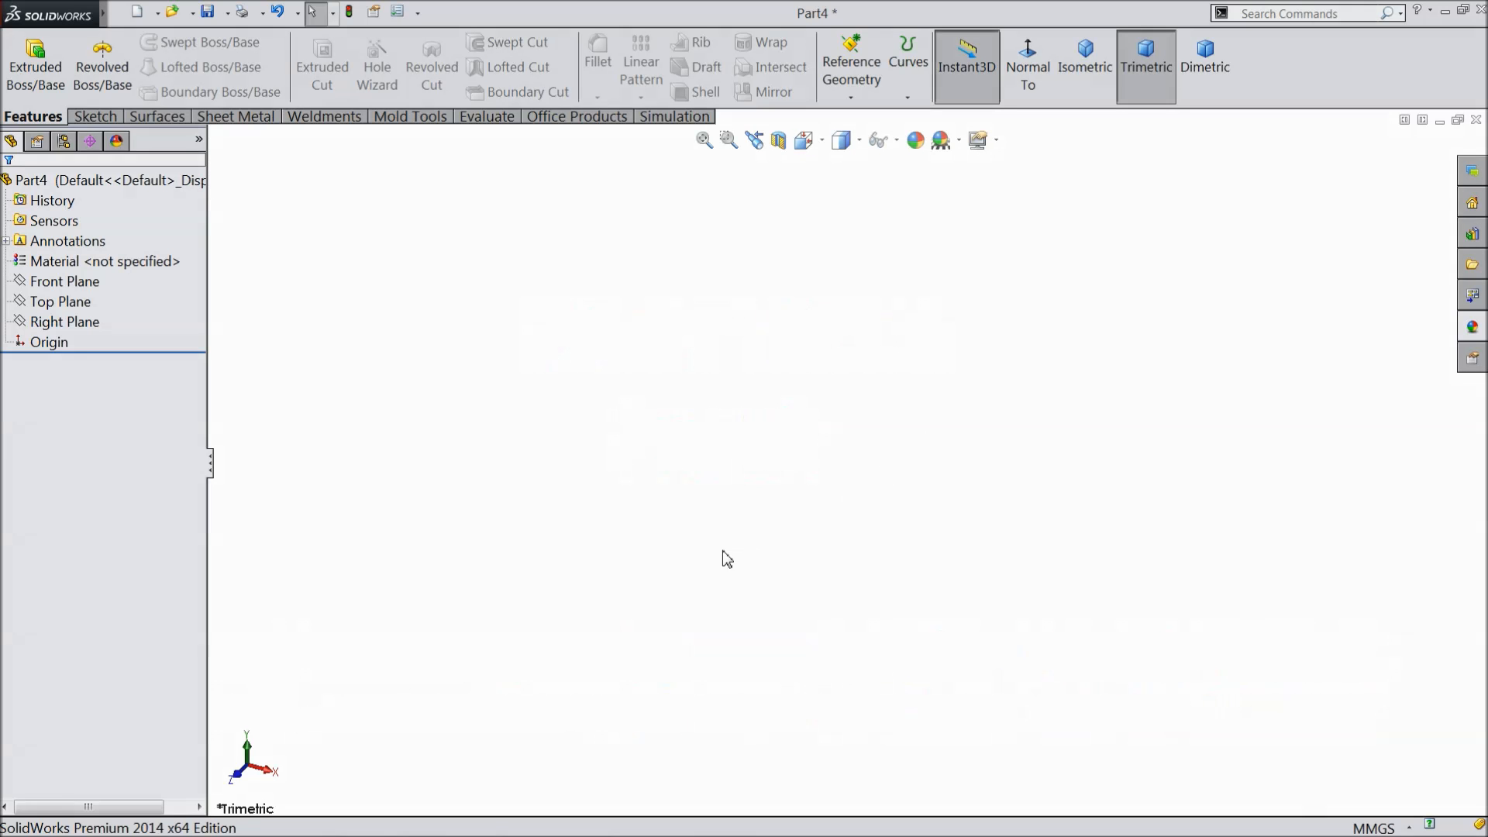
pyautogui.moveTo(571, 559)
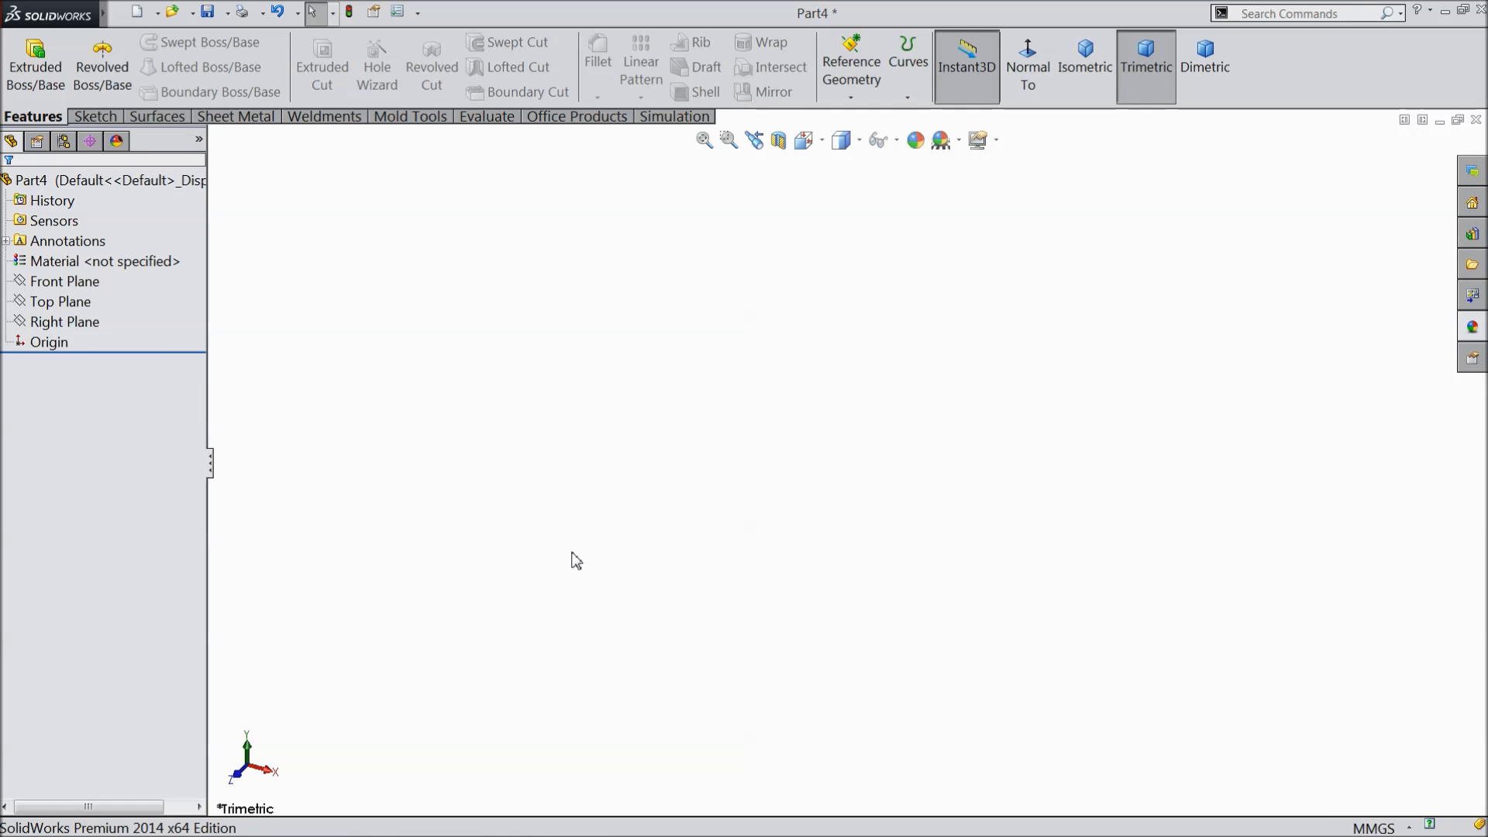
# Sketch a 90 × 90 mm centre rectangle on the Top Plane and extrude it 200 mm
pyautogui.click(59, 302)
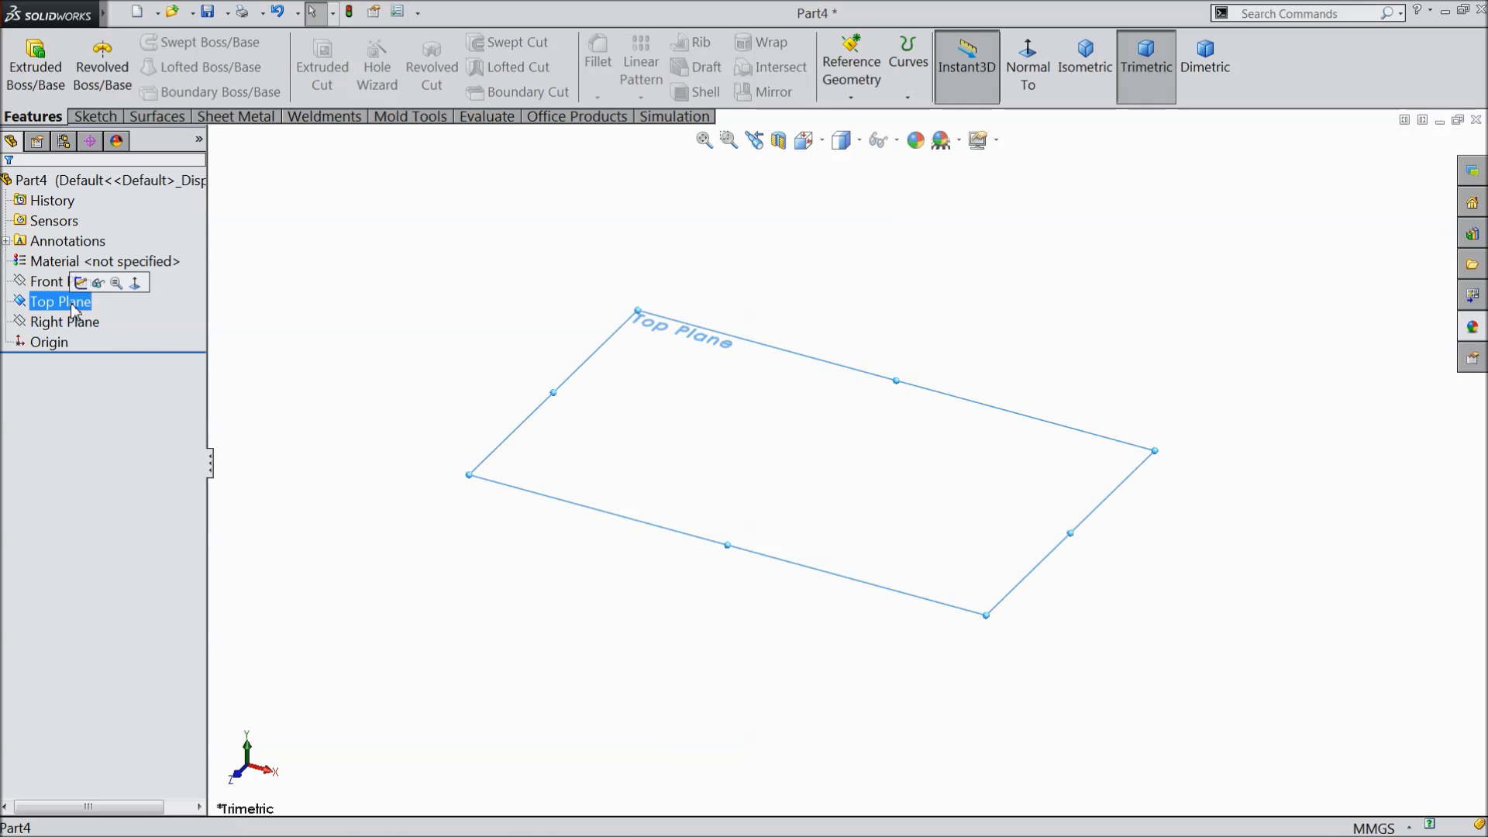
pyautogui.click(86, 282)
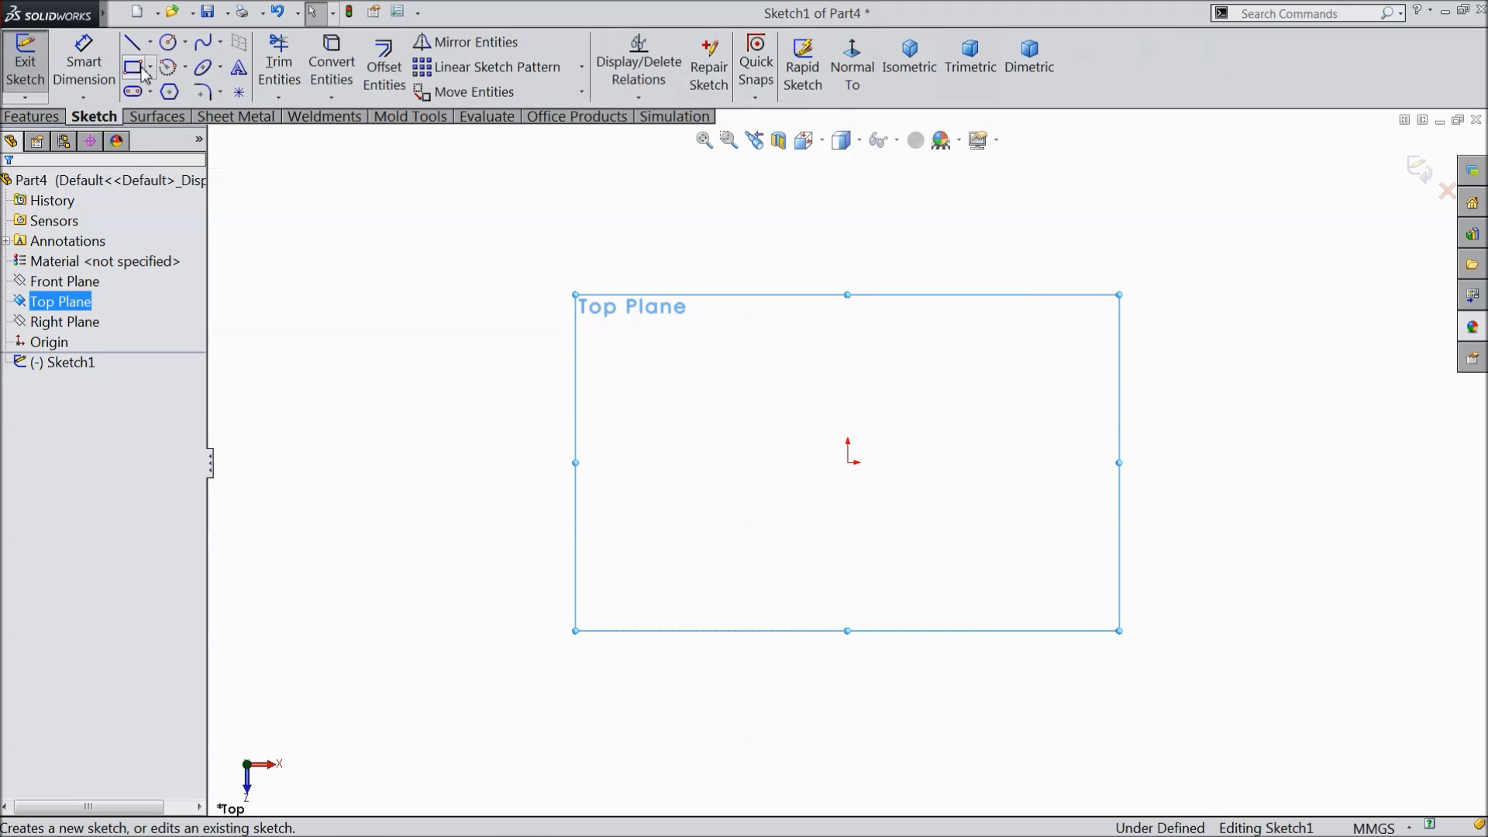
pyautogui.click(153, 61)
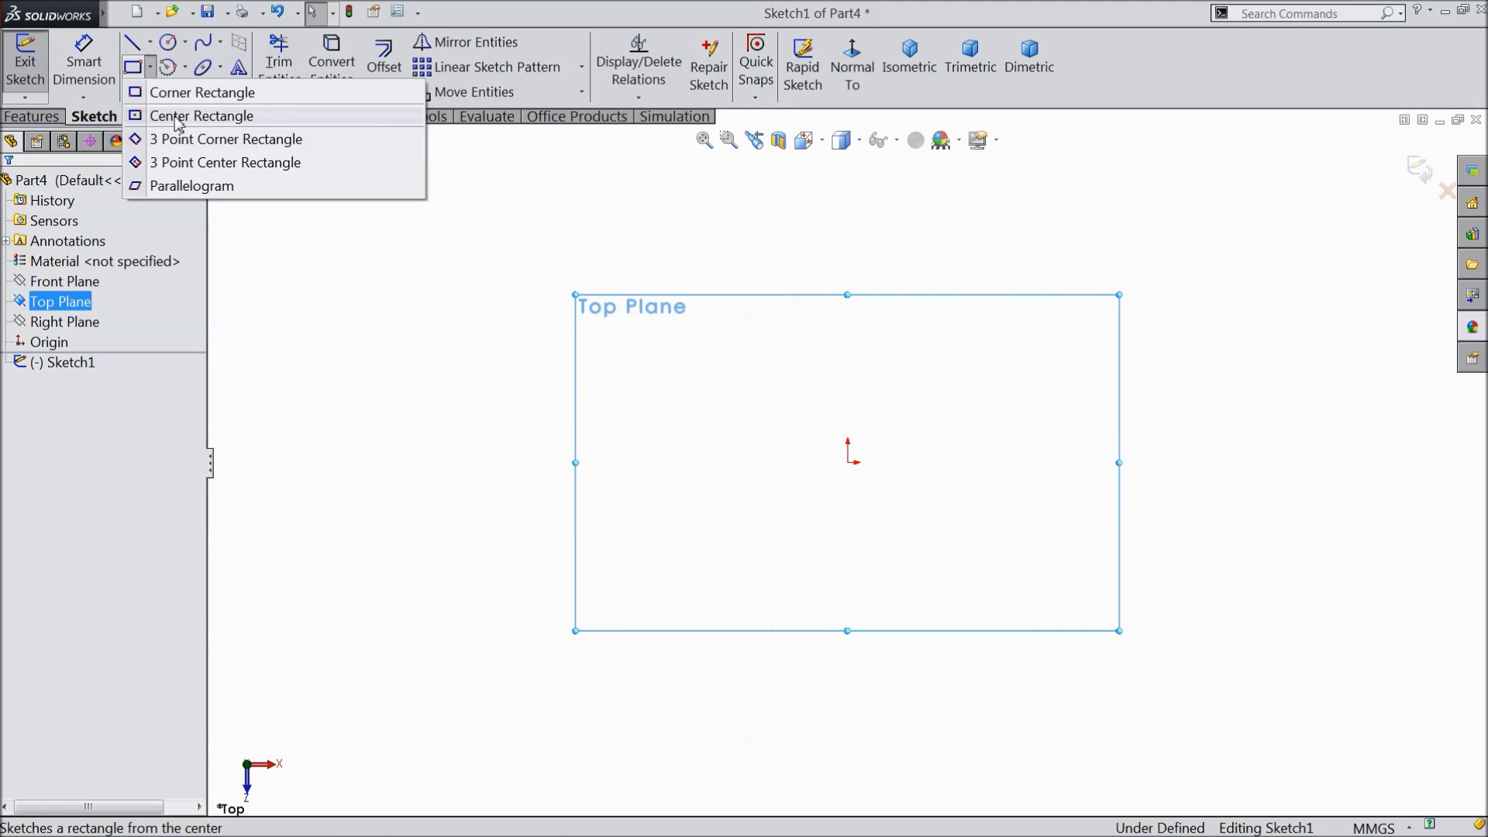
pyautogui.click(201, 116)
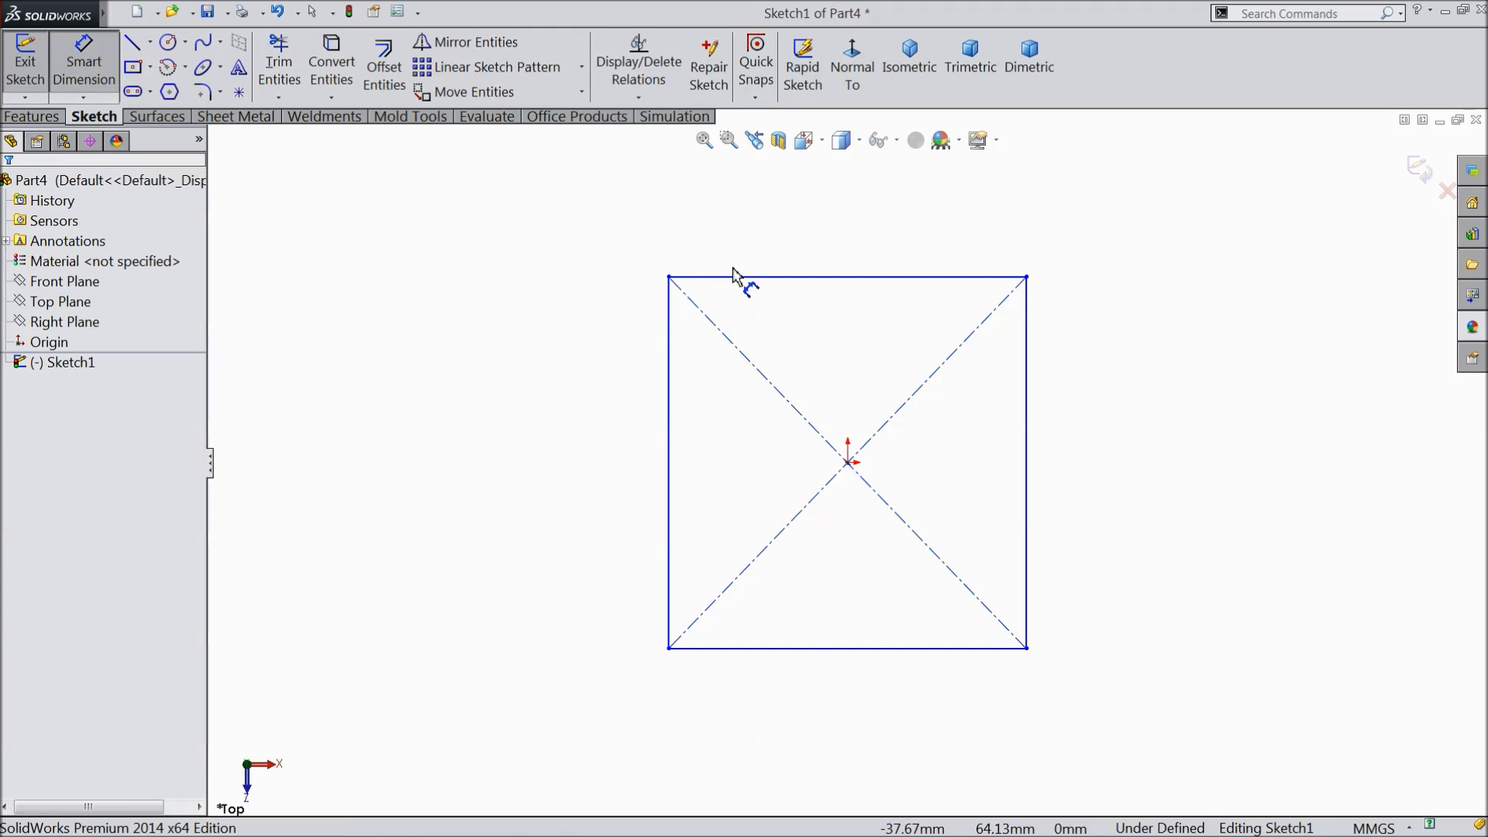
pyautogui.click(843, 277)
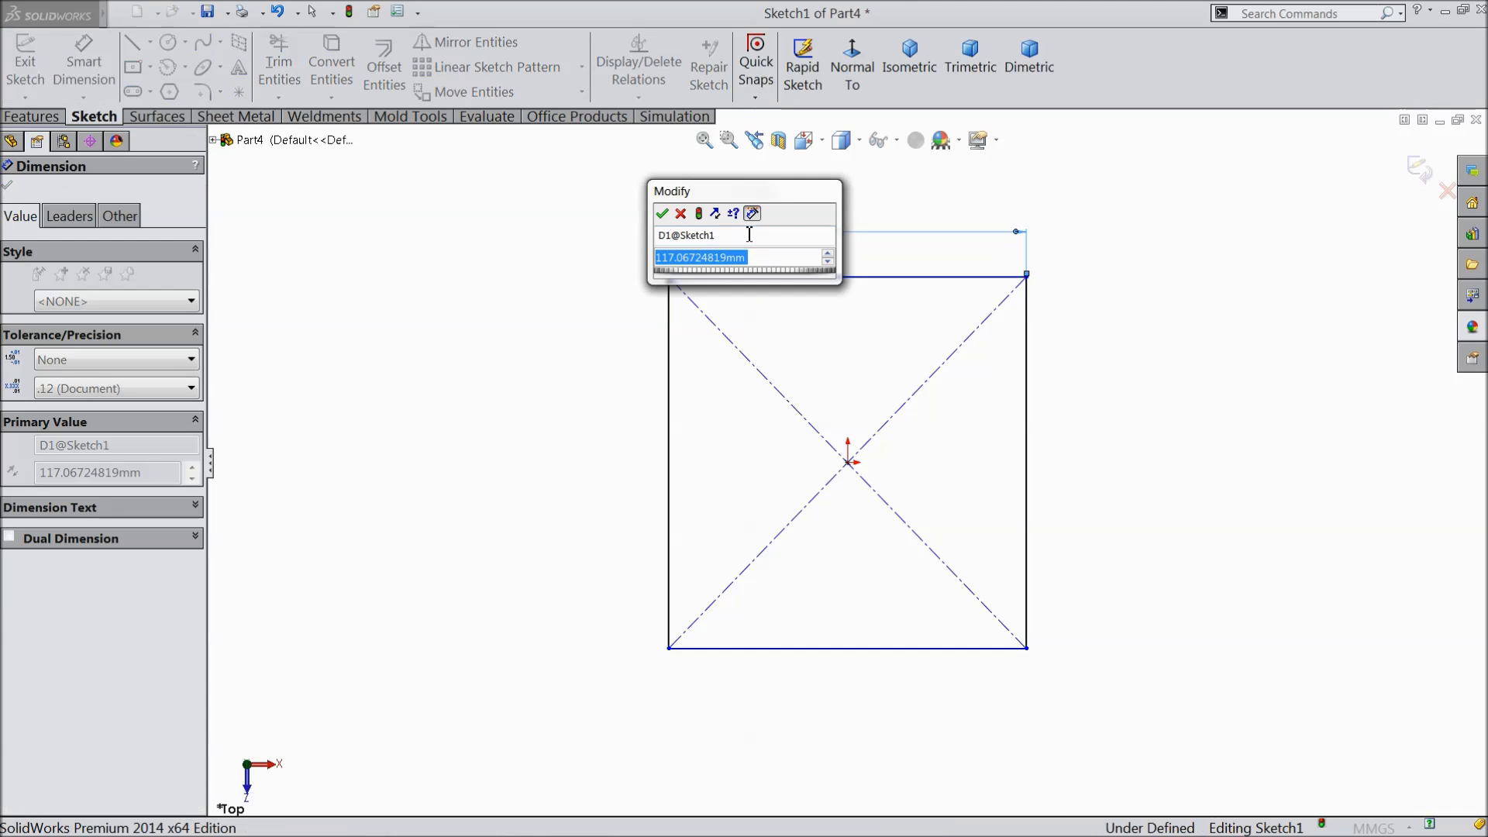
pyautogui.click(662, 213)
pyautogui.write('90')
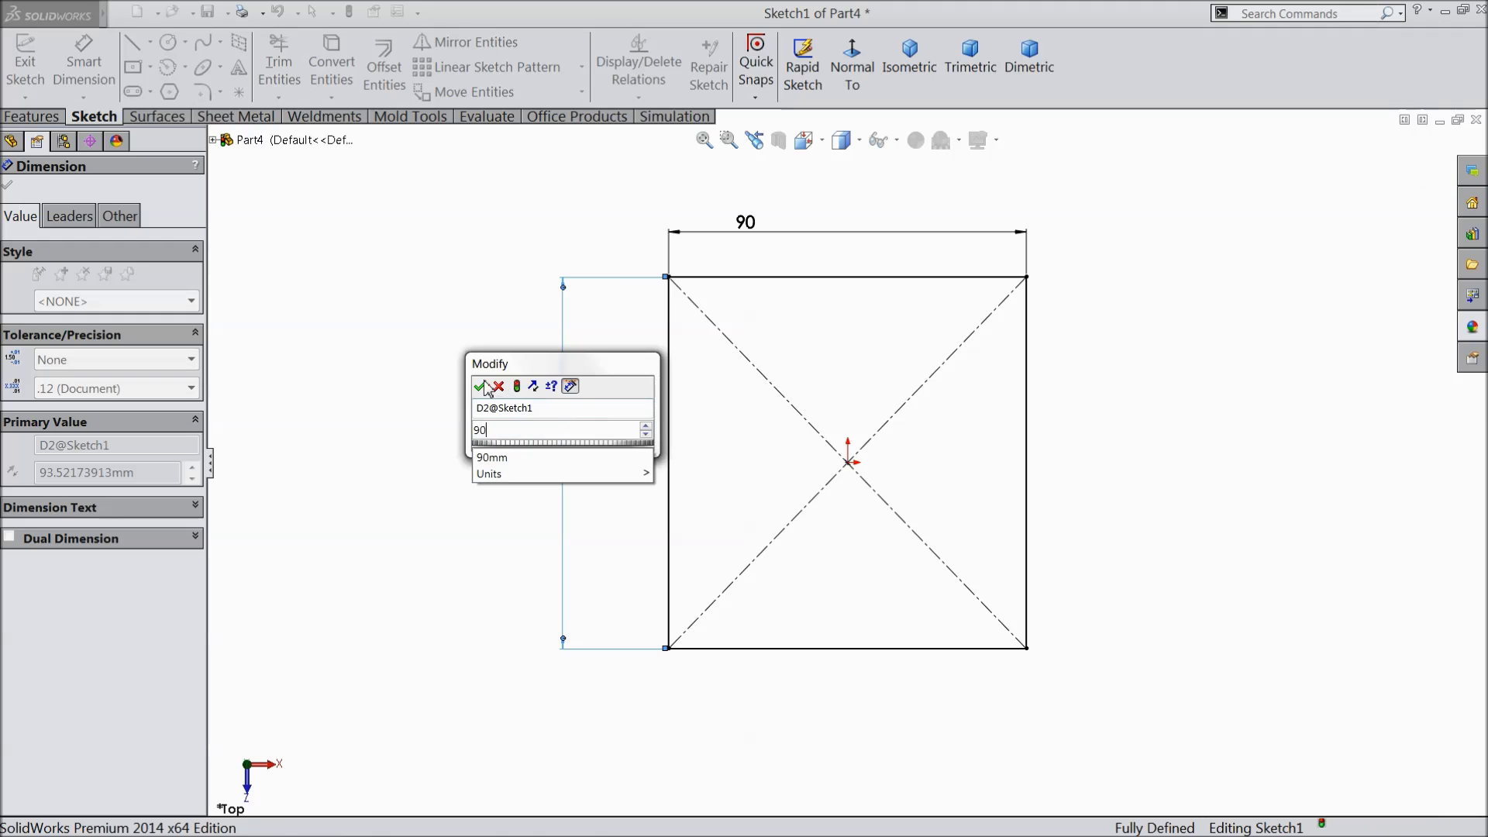
pyautogui.click(479, 386)
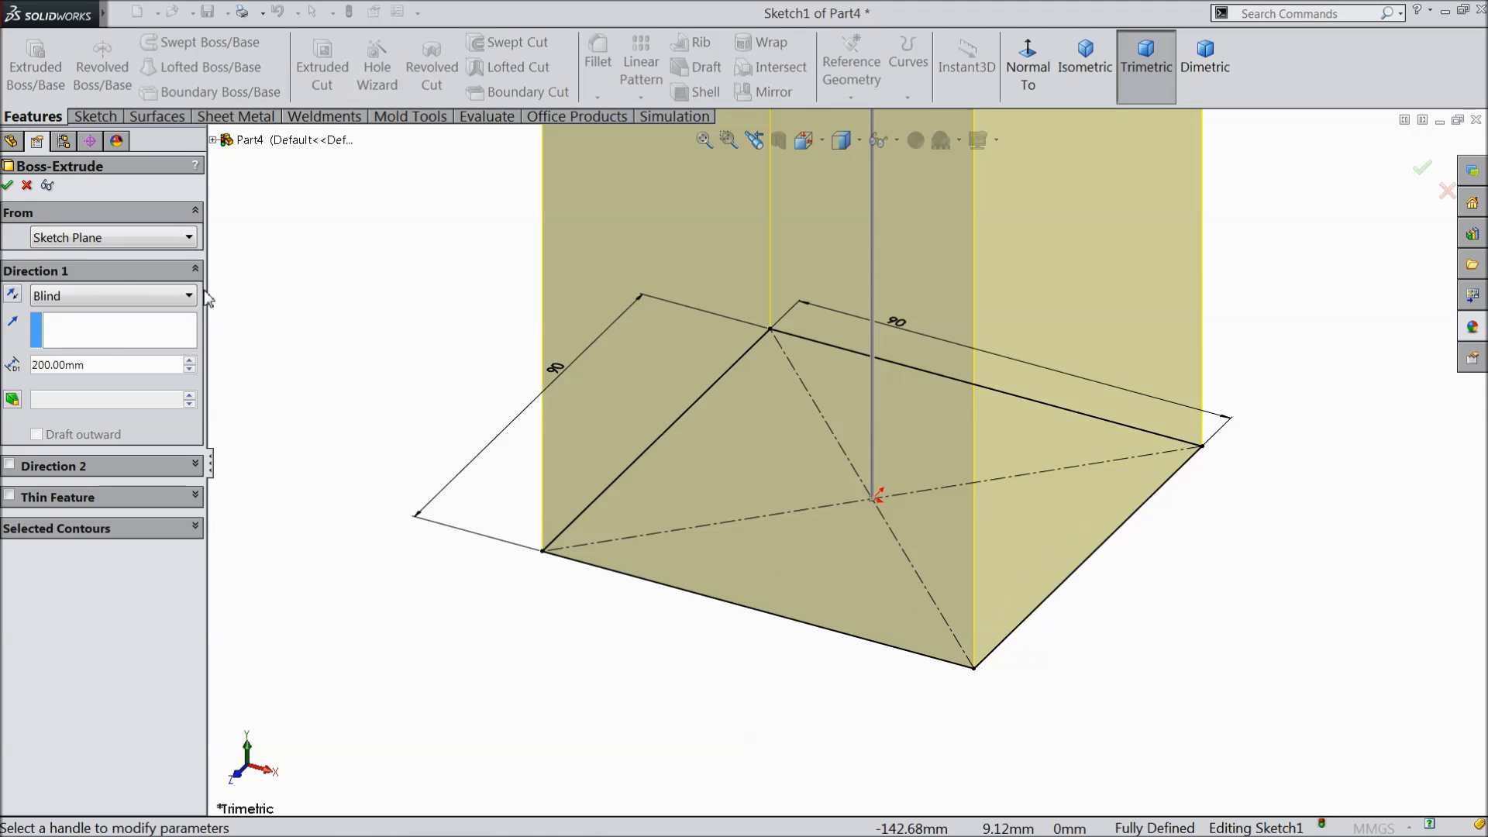
pyautogui.click(1085, 51)
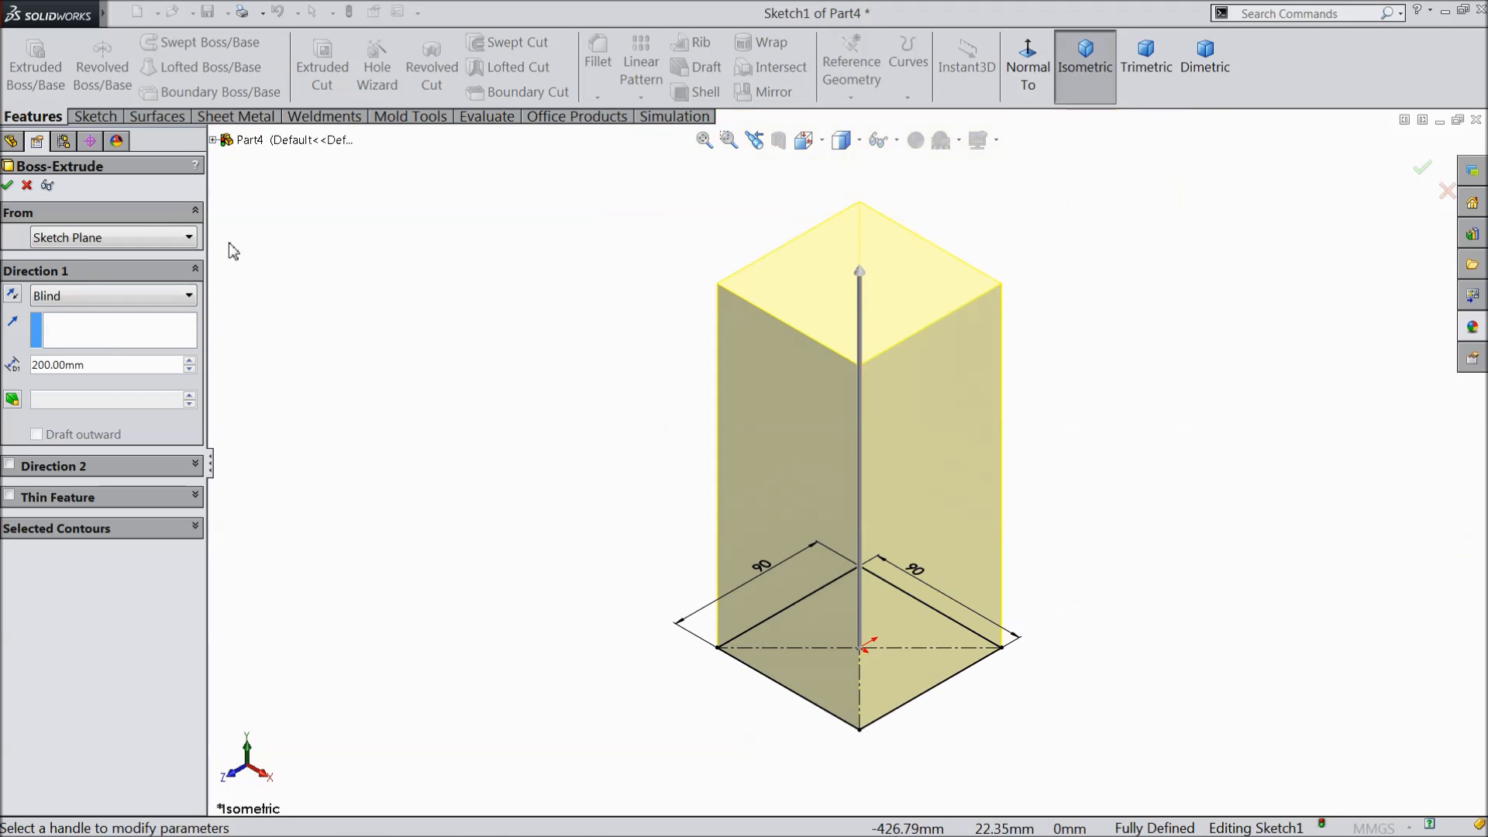
pyautogui.click(10, 185)
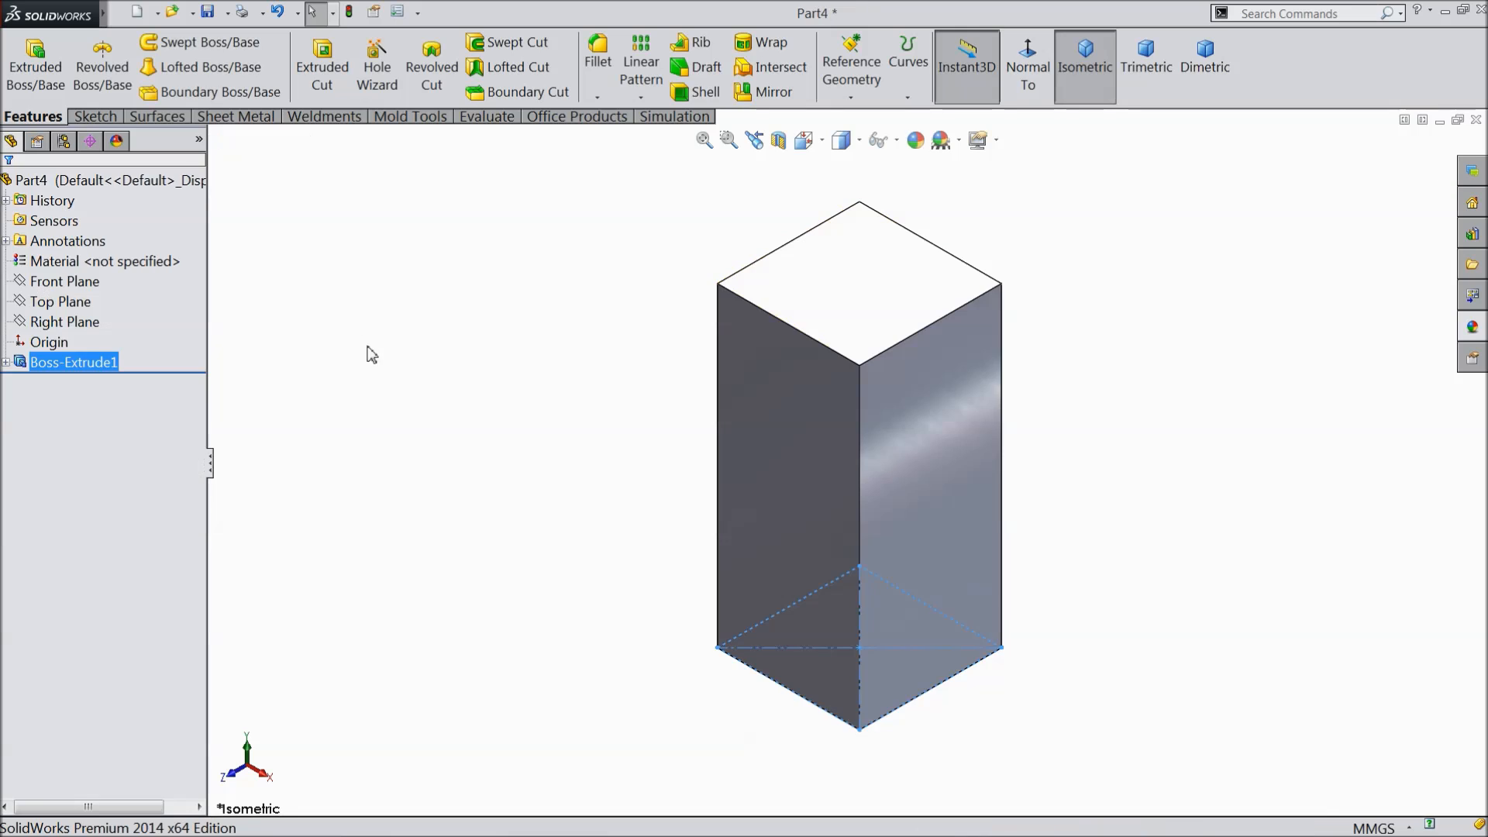
pyautogui.moveTo(833, 306)
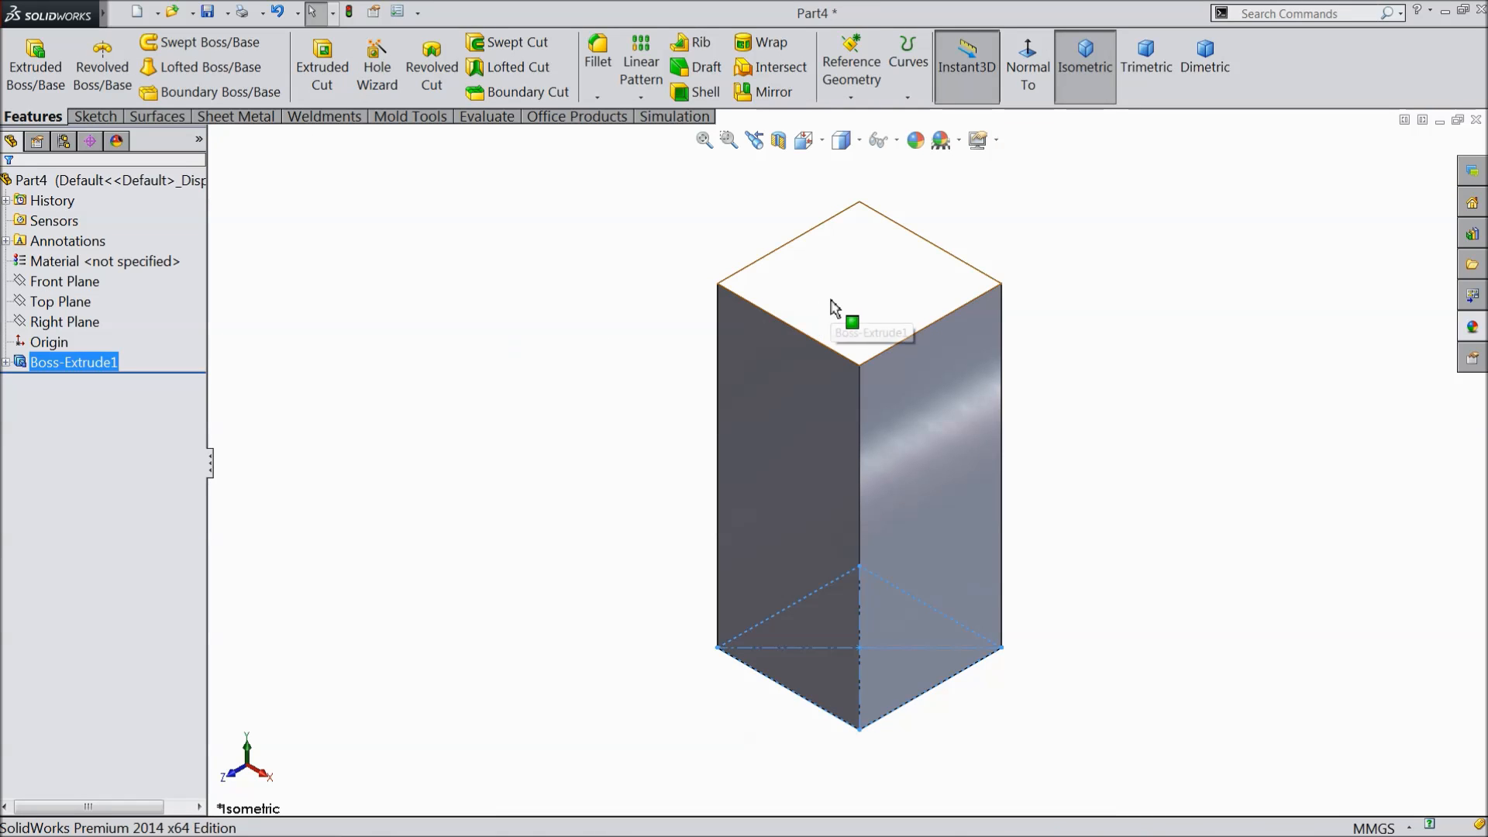
# Start a sketch on the post's top face and view it Normal To
pyautogui.click(839, 307)
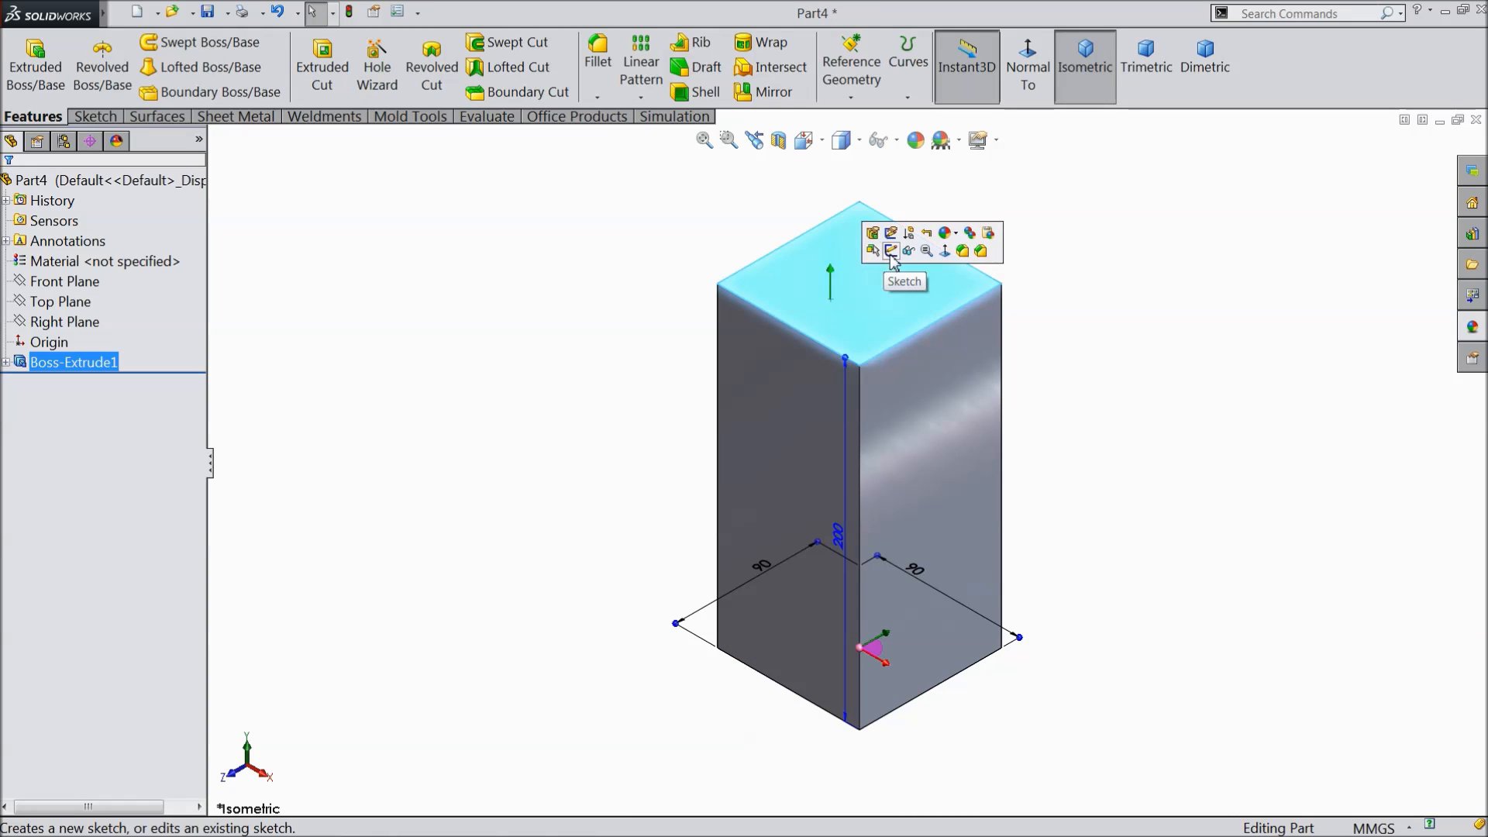
pyautogui.click(890, 251)
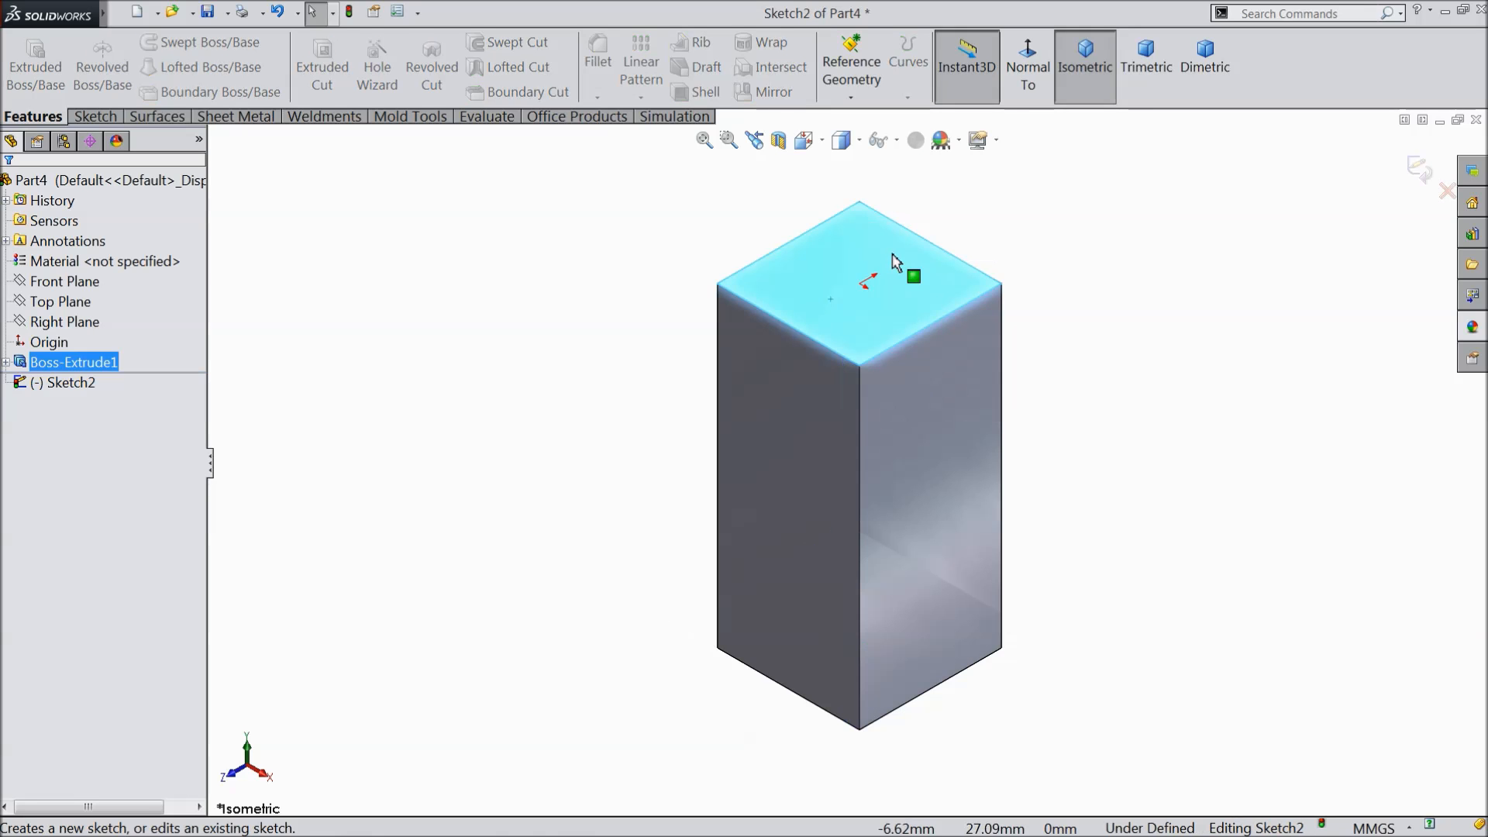
pyautogui.click(1028, 65)
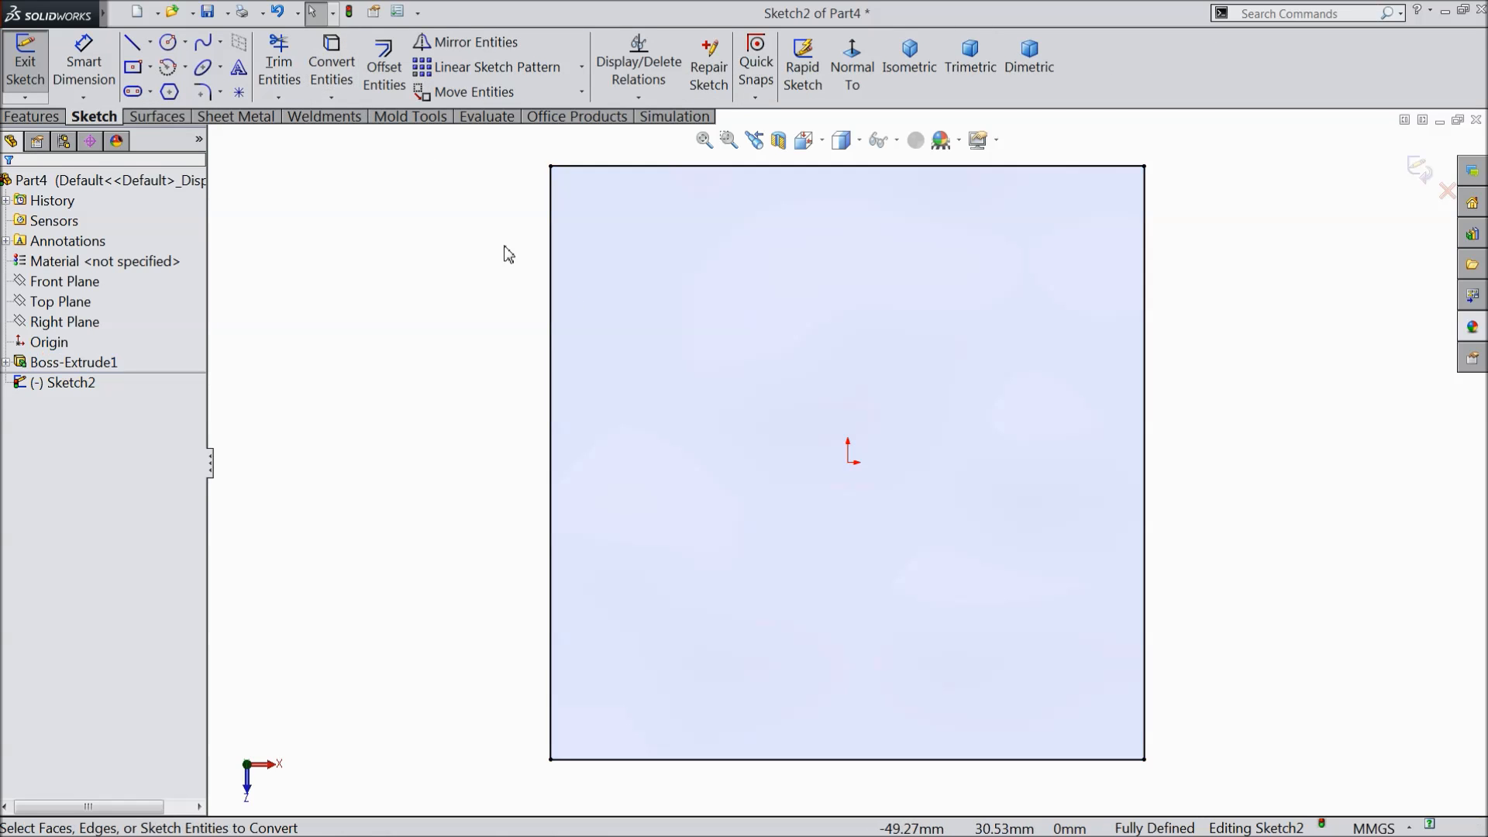
pyautogui.moveTo(159, 71)
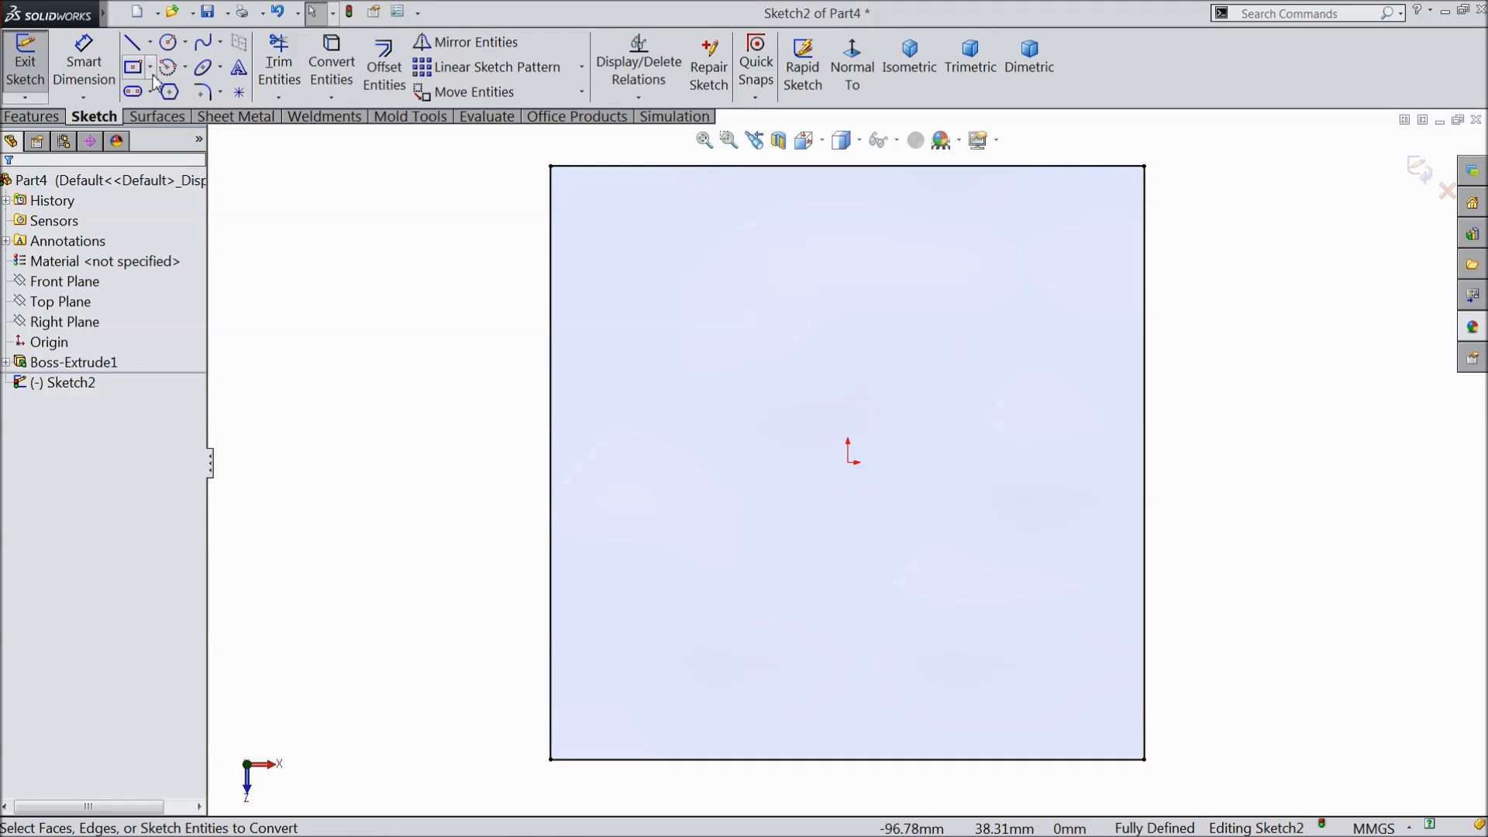
pyautogui.click(383, 60)
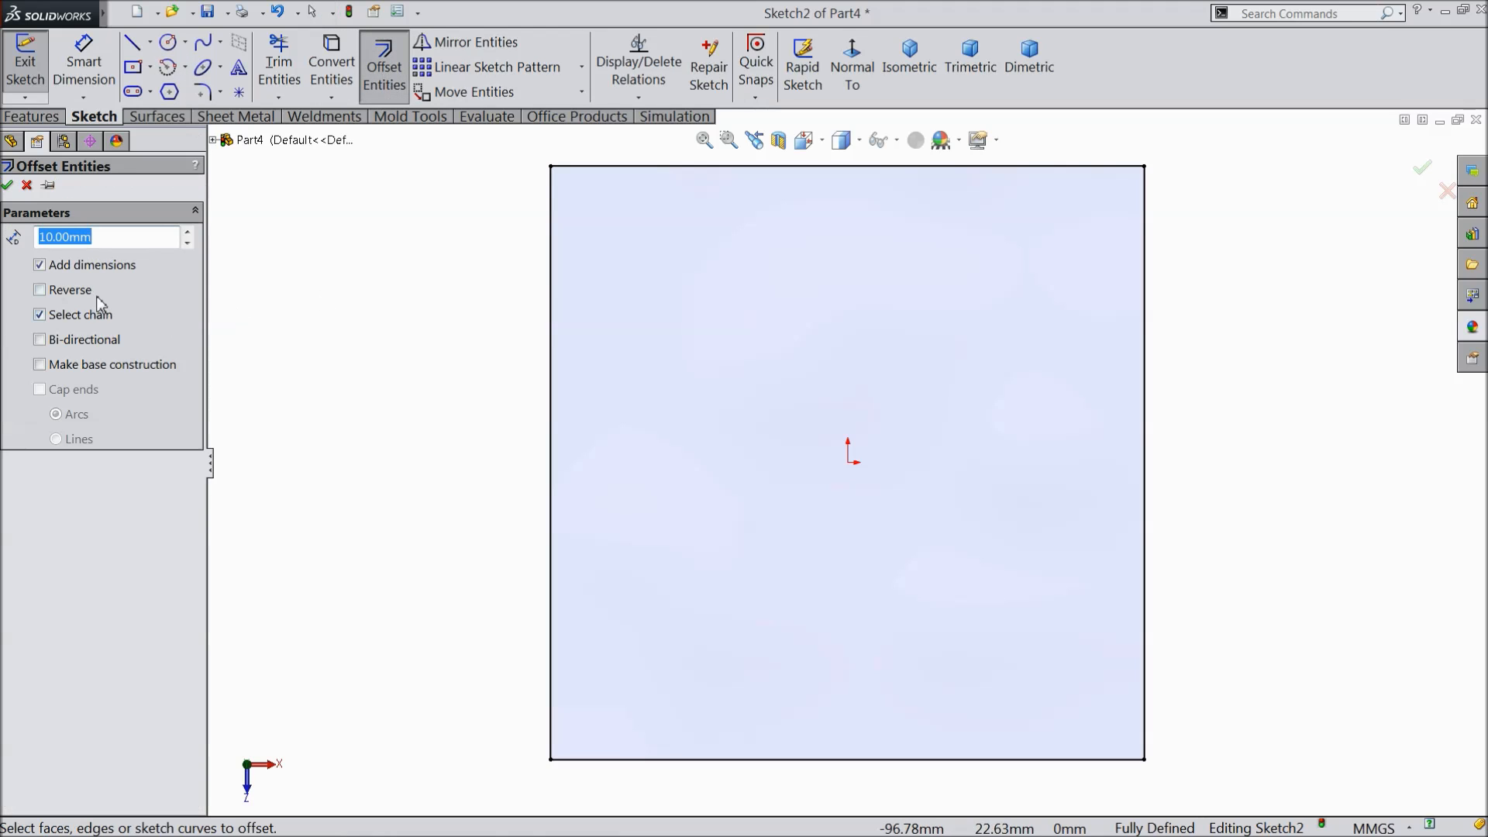
# Offset each of the square's four edges 30 mm inward, one edge at a time
pyautogui.write('30')
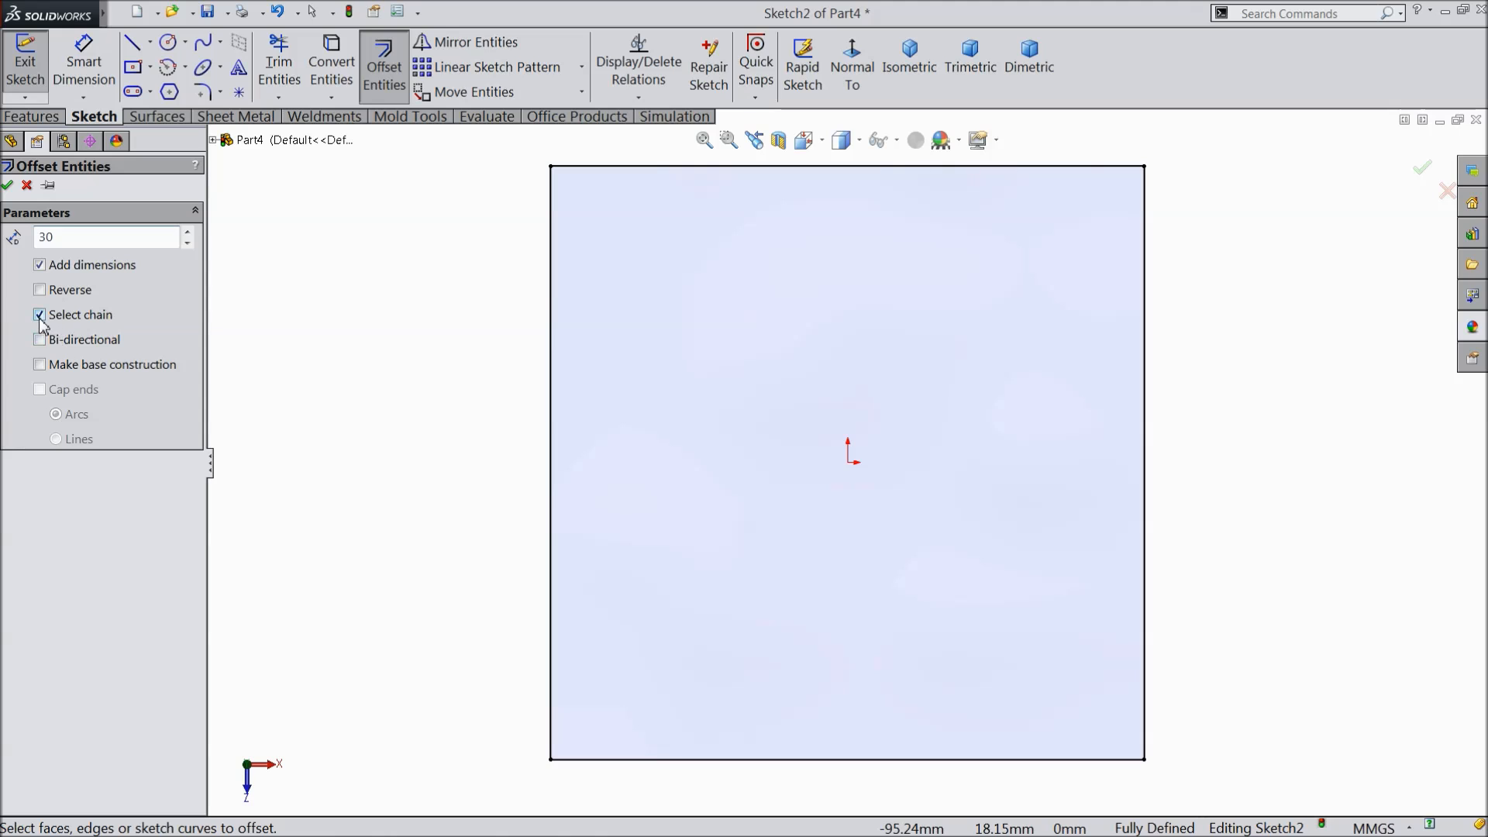
pyautogui.click(40, 315)
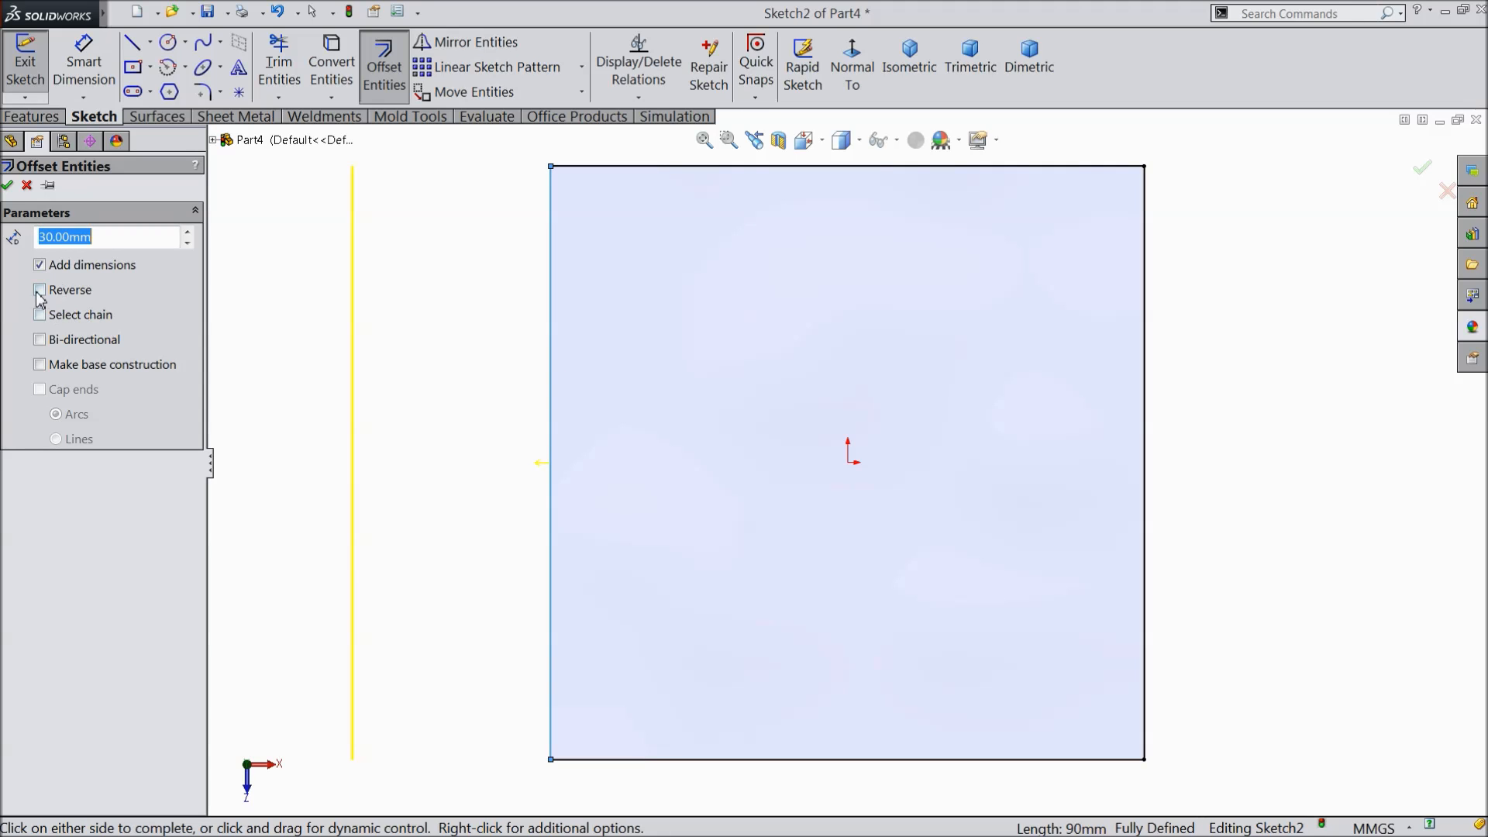
pyautogui.click(39, 290)
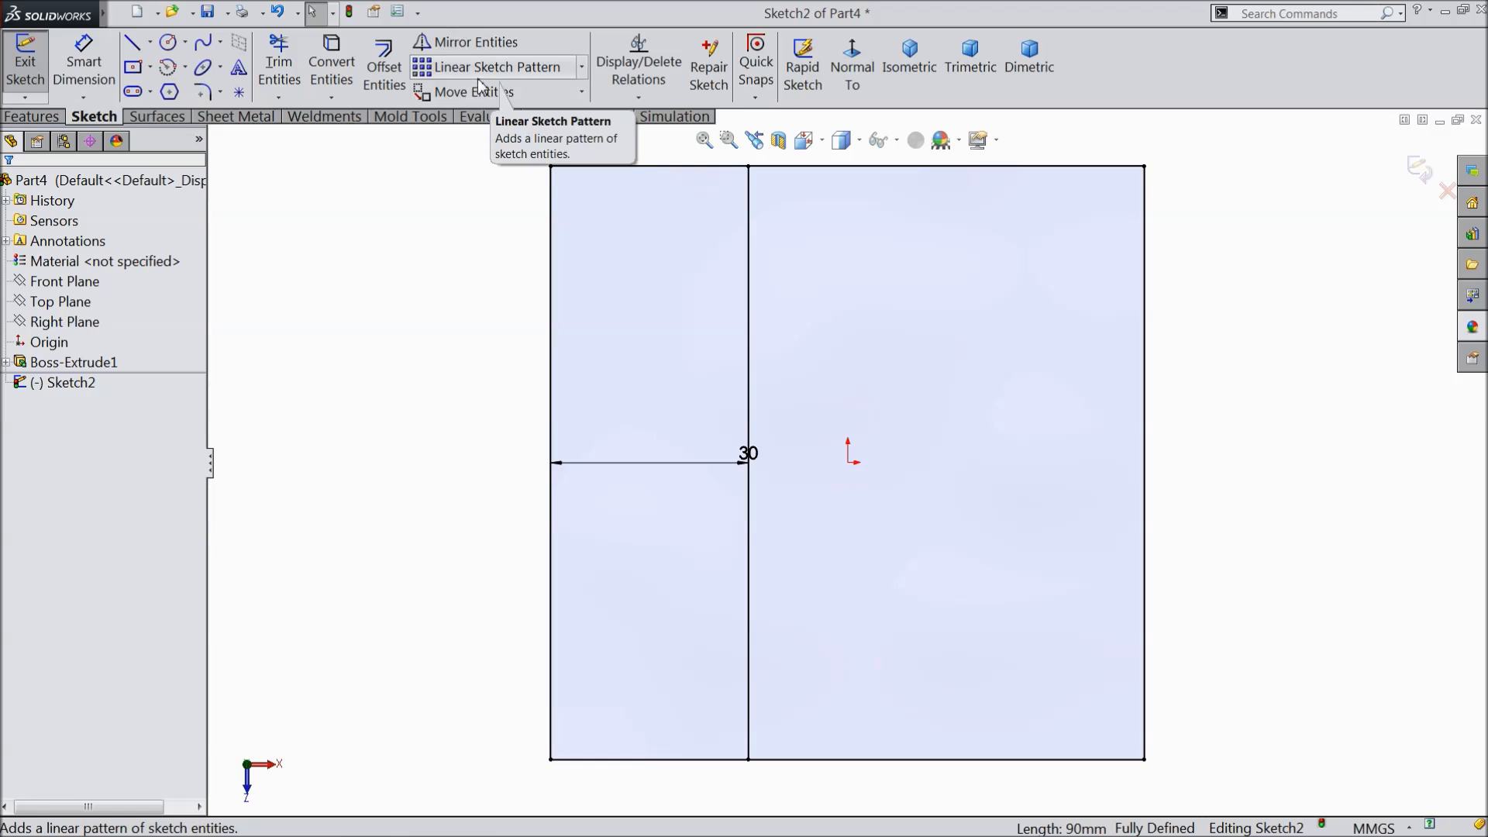
pyautogui.moveTo(383, 86)
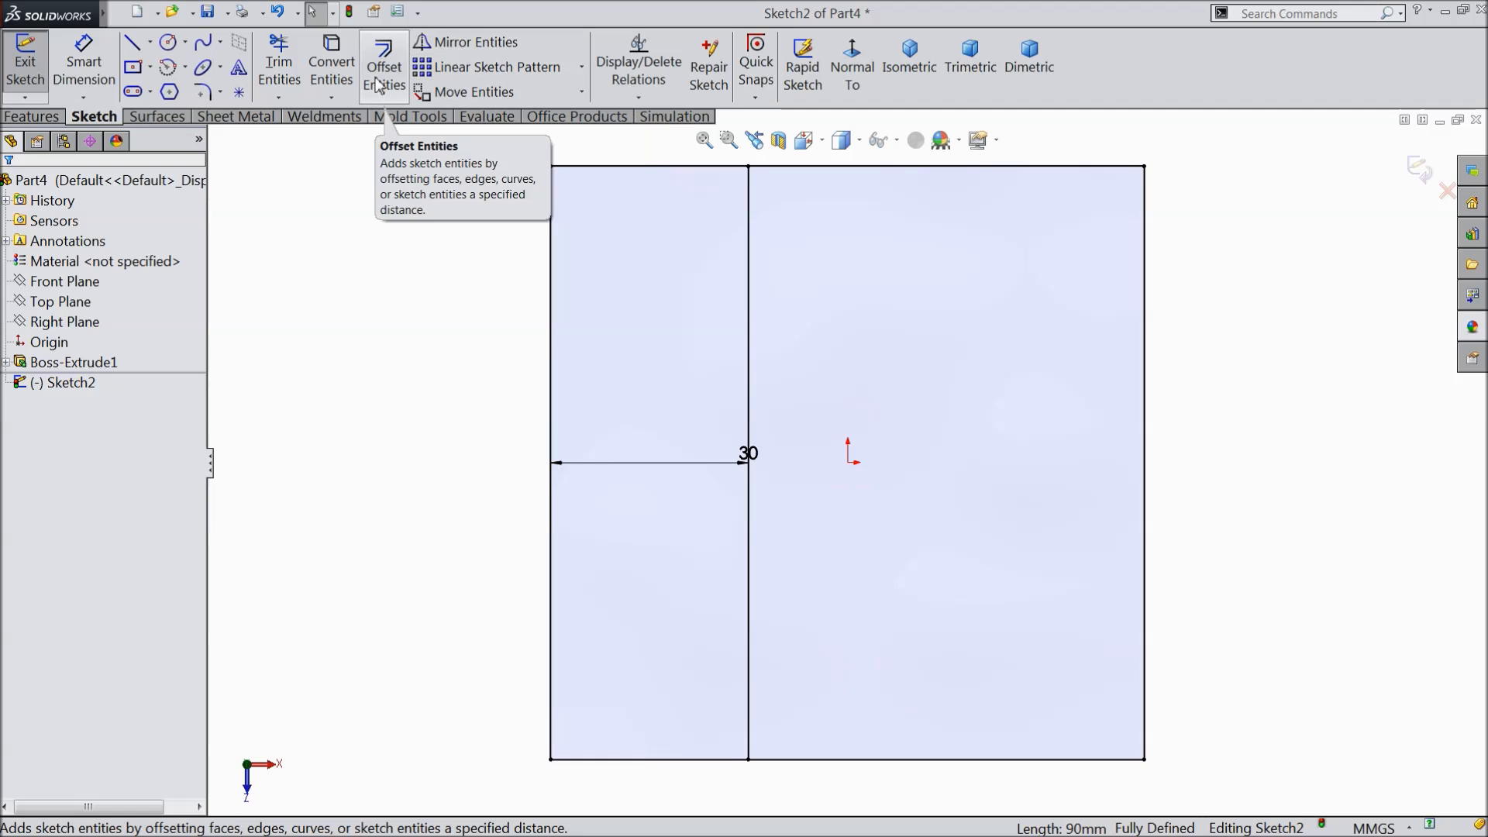
pyautogui.click(384, 52)
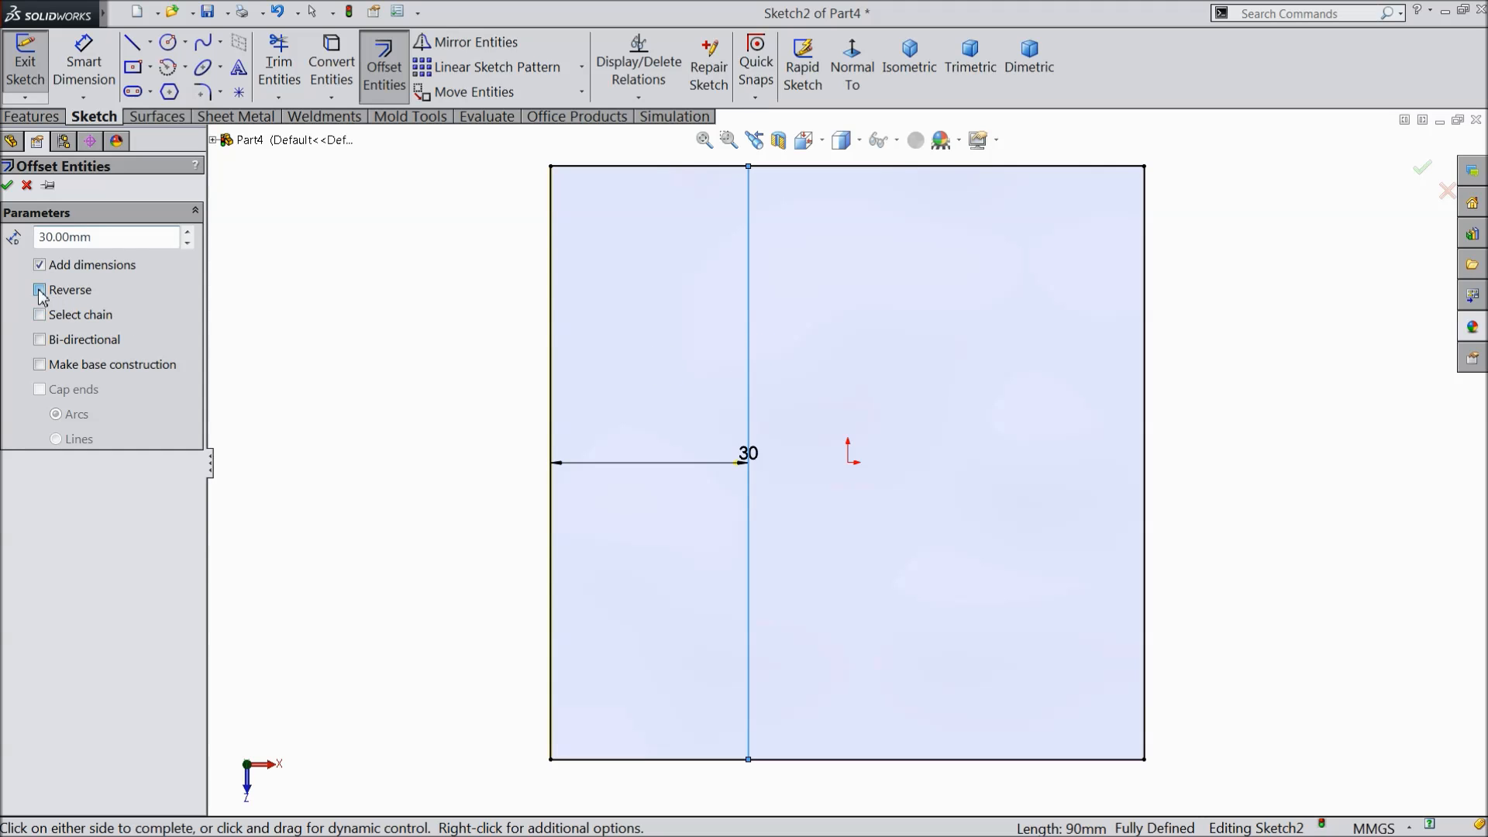
pyautogui.click(40, 290)
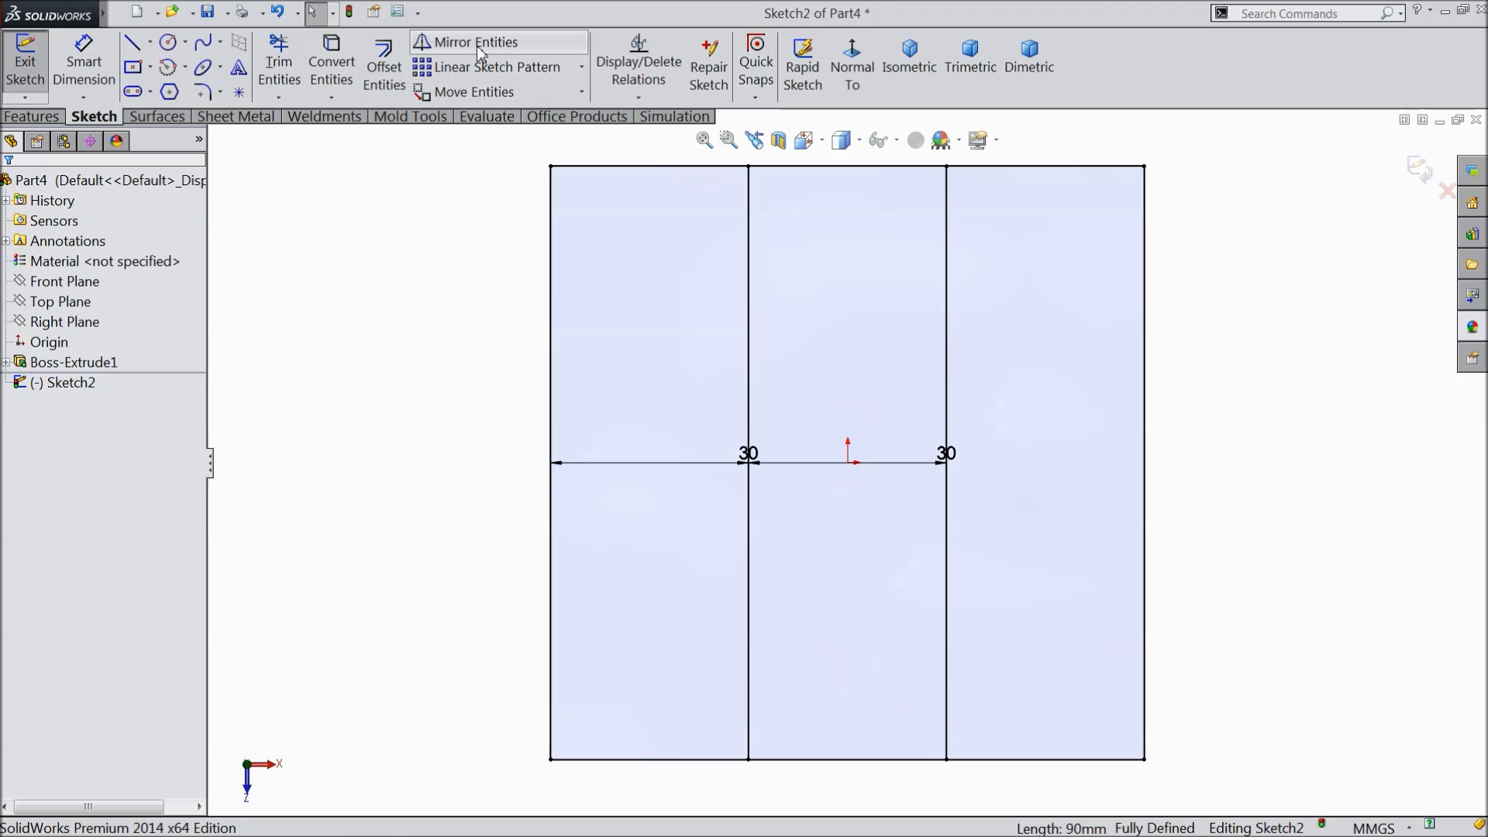
pyautogui.click(383, 66)
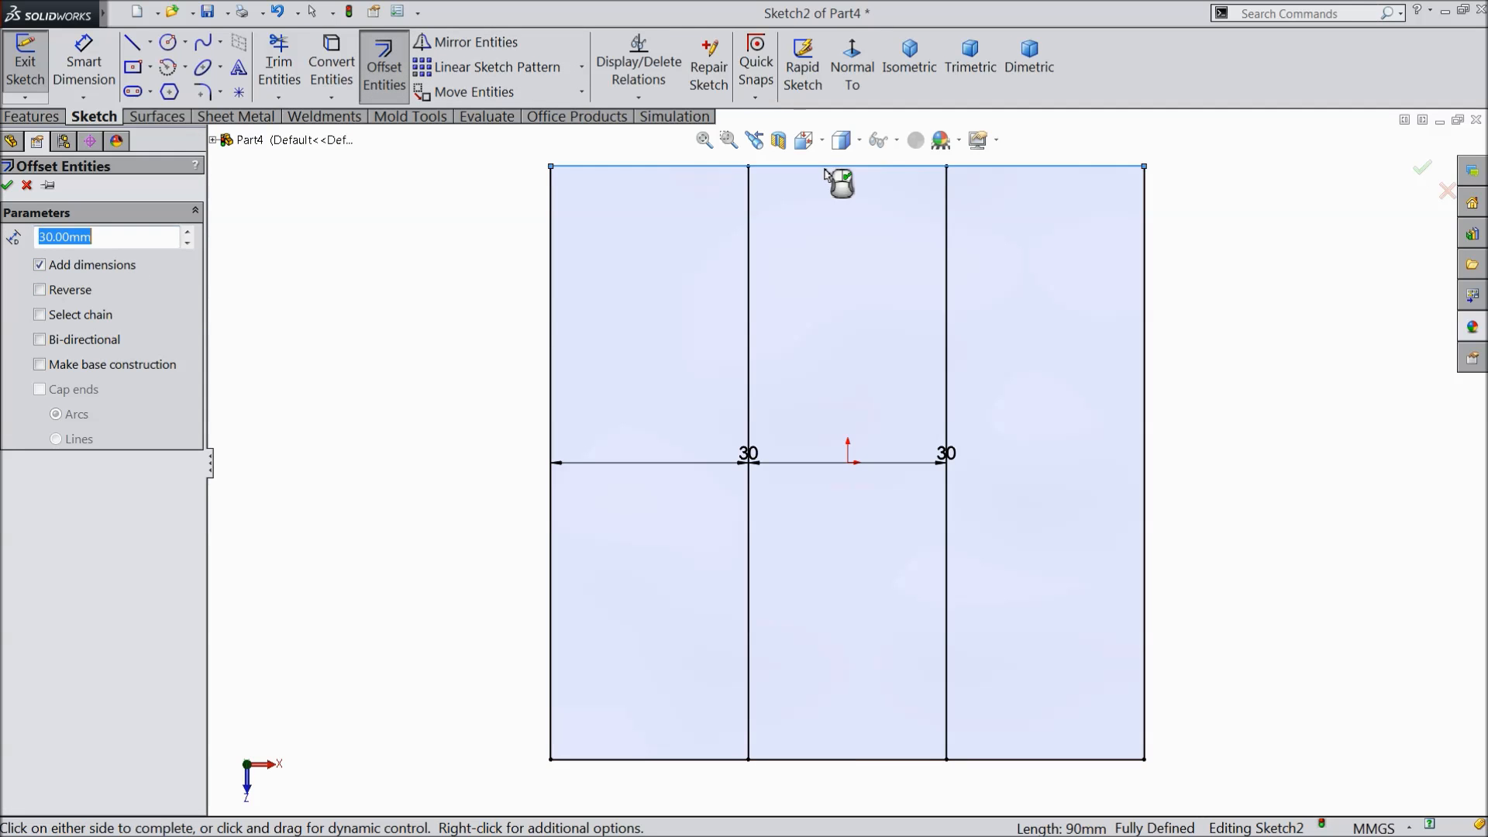
pyautogui.click(39, 289)
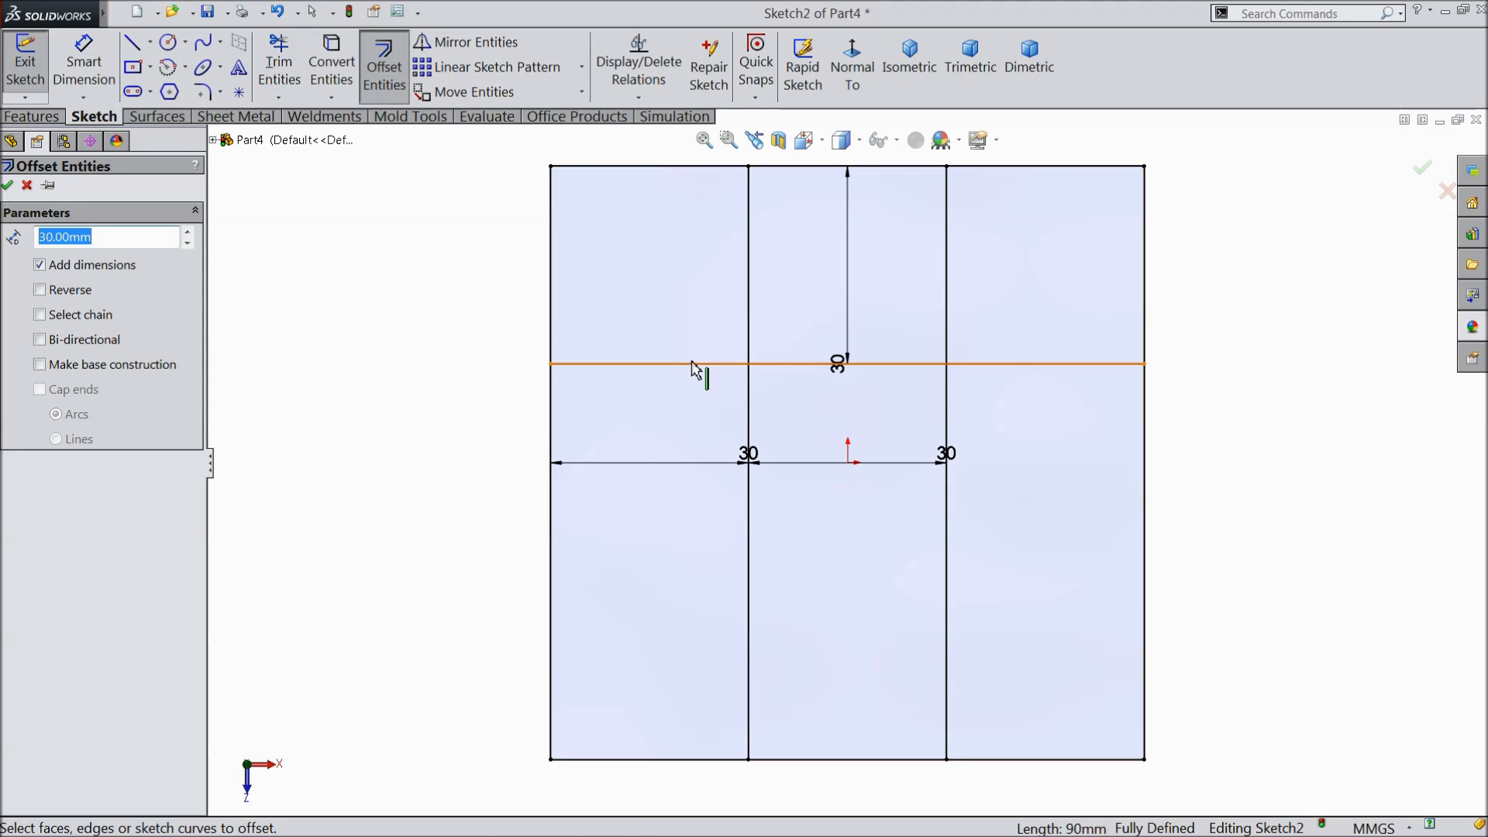
pyautogui.click(39, 289)
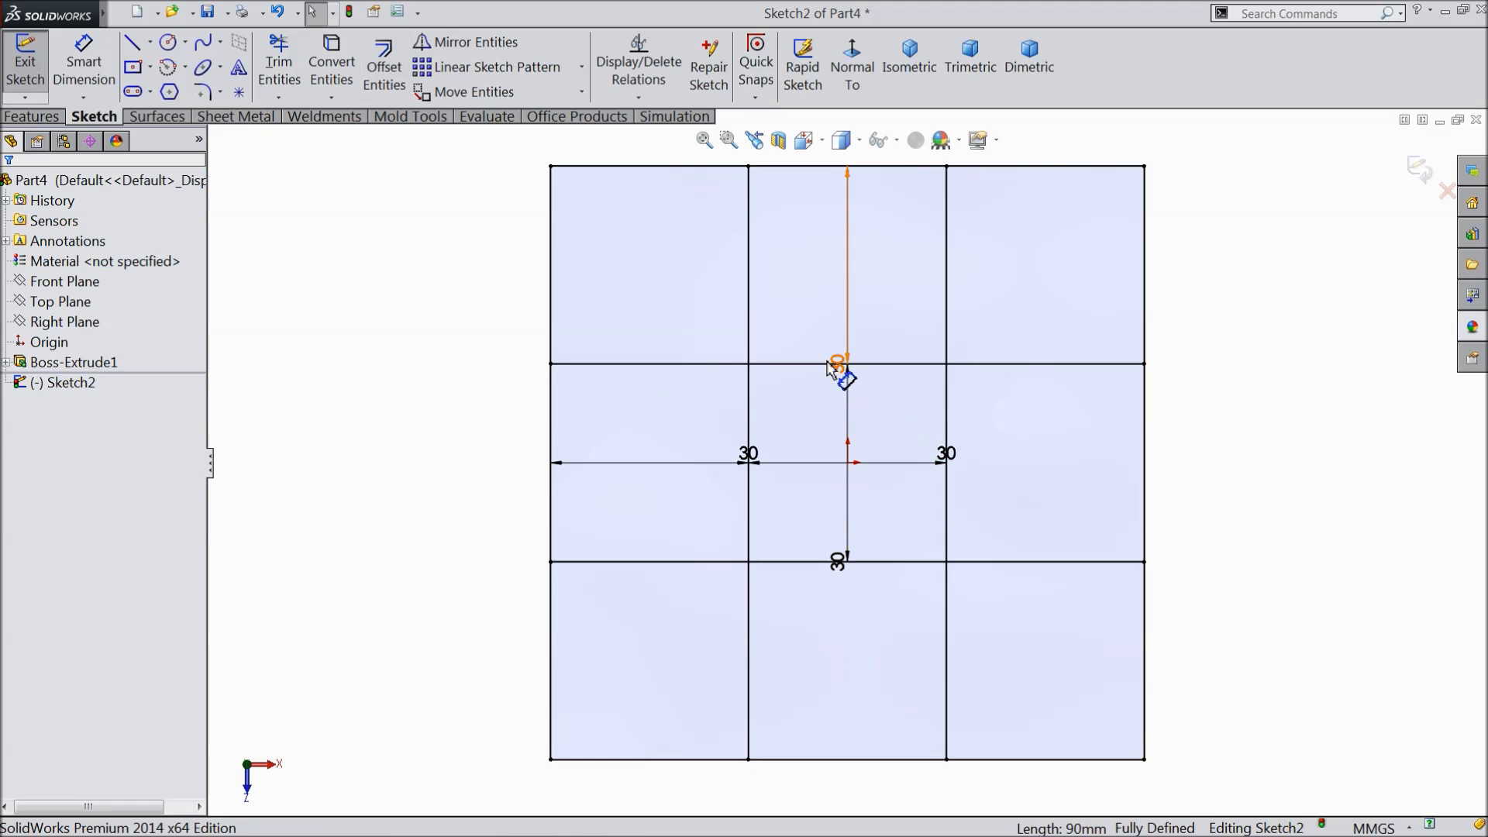
pyautogui.click(840, 357)
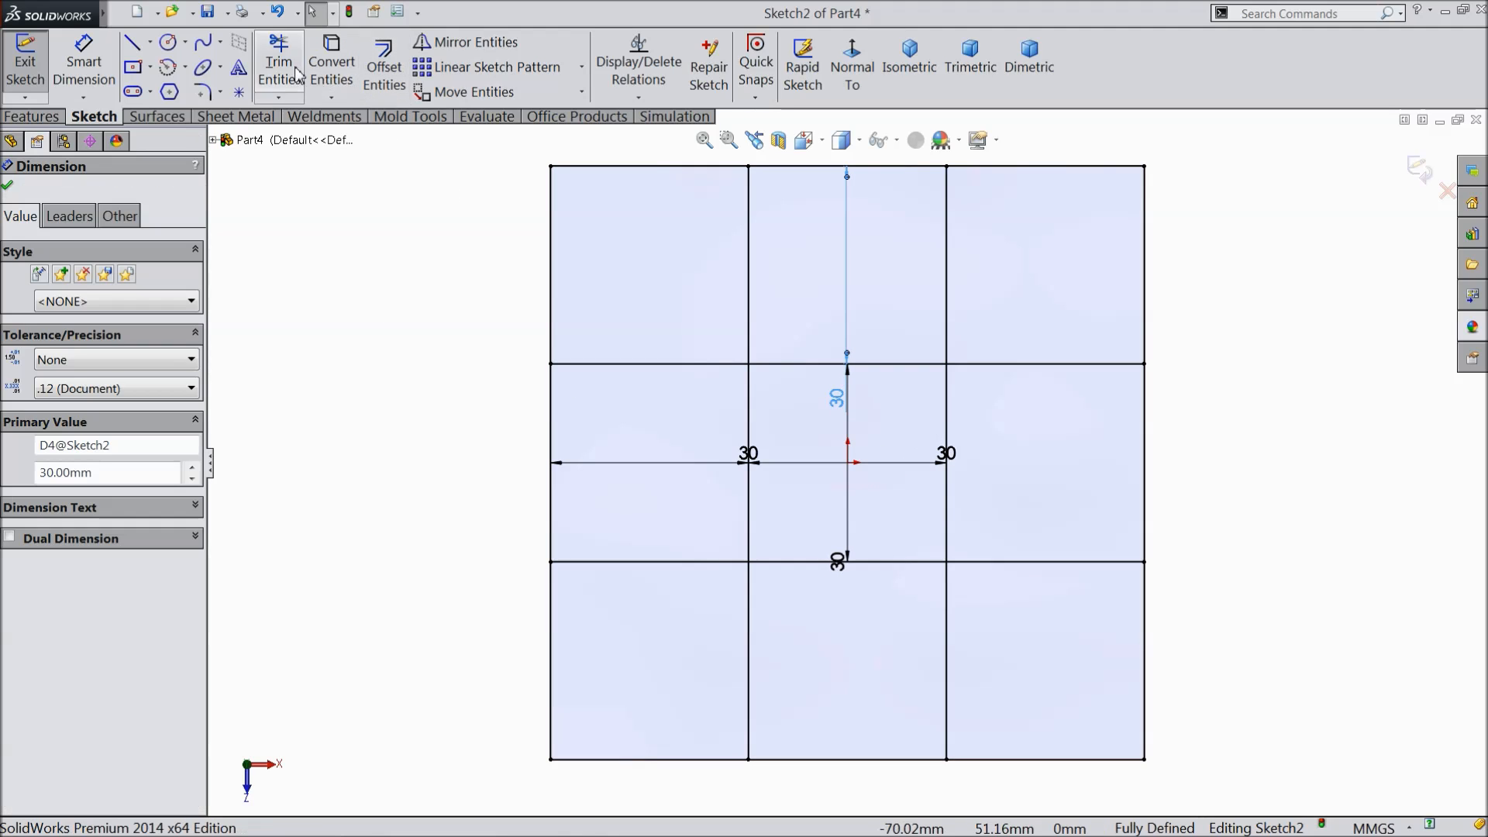
# Trim away the inner grid segments, leaving a cross with four corner squares
pyautogui.click(278, 54)
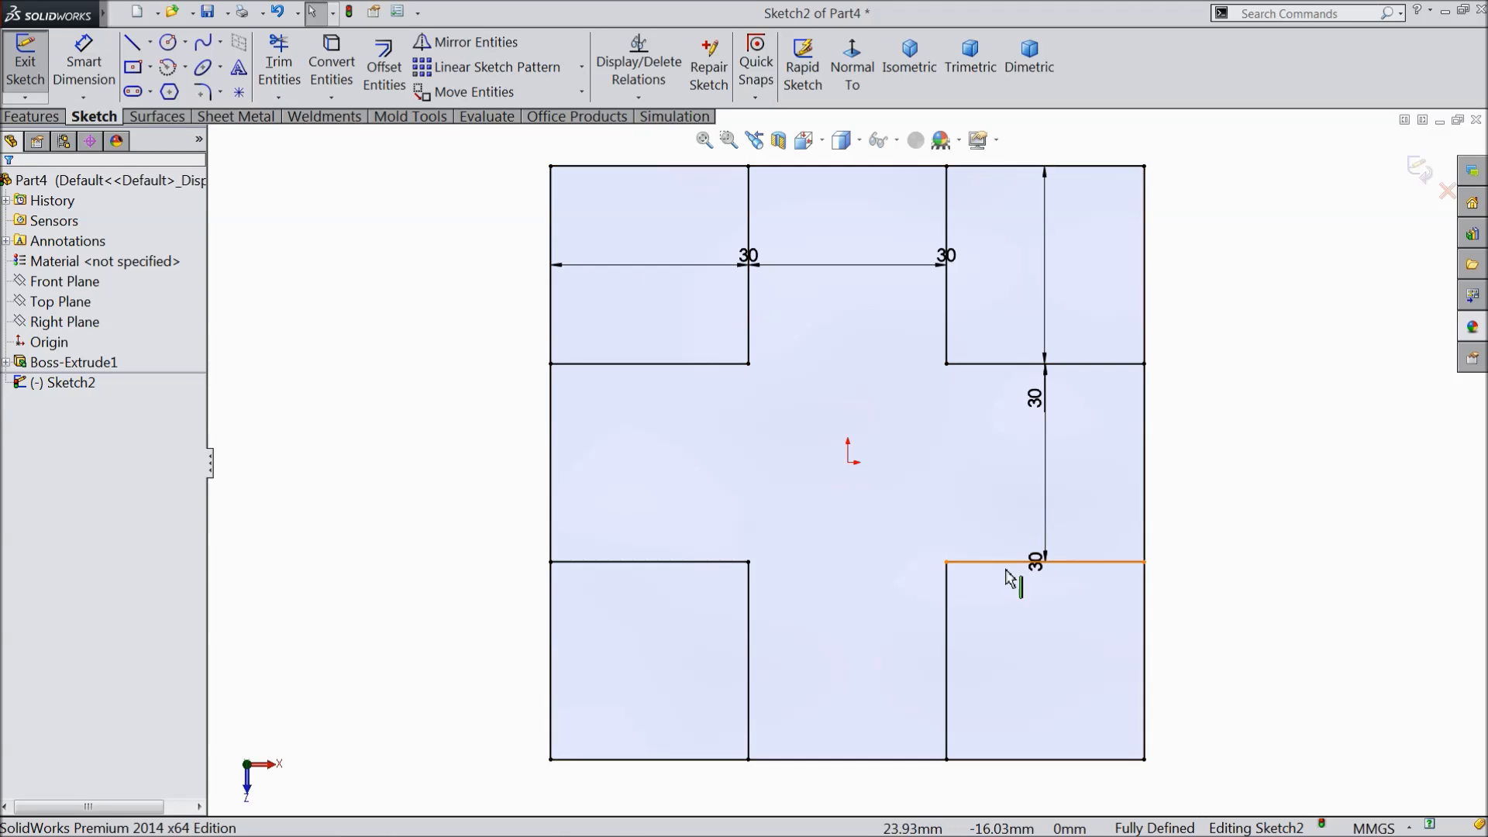
pyautogui.moveTo(764, 516)
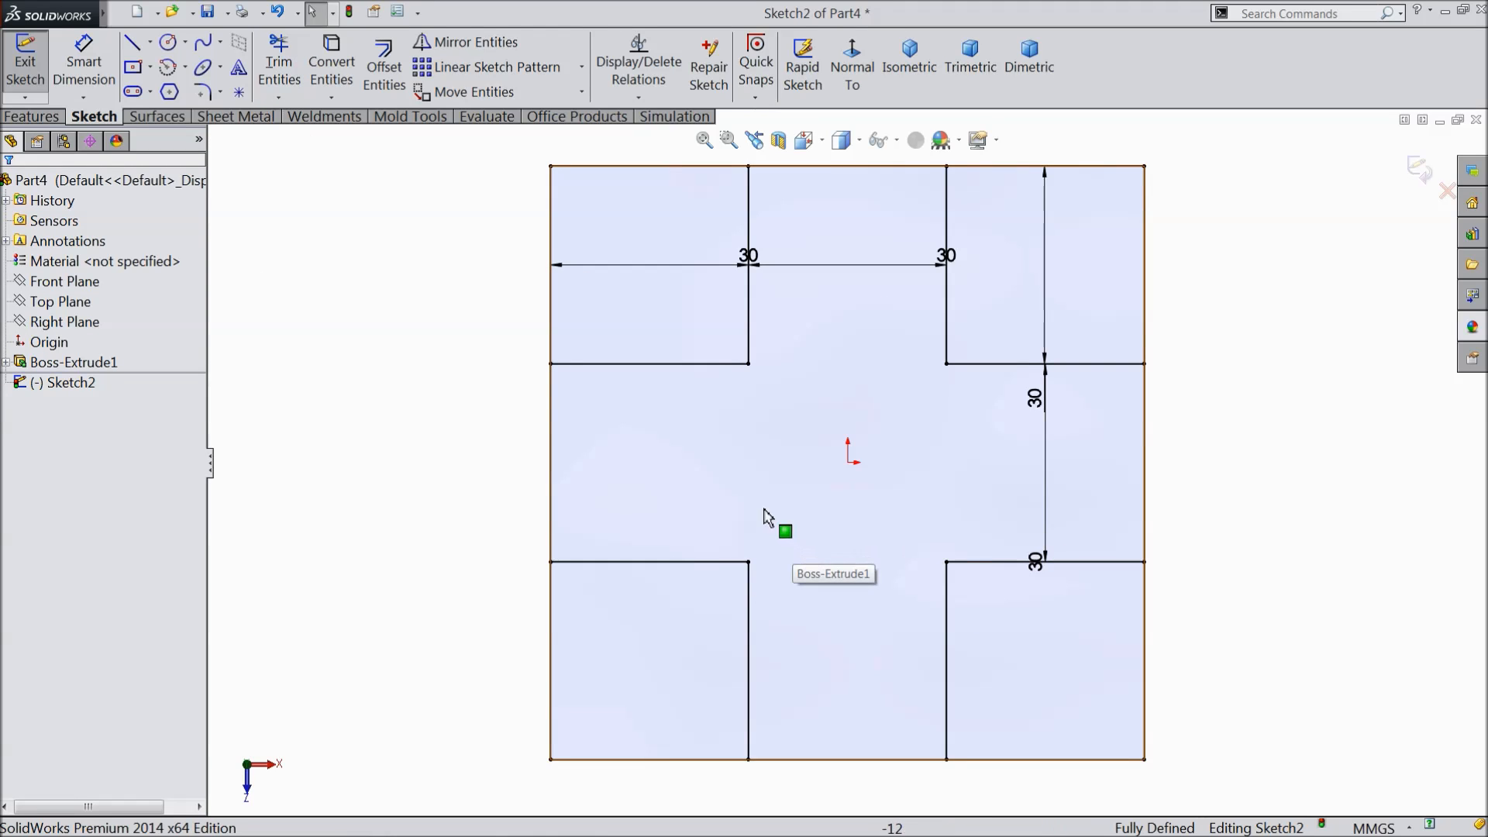
pyautogui.click(31, 116)
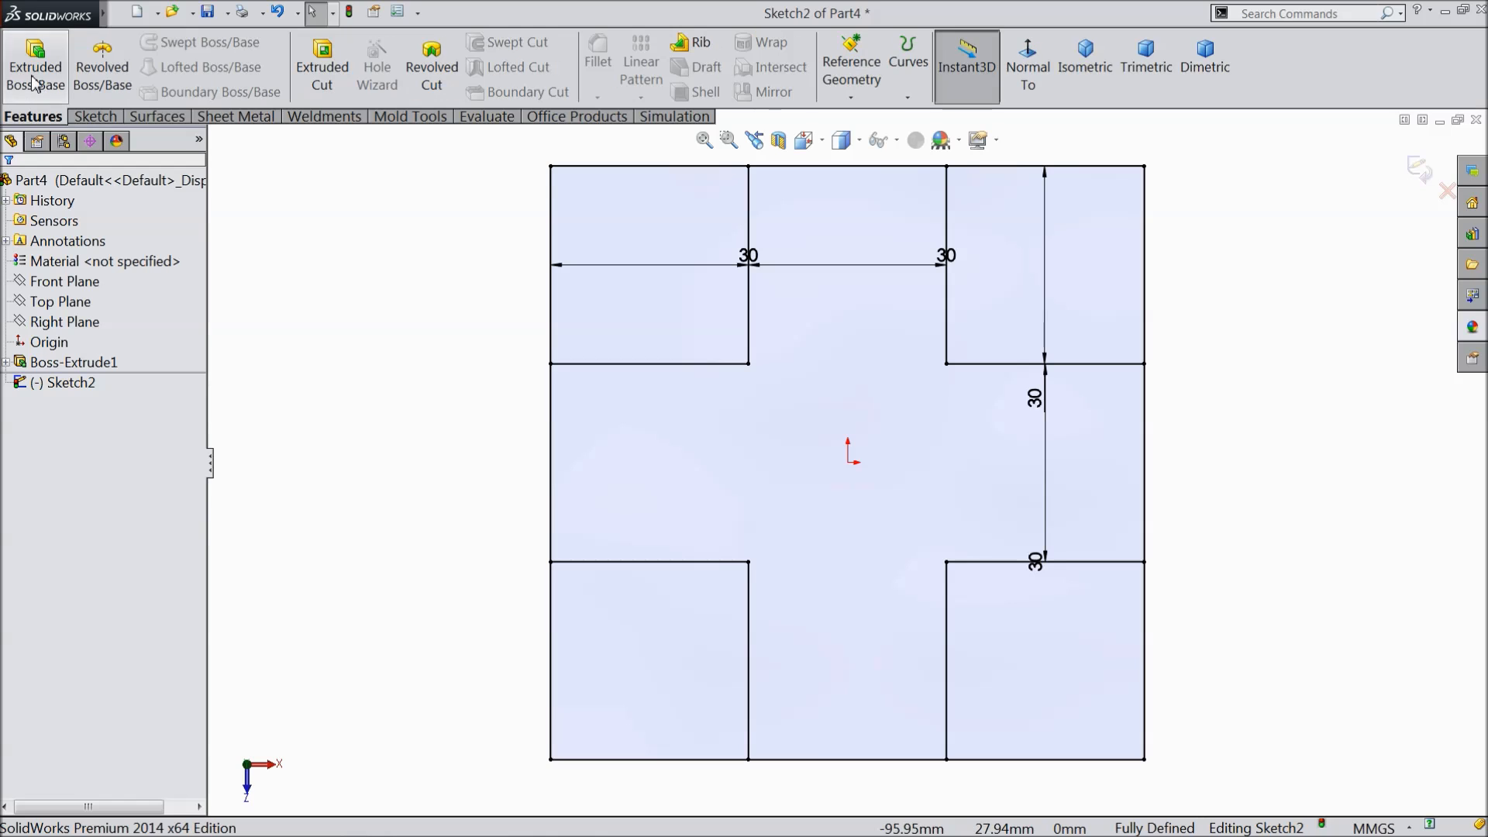
# Extrude the four 30 mm corner squares 90 mm upward into prongs
pyautogui.click(30, 58)
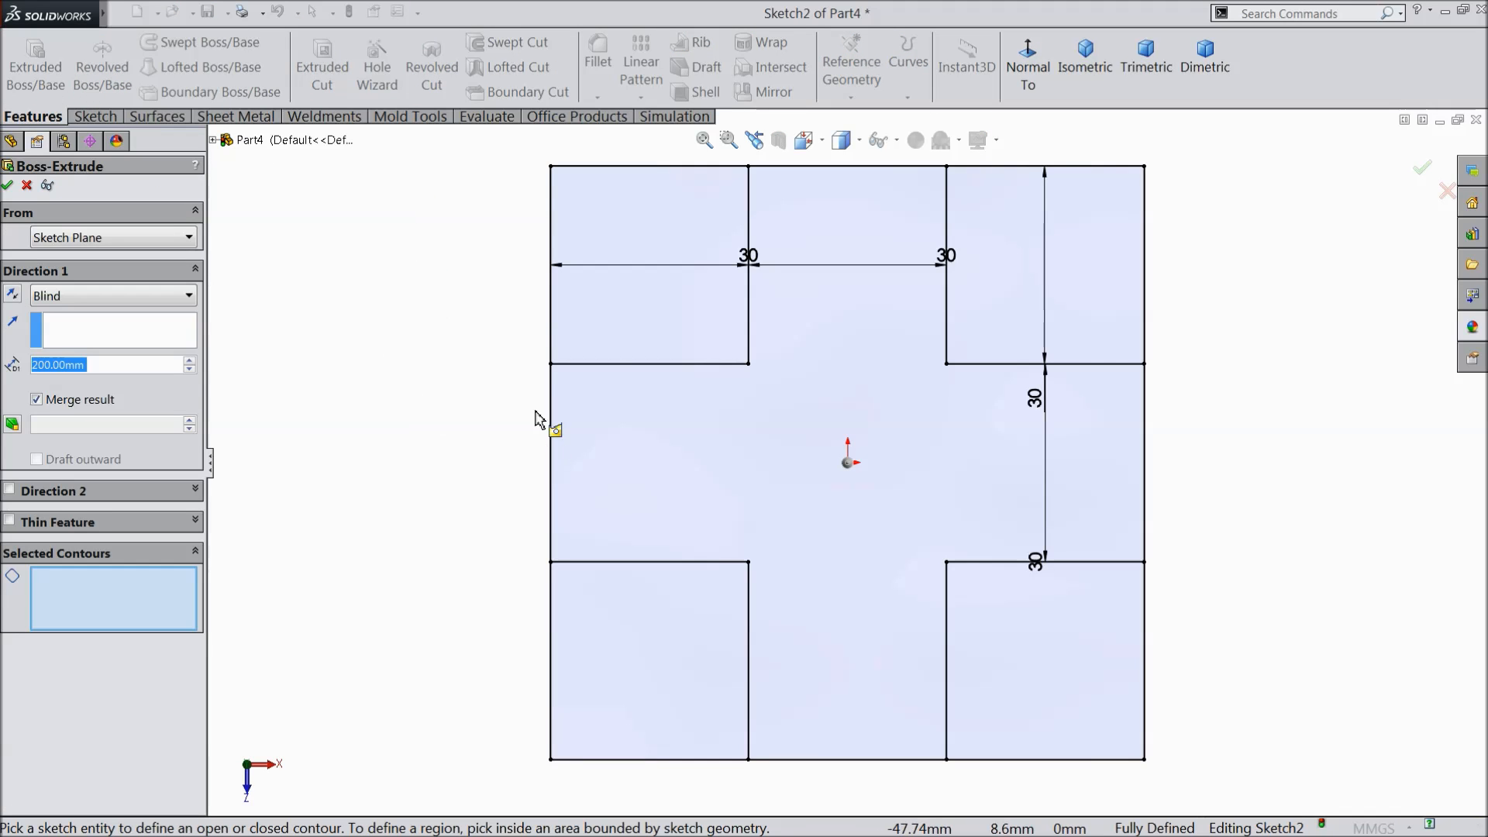
pyautogui.click(1085, 49)
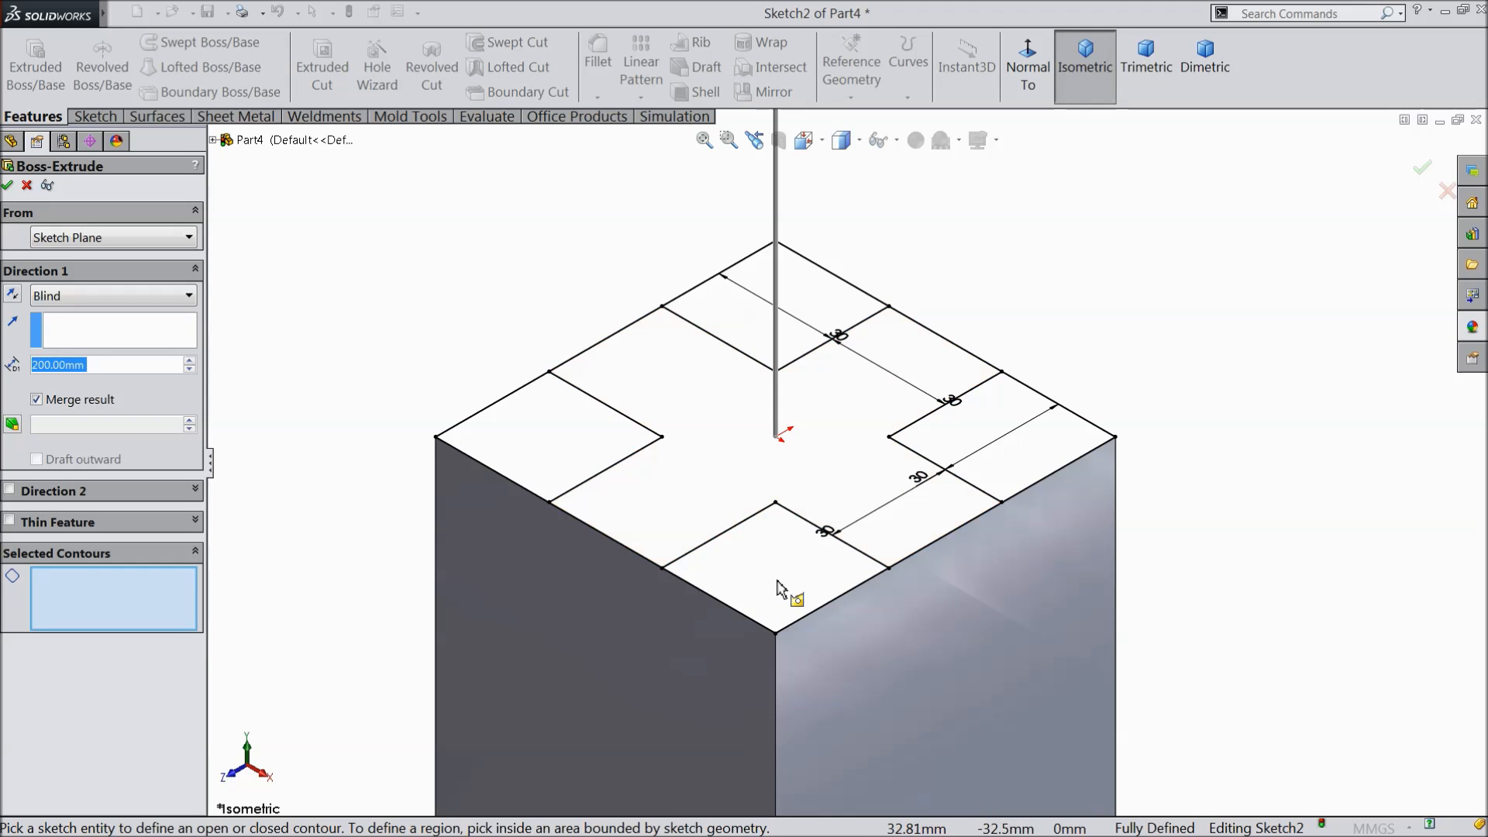
pyautogui.click(550, 454)
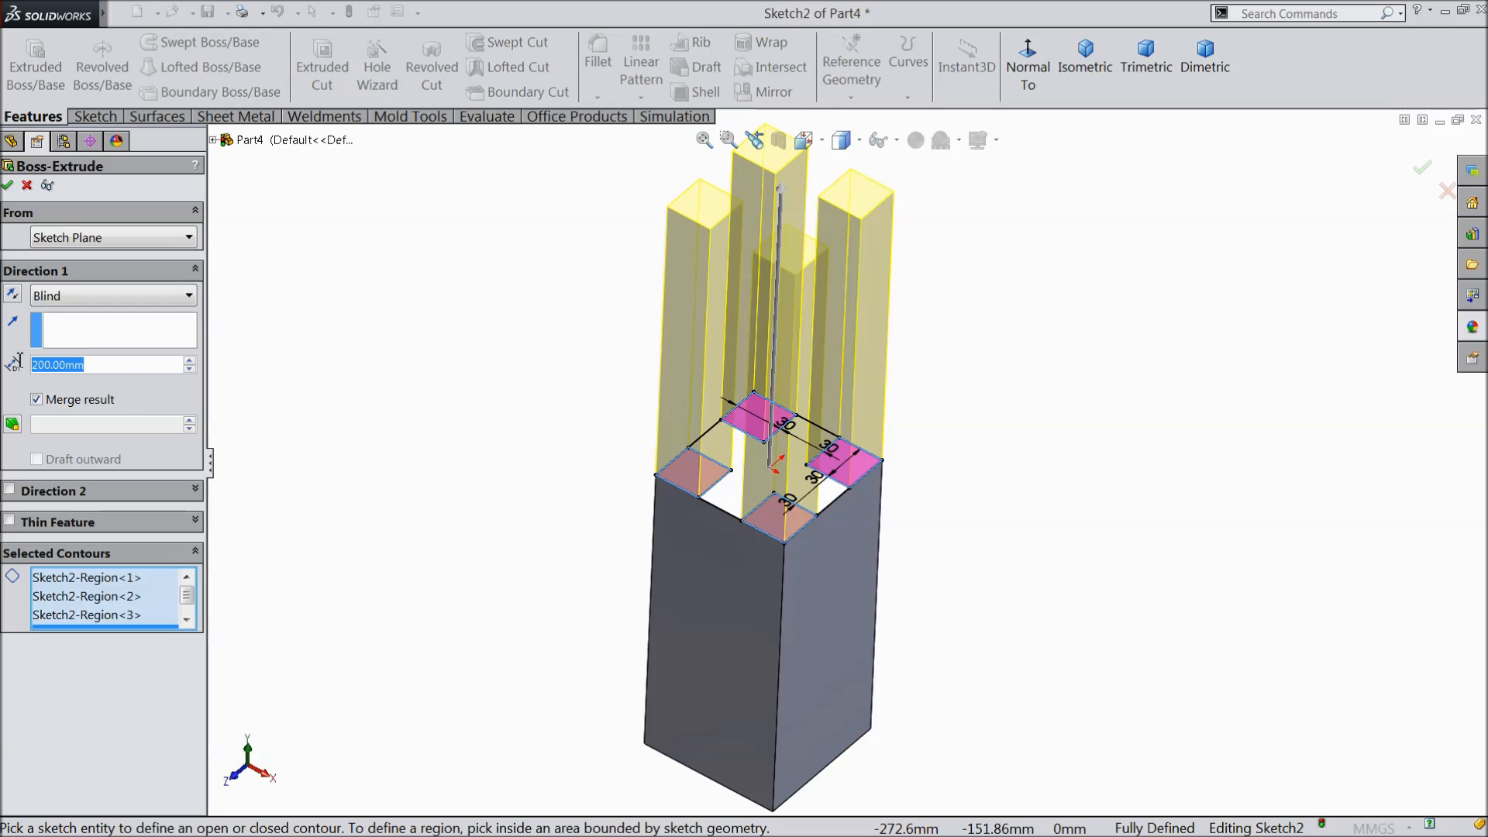
pyautogui.write('90.00mm')
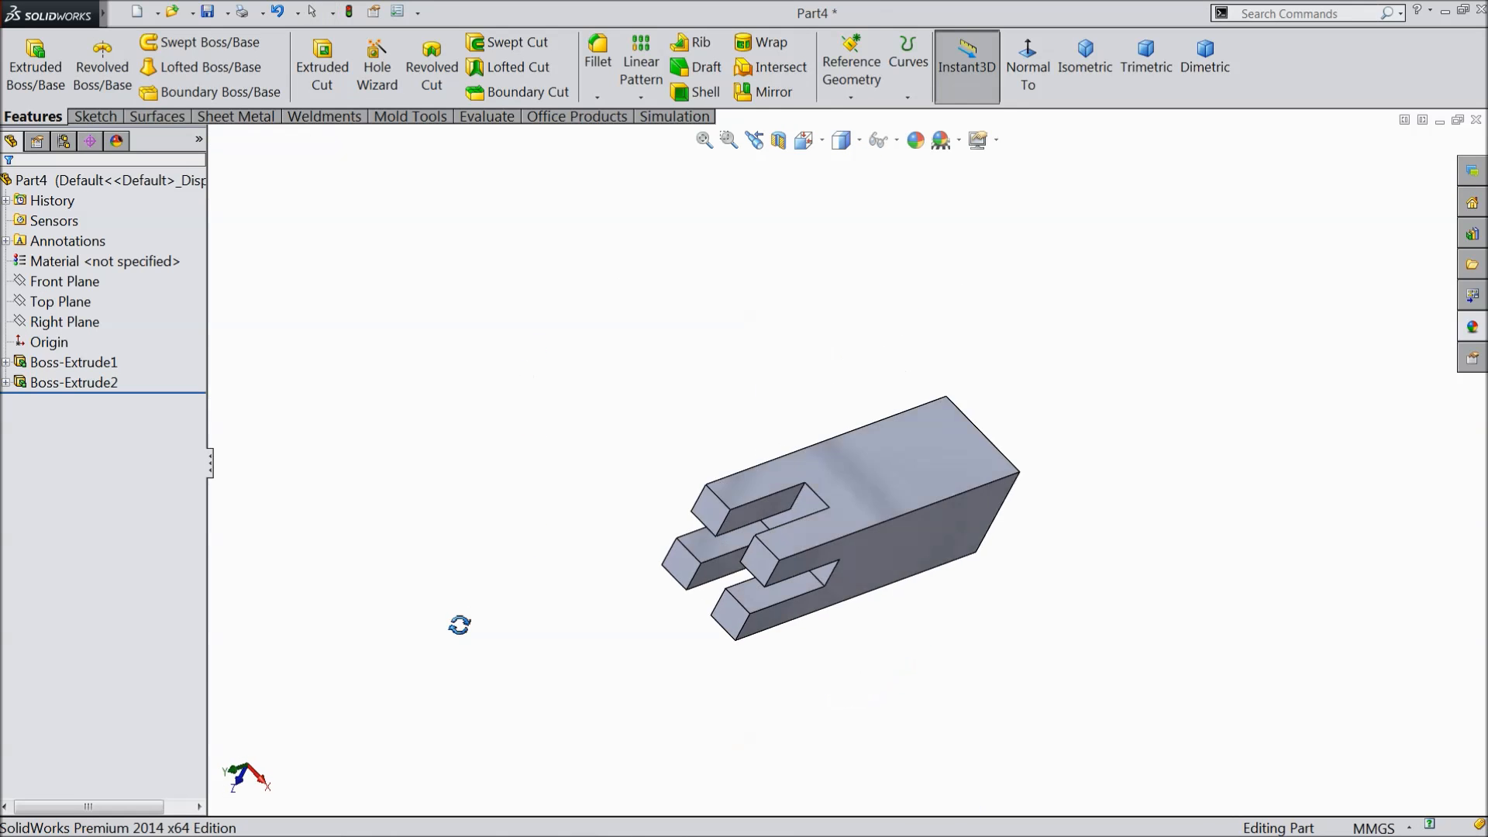
pyautogui.click(1084, 47)
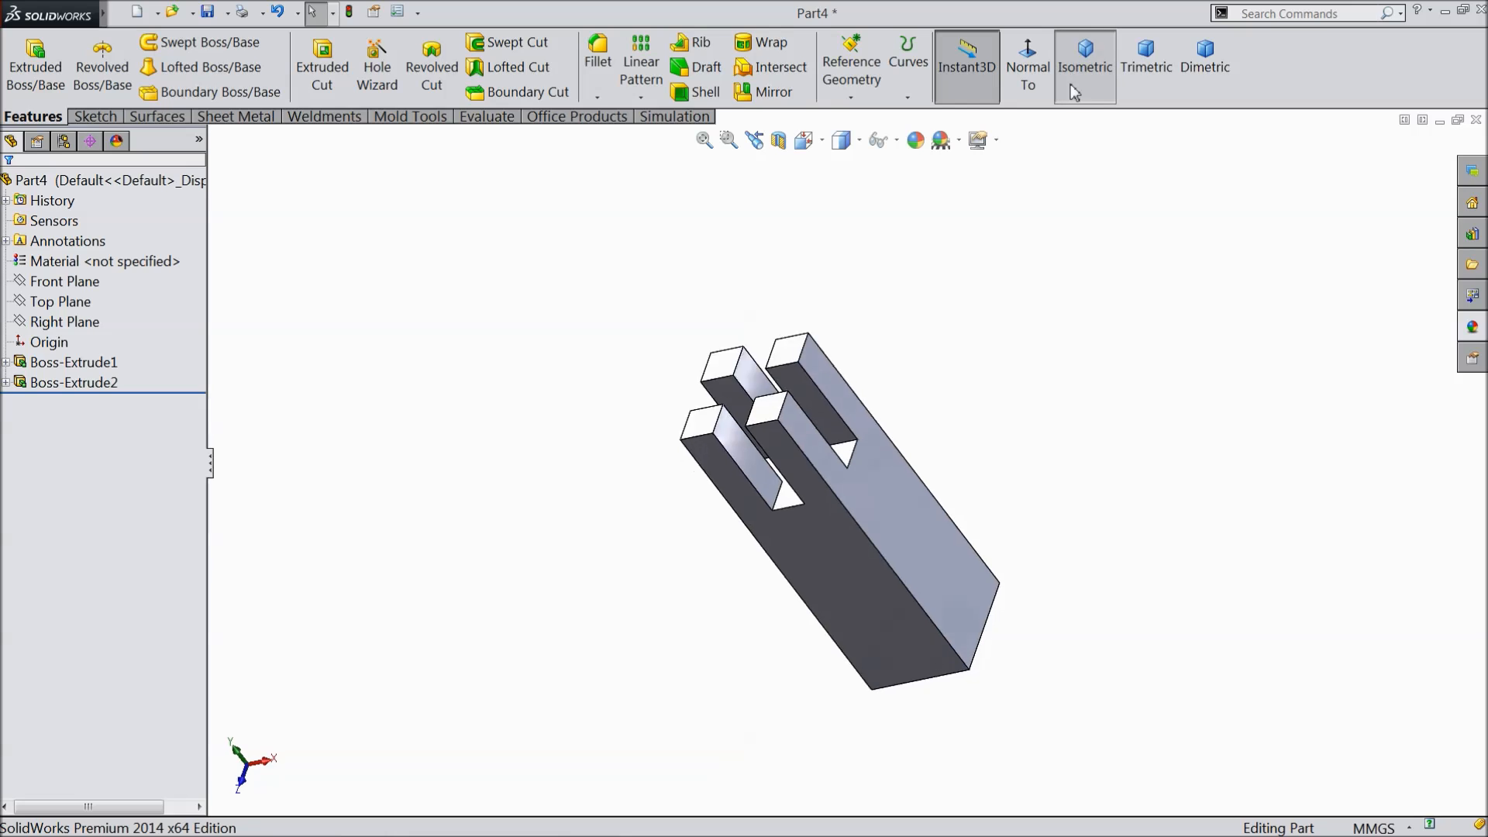
pyautogui.click(1084, 49)
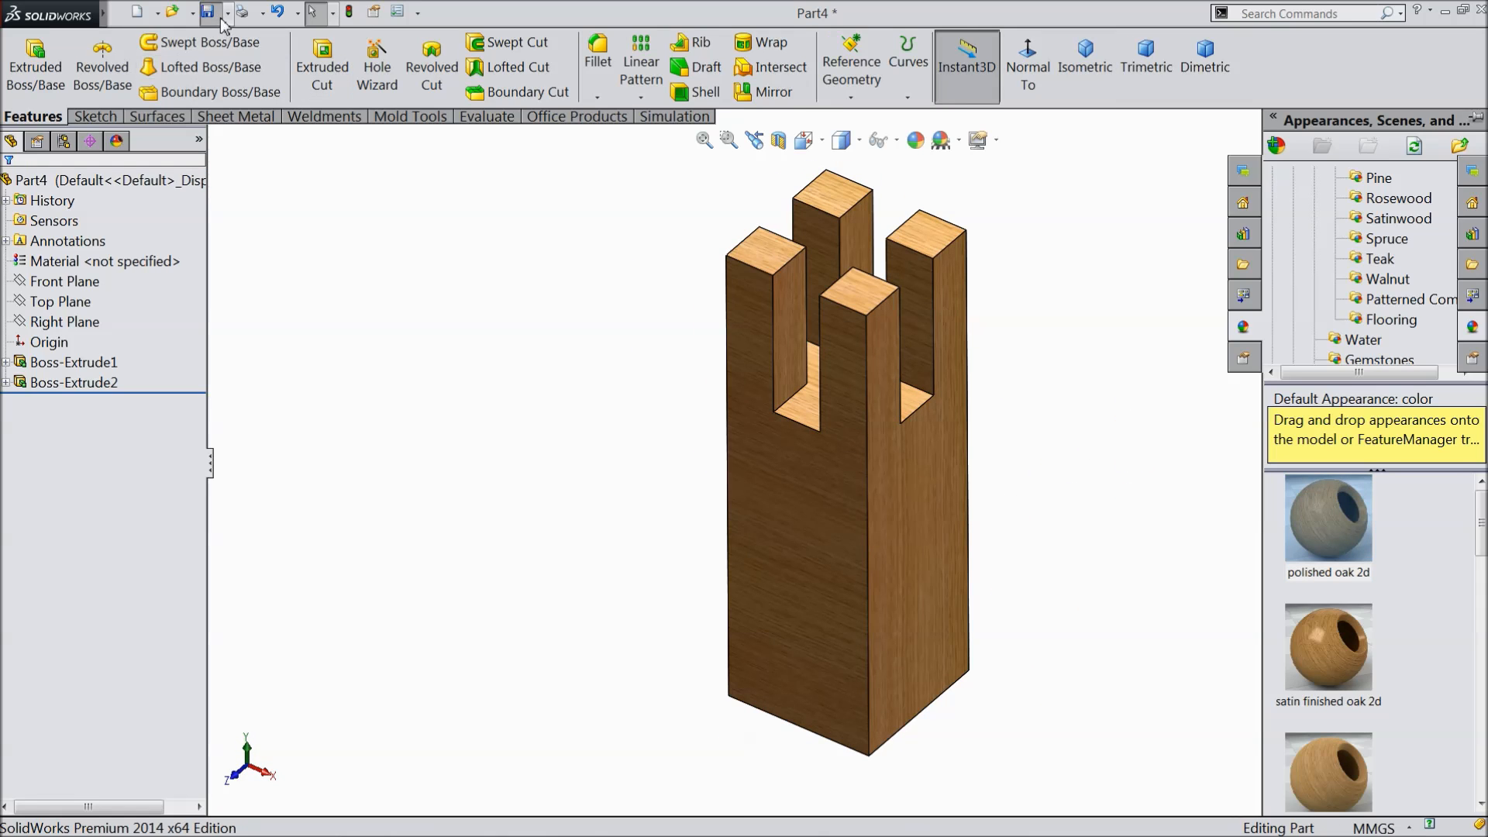
# Save the pronged oak post under the name Part2 in the Wood joints folder
pyautogui.click(210, 14)
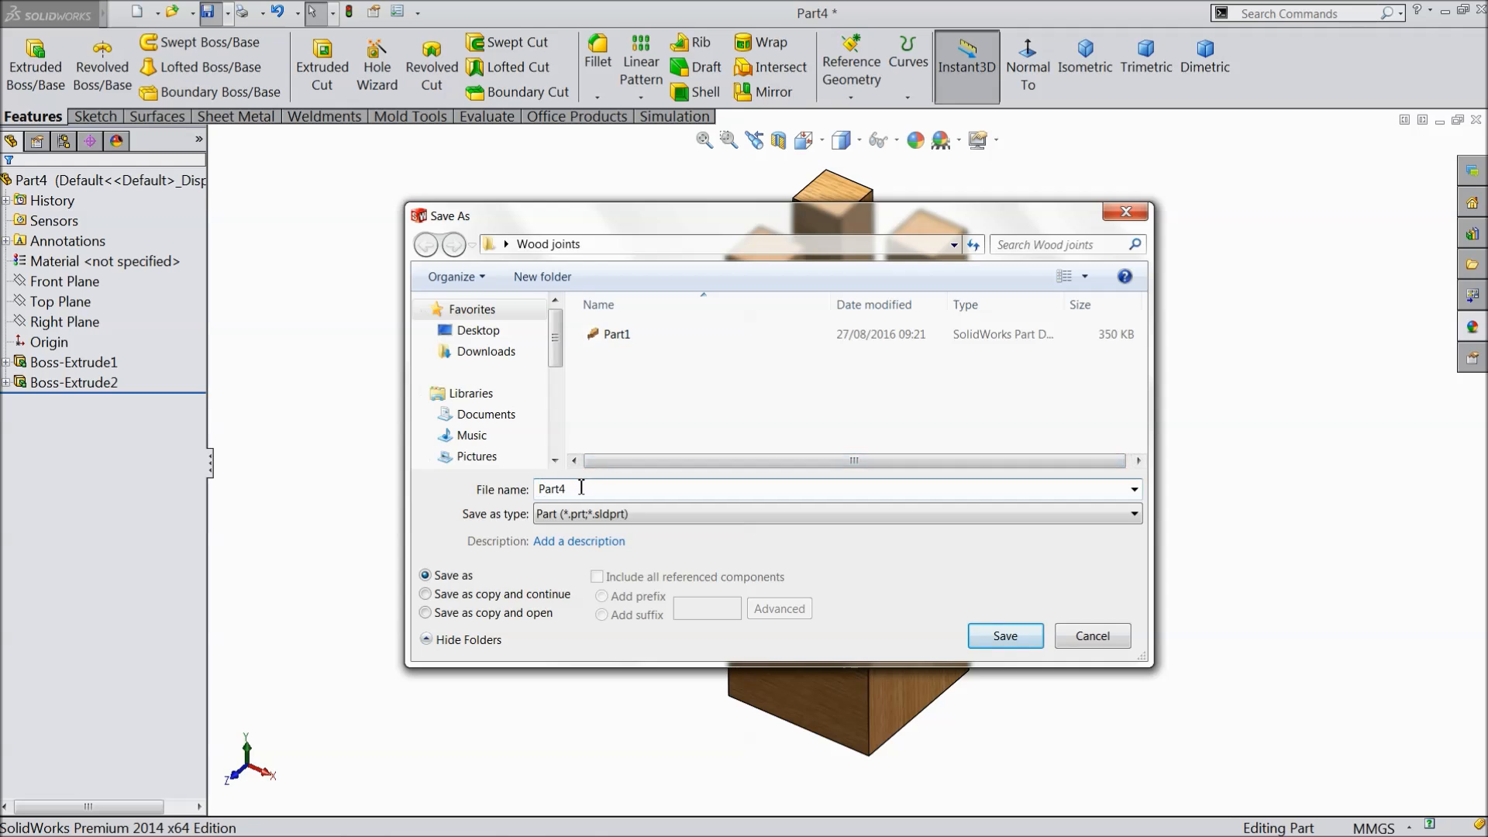
pyautogui.write('Part2')
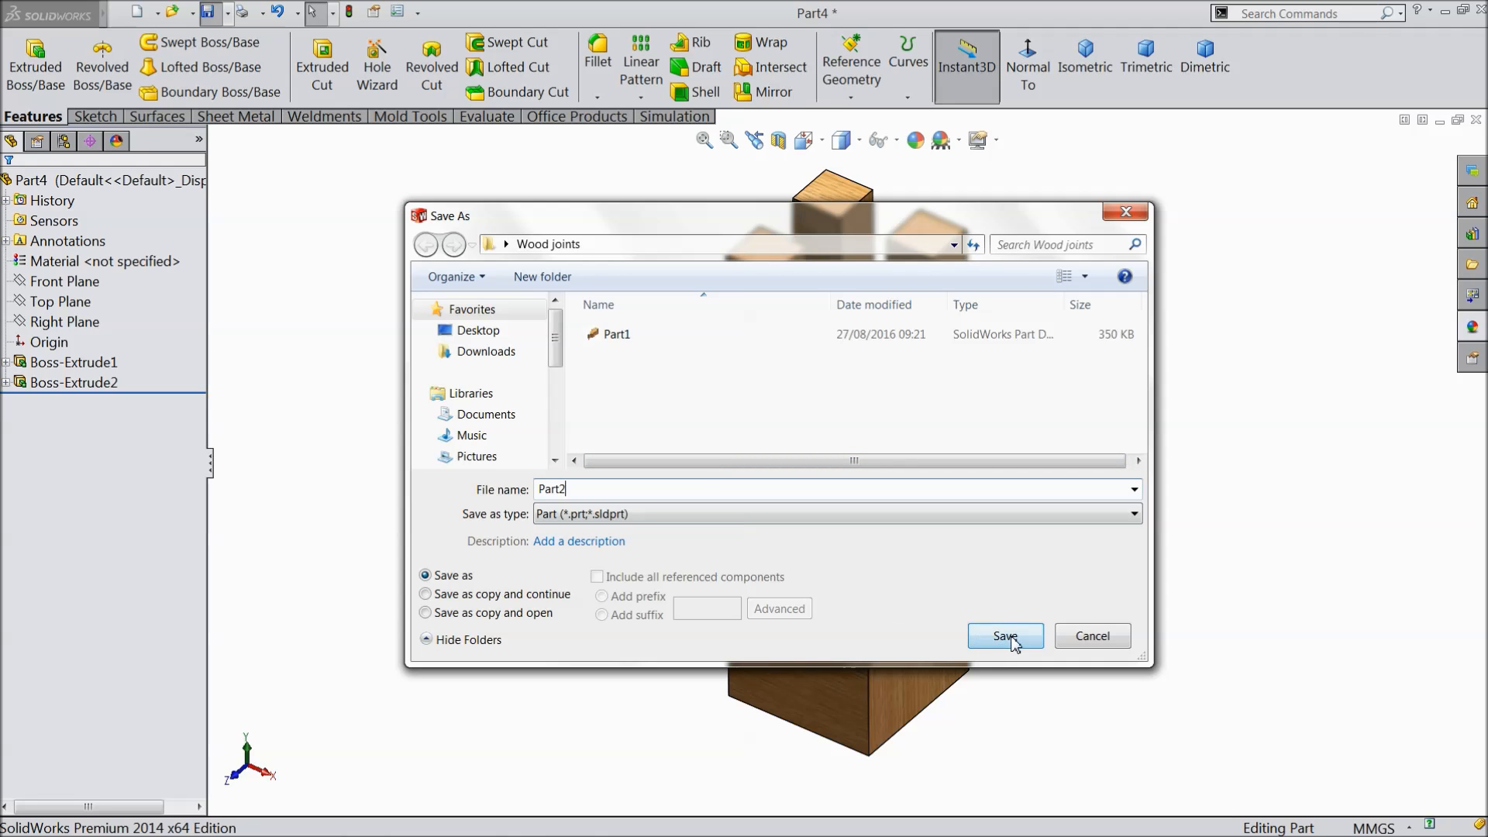
pyautogui.click(1005, 635)
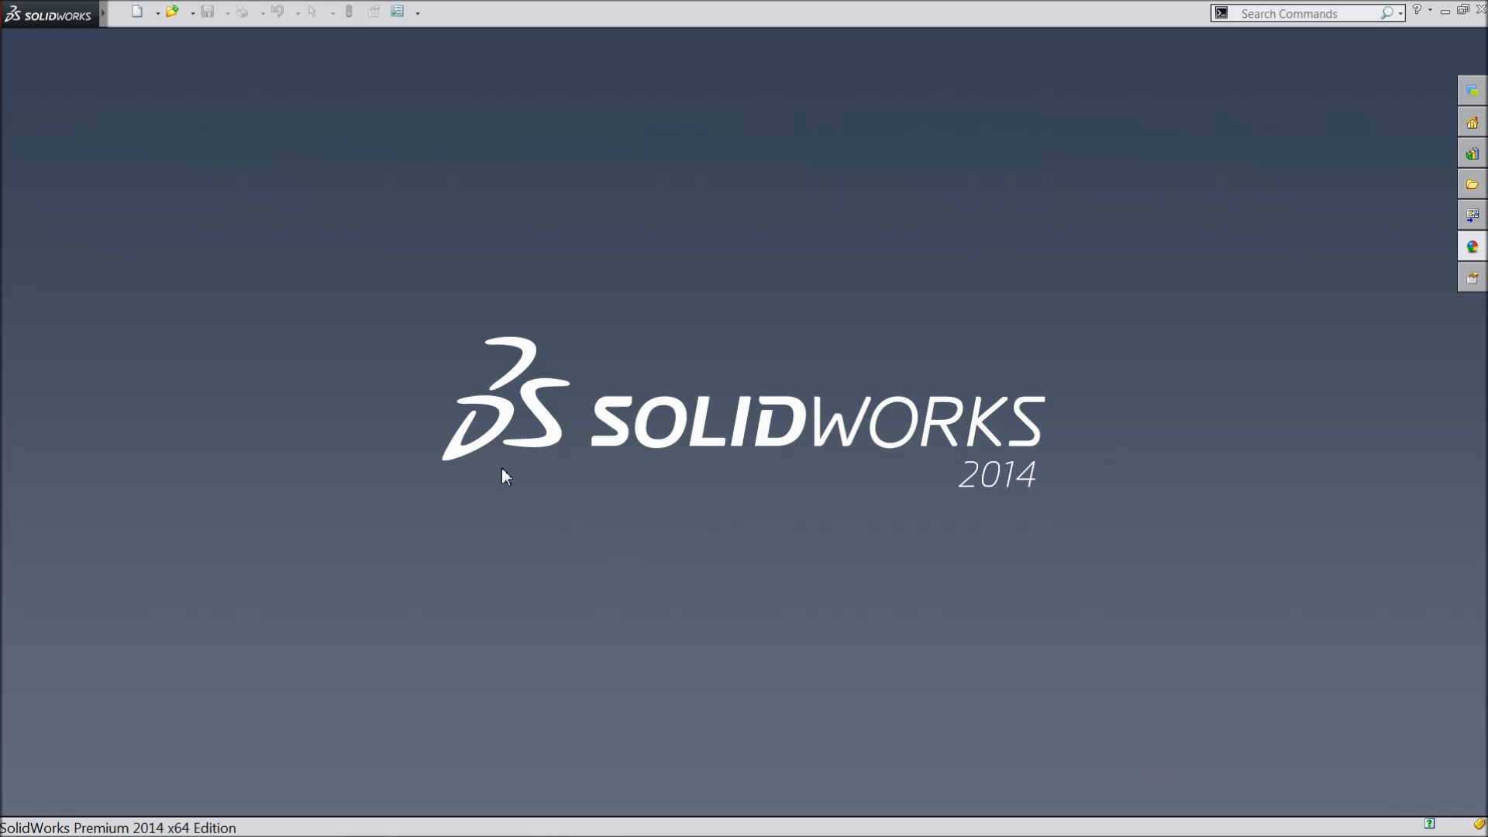
# Create a new assembly document
pyautogui.click(138, 14)
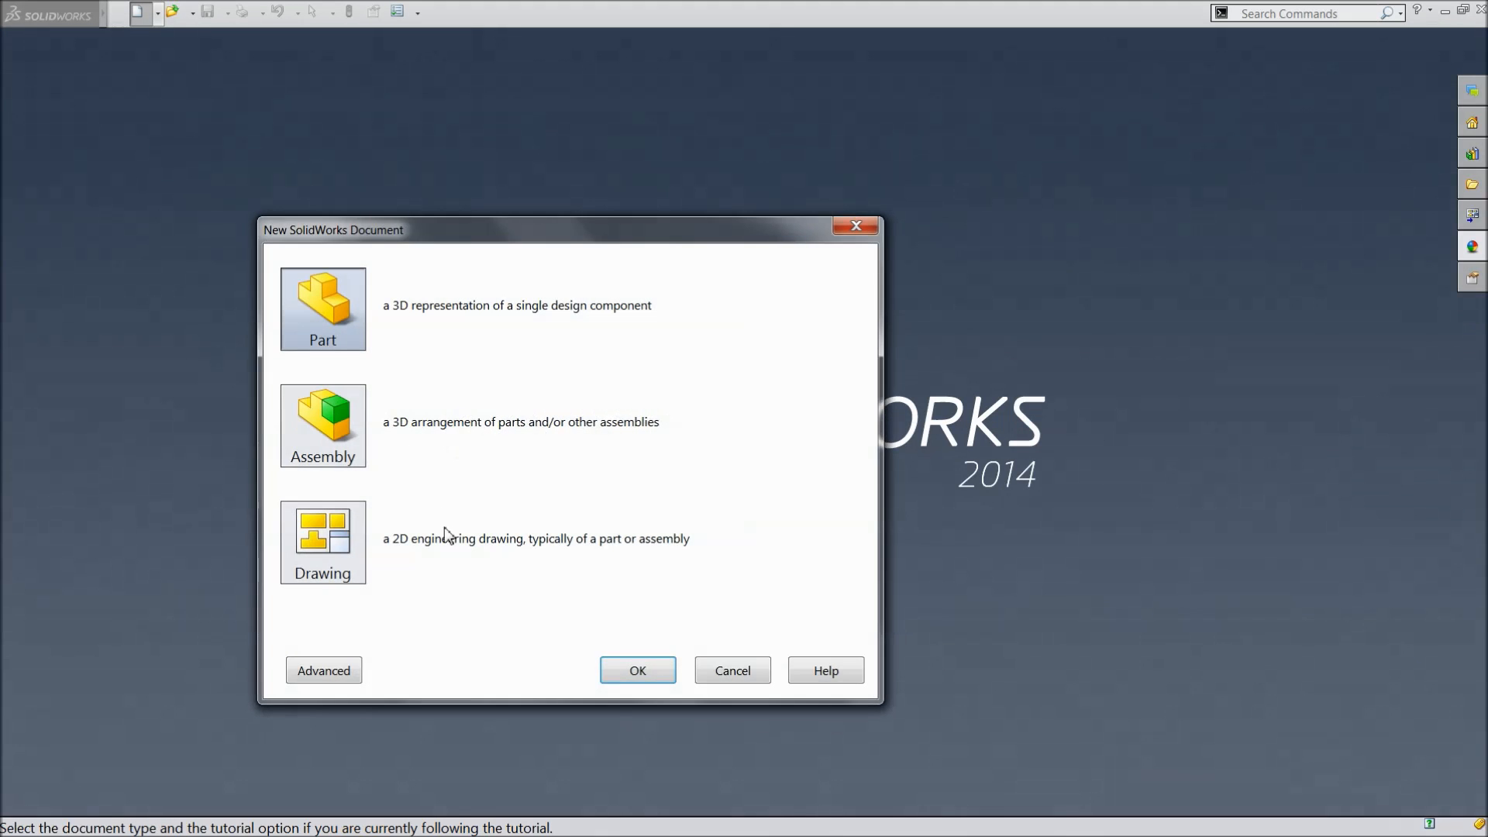
pyautogui.click(322, 425)
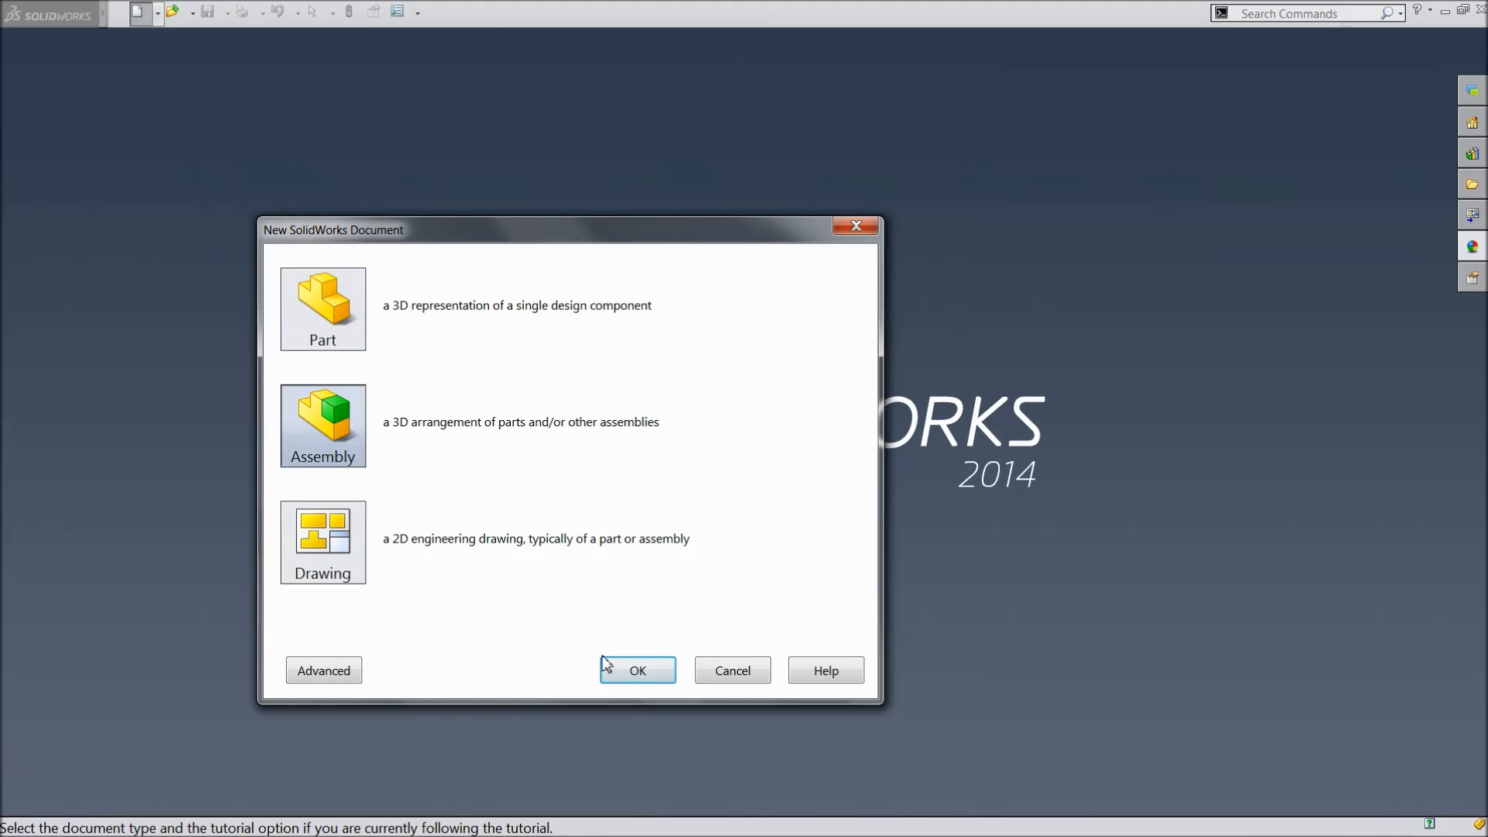
pyautogui.click(638, 670)
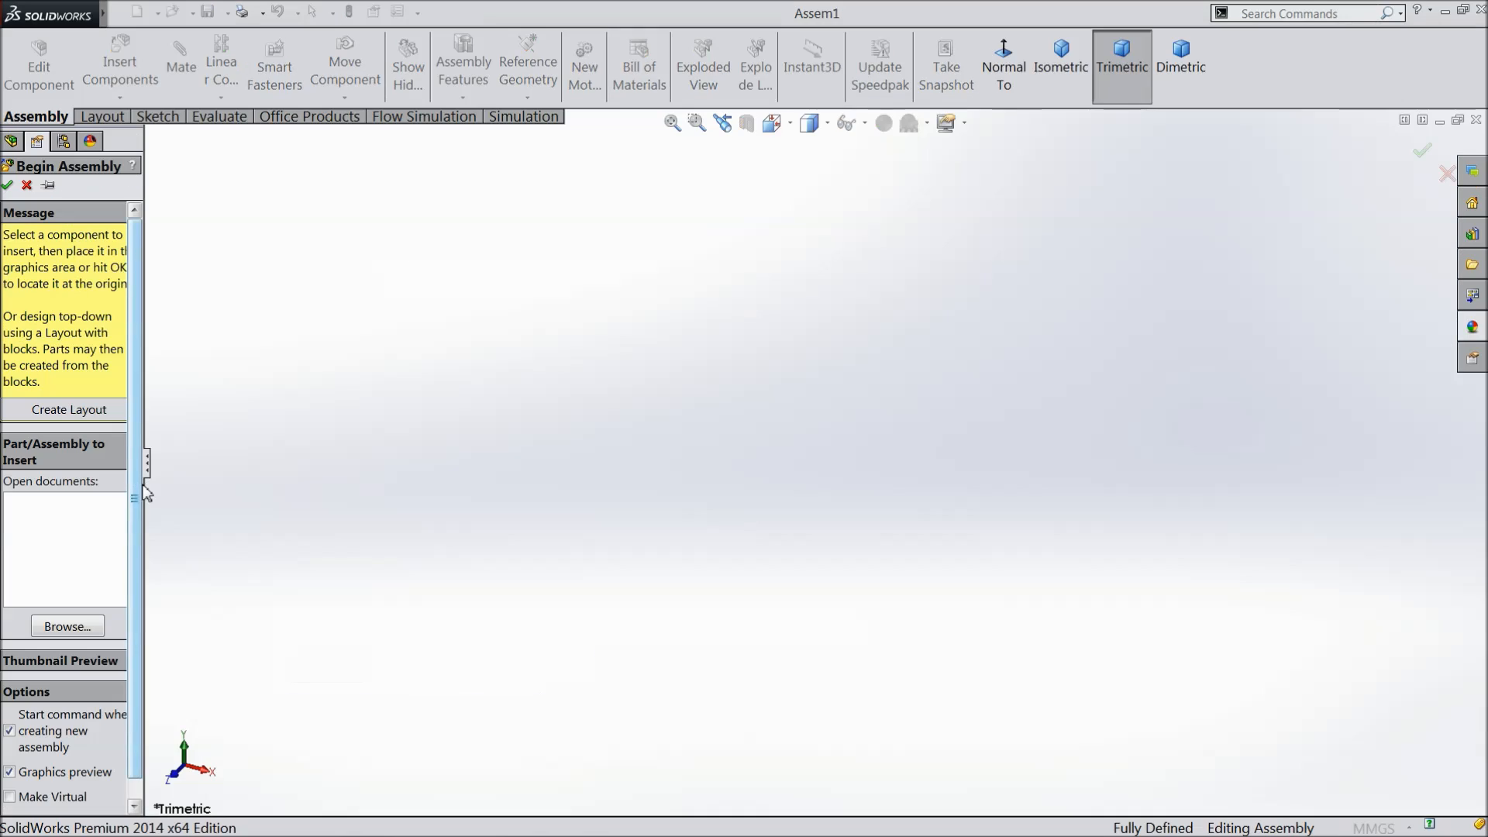
# Insert the post Part2 from the Wood joints folder as the first component
pyautogui.moveTo(147, 462); pyautogui.dragTo(191, 461)
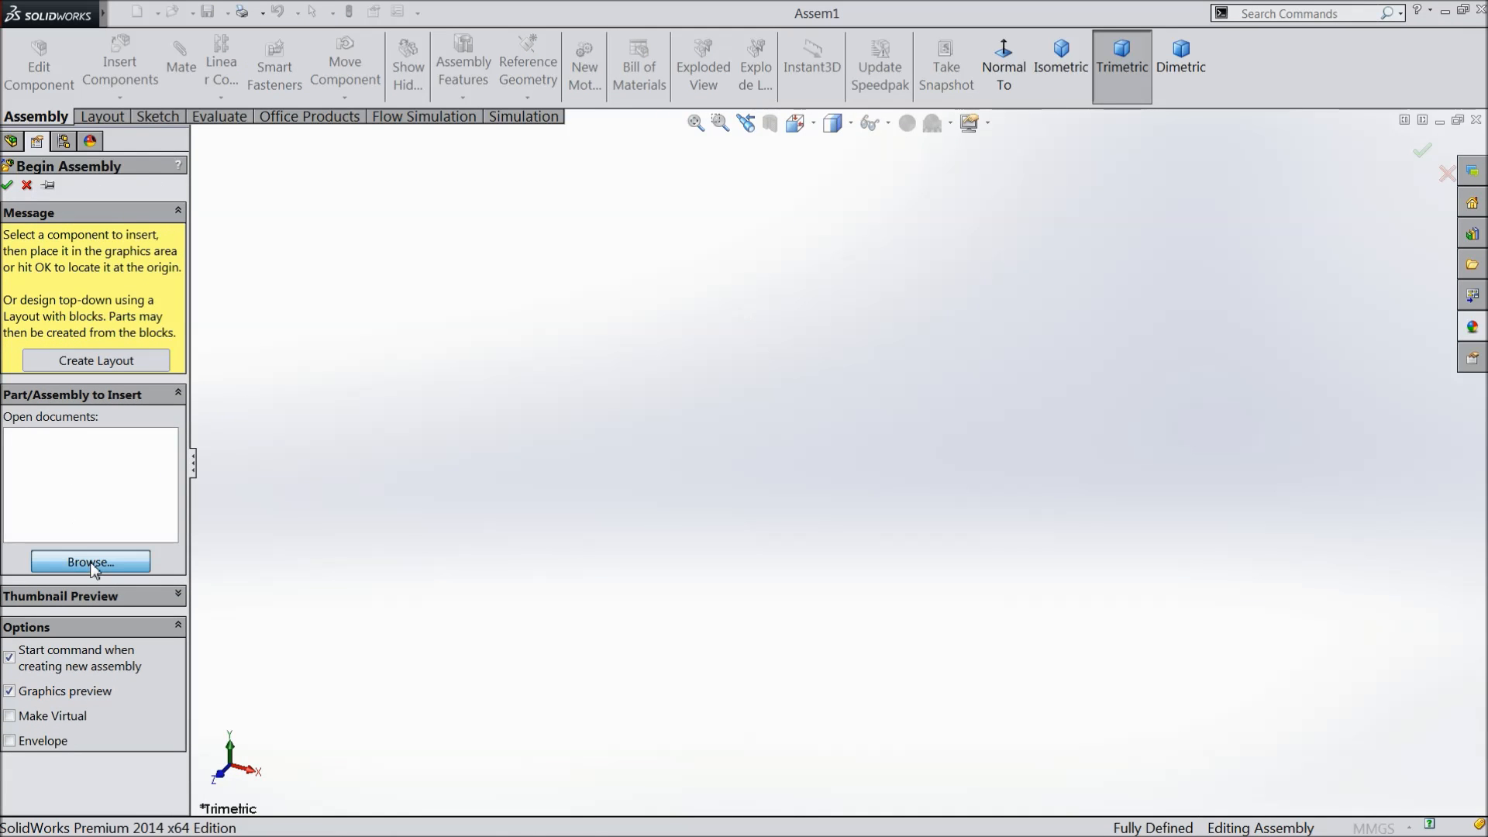
pyautogui.click(90, 561)
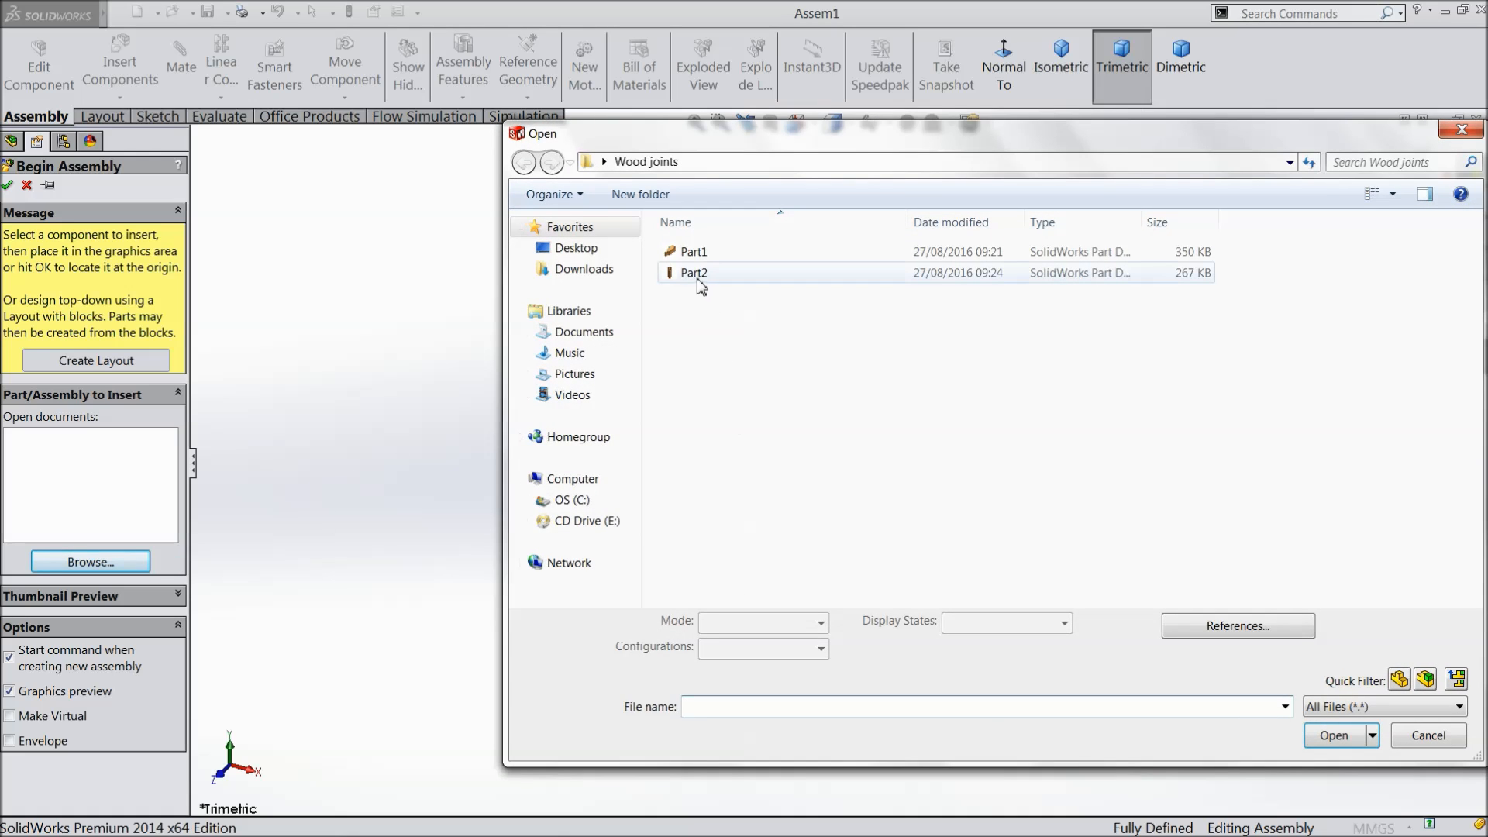
pyautogui.click(693, 273)
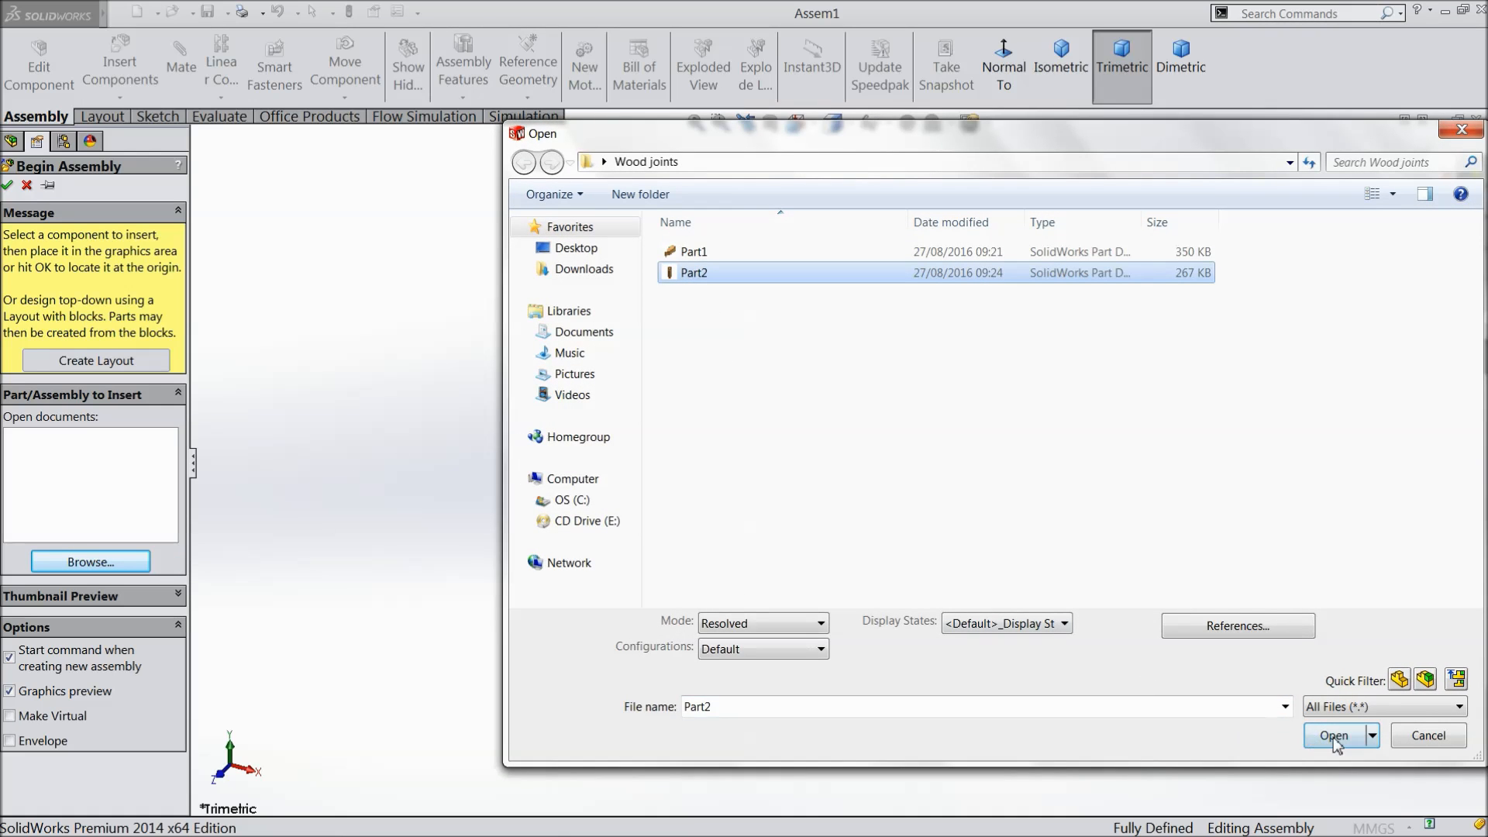
pyautogui.click(1332, 736)
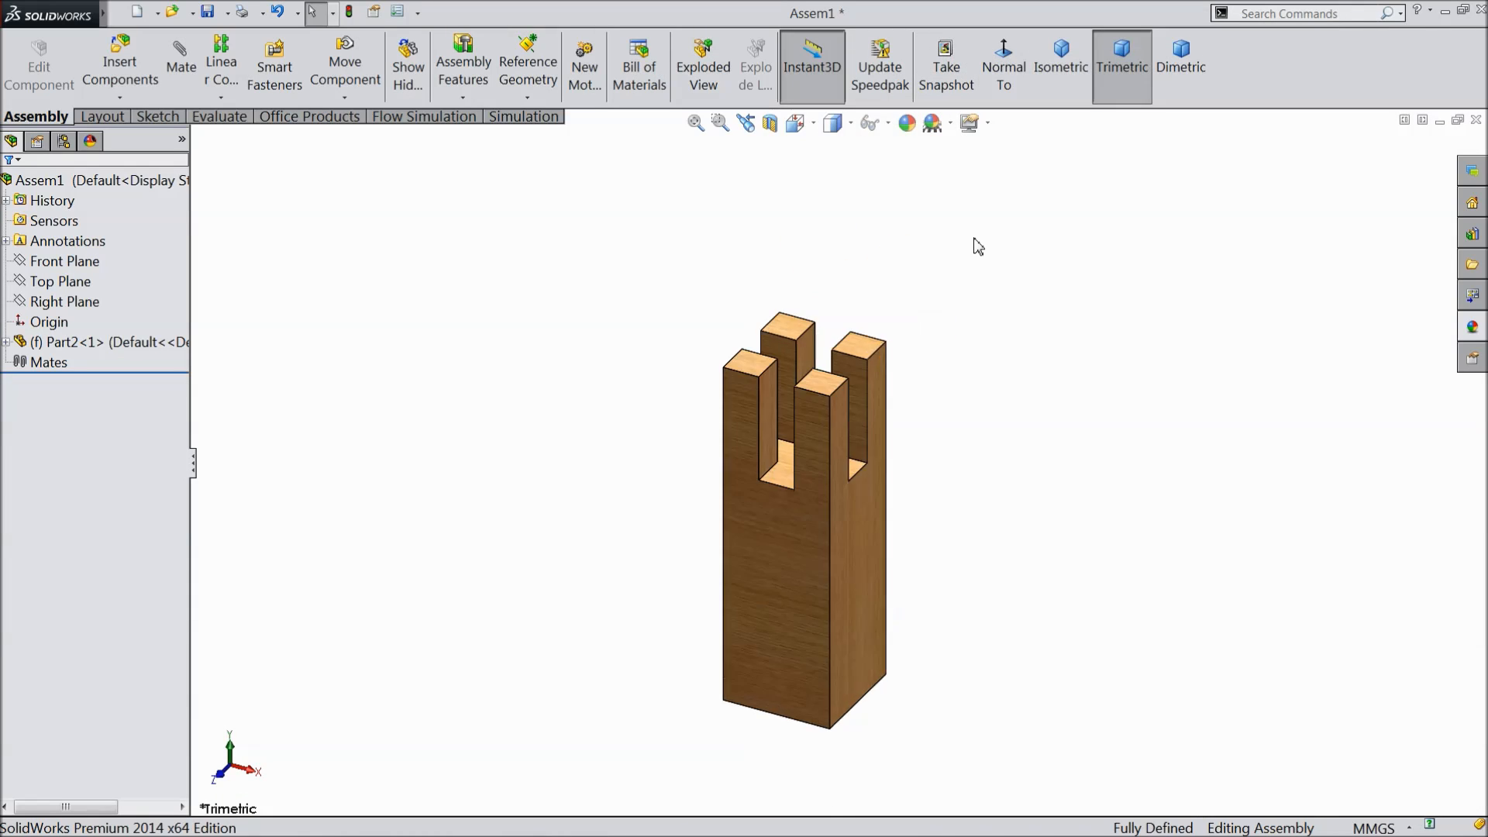
# Move the assembly's shaded Image Quality slider toward High in Document Properties
pyautogui.click(394, 13)
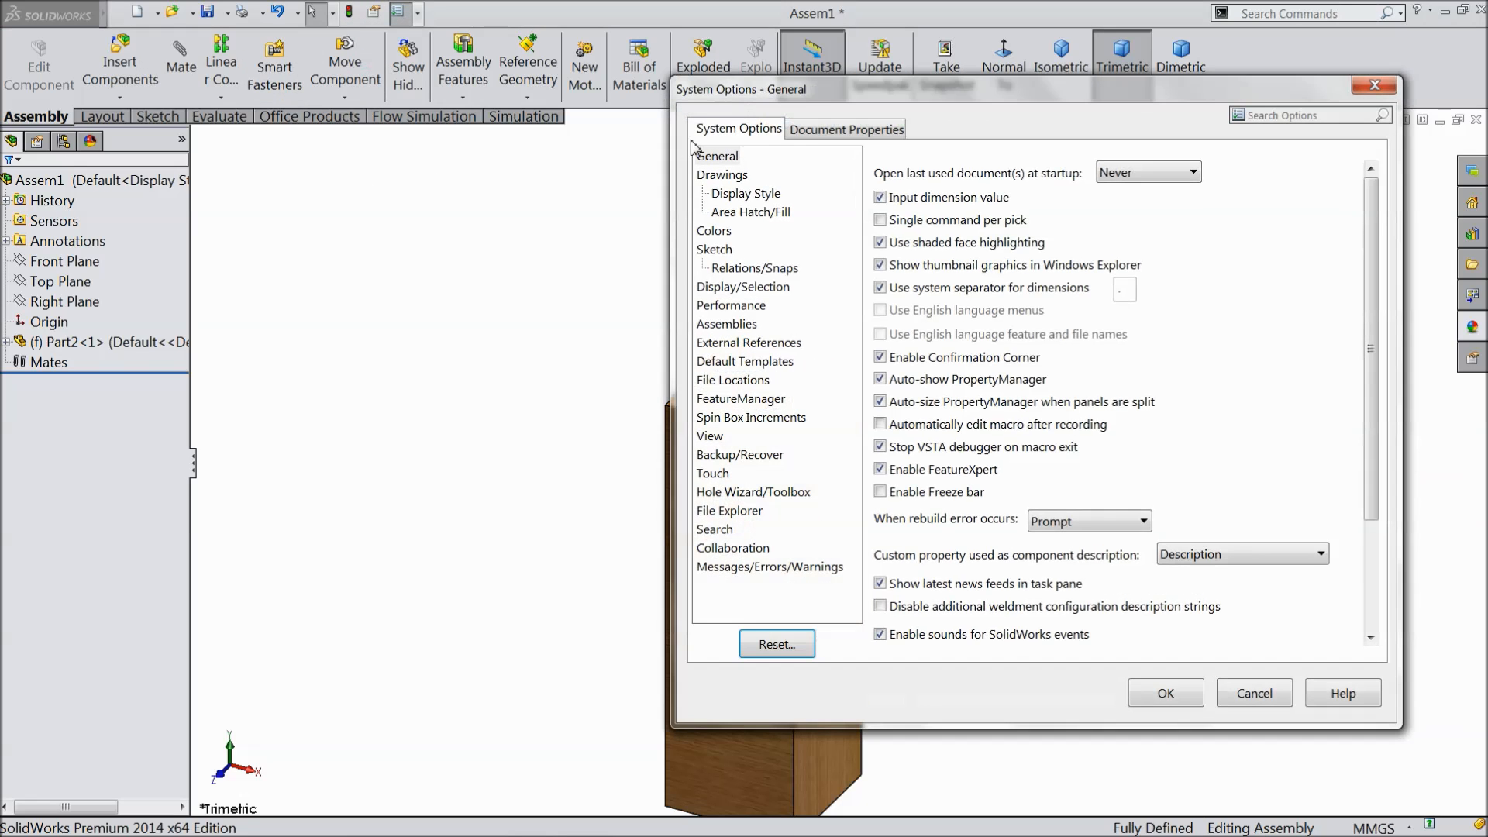
pyautogui.click(845, 128)
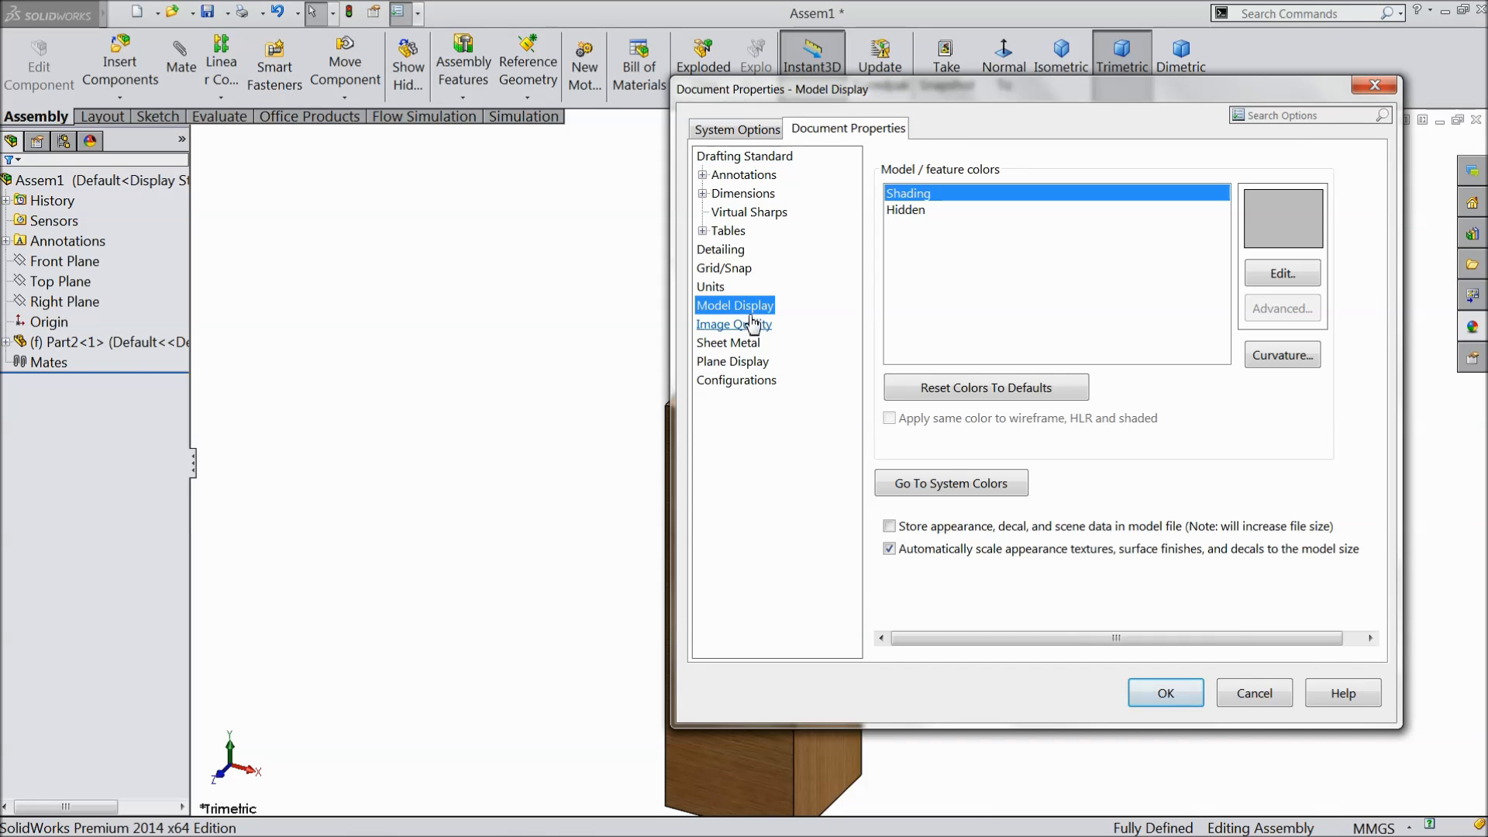
pyautogui.click(734, 324)
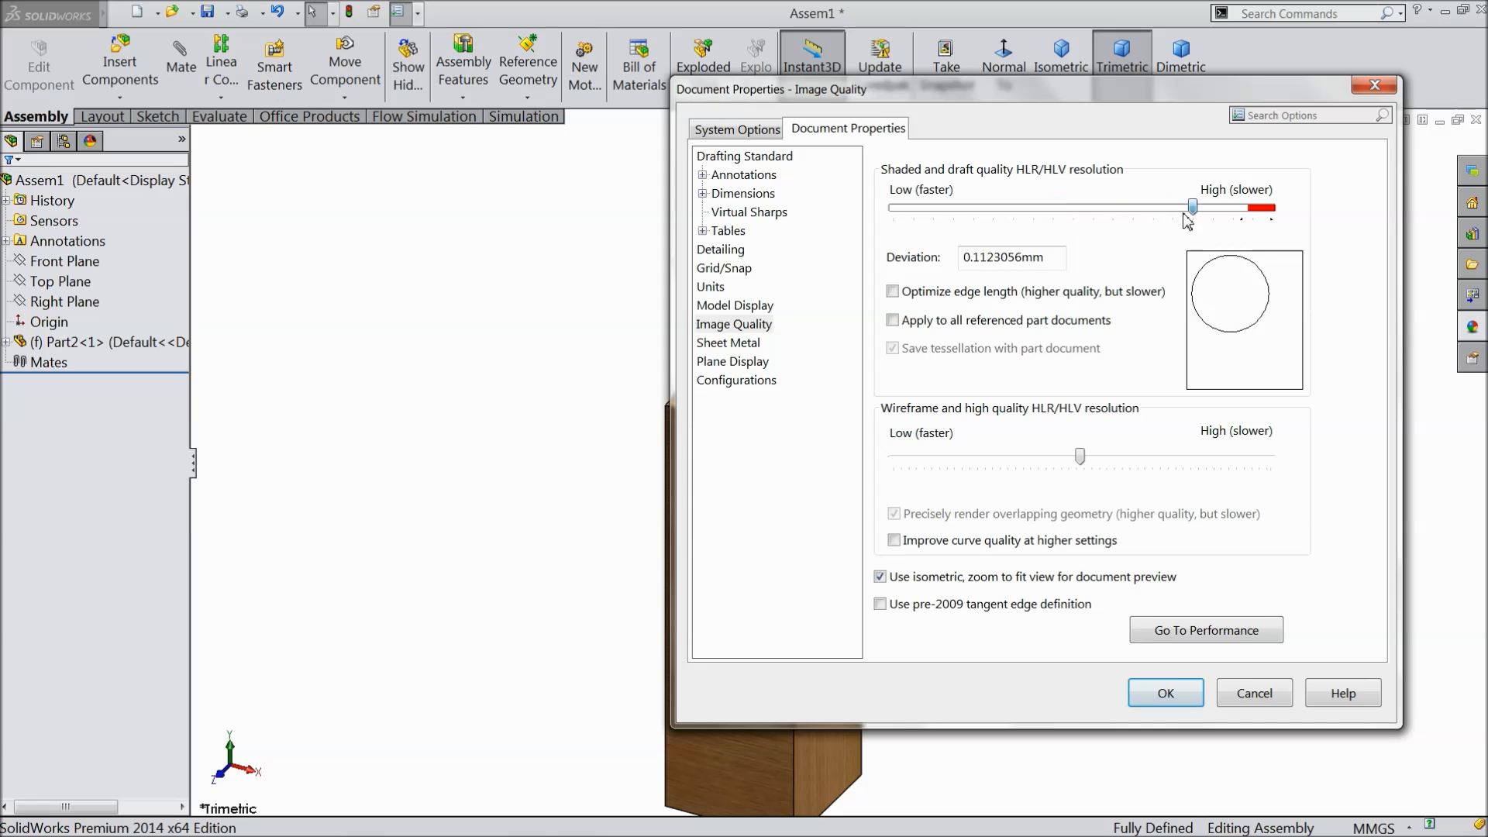
pyautogui.click(1166, 692)
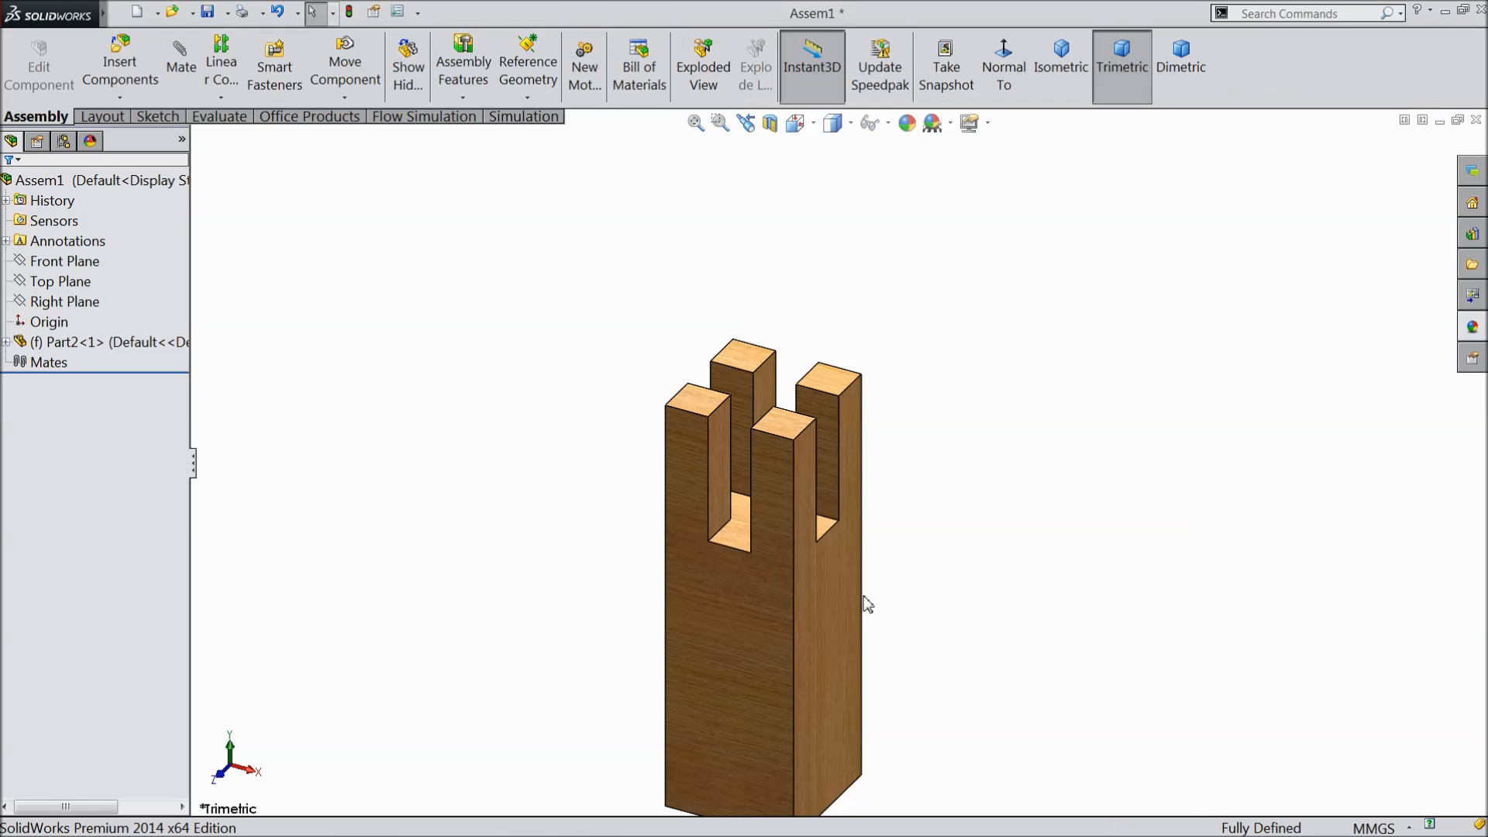
pyautogui.click(66, 241)
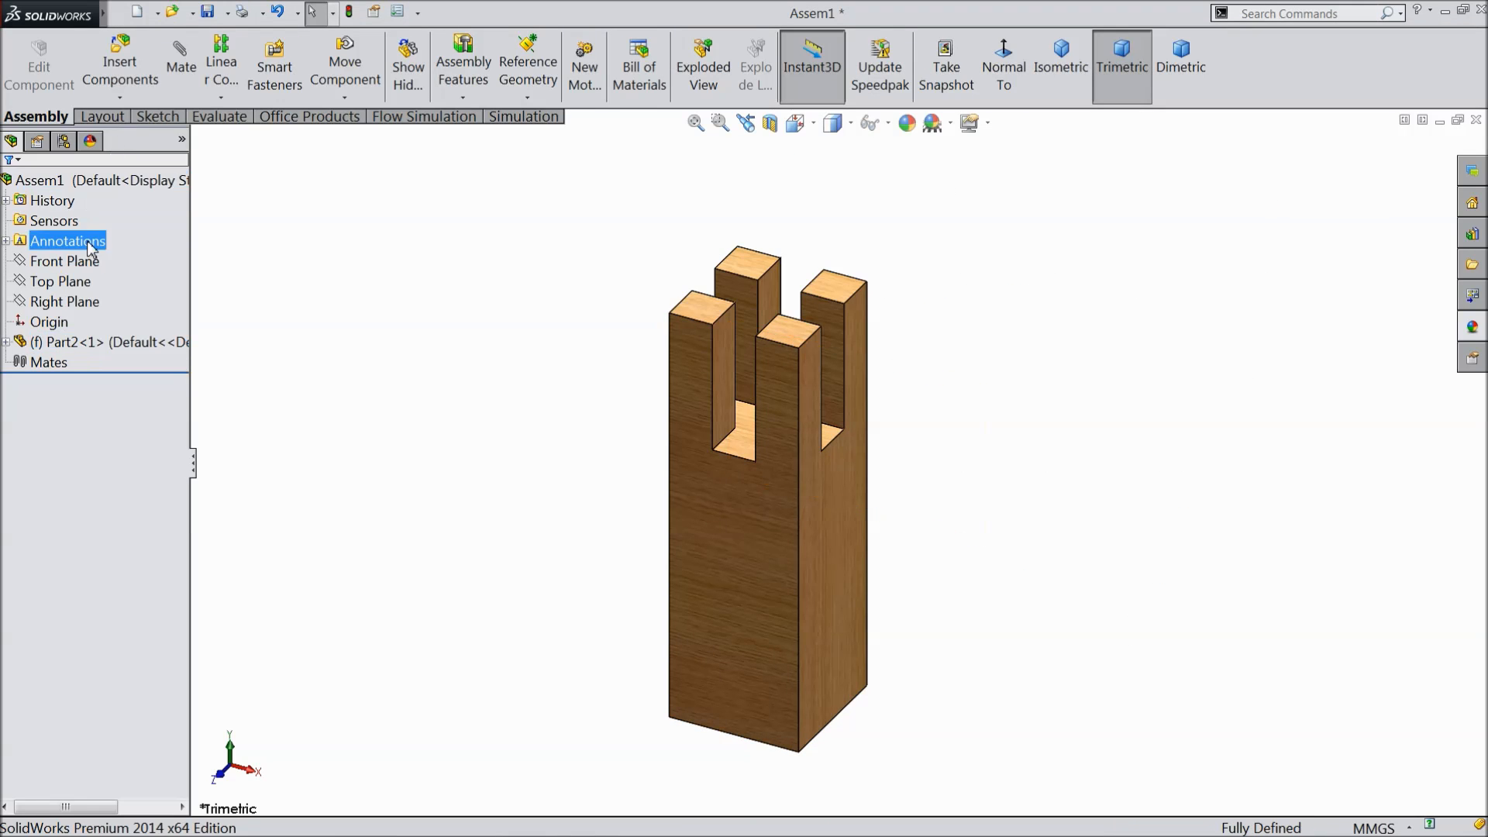
# Place two copies of beam Part1 and free-drag rotate one so its notch faces down
pyautogui.click(120, 62)
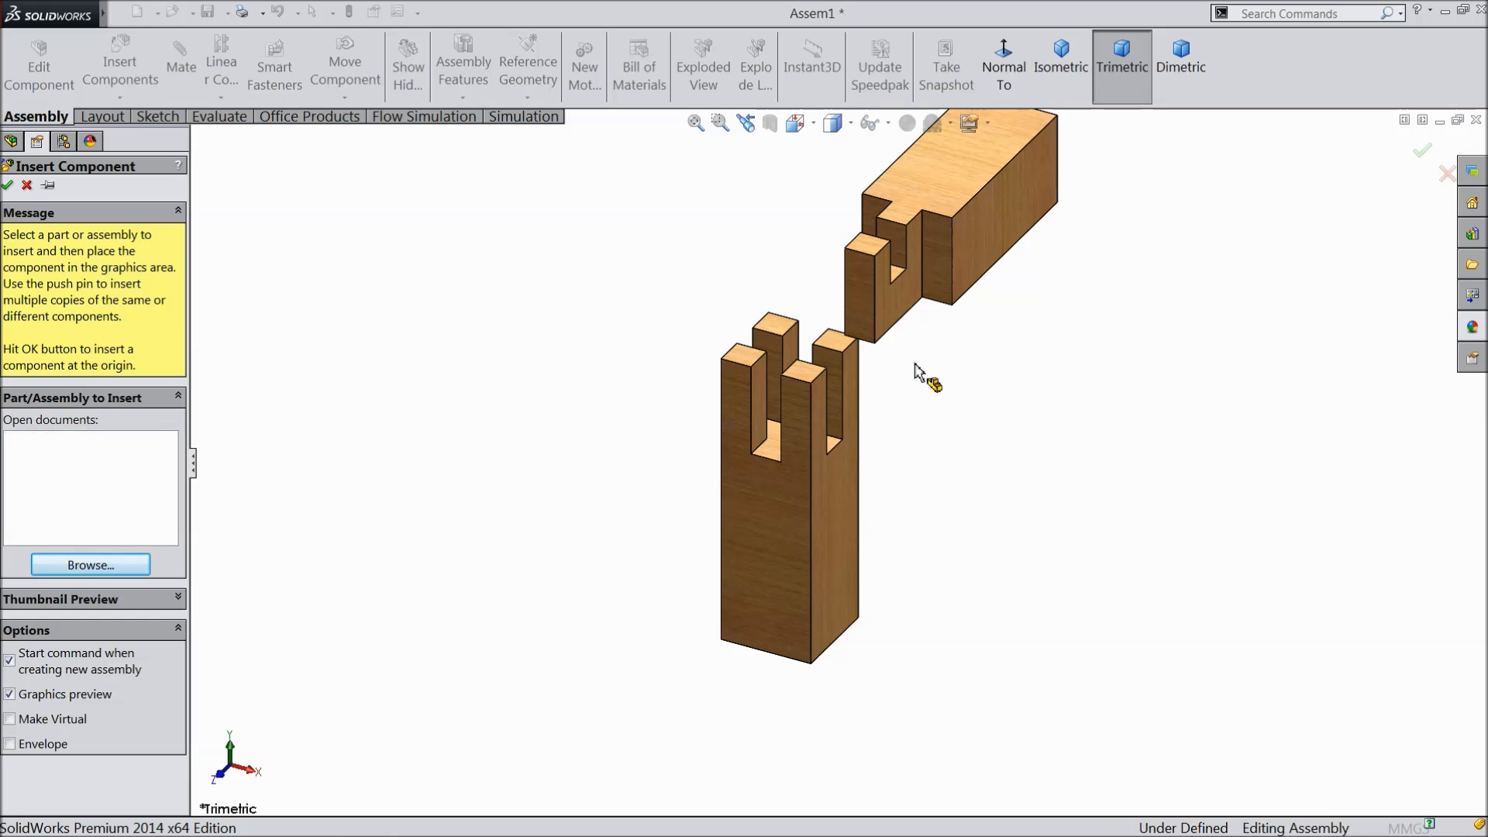
pyautogui.click(9, 185)
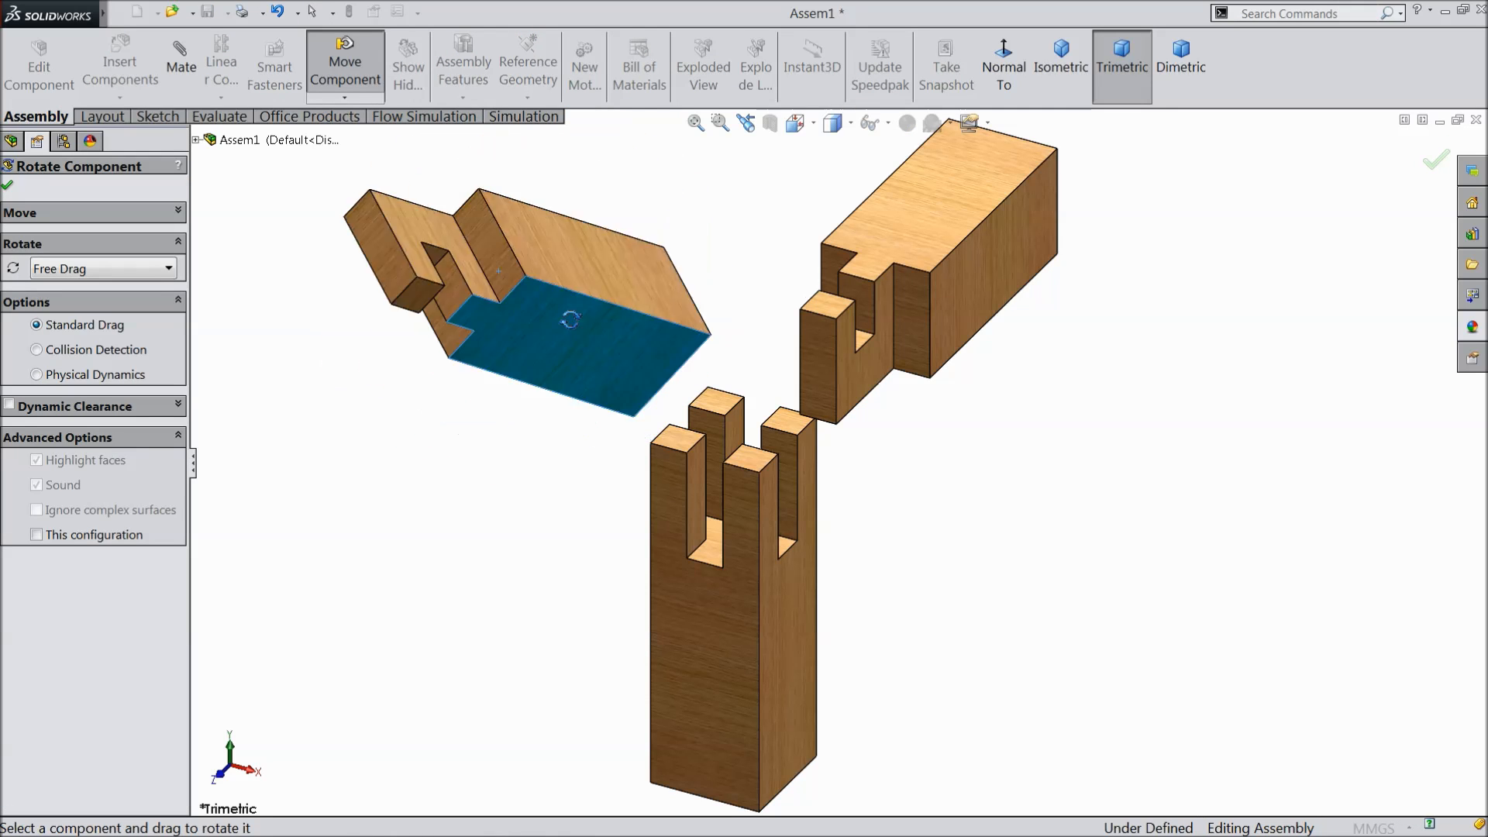
pyautogui.moveTo(570, 317); pyautogui.dragTo(745, 403)
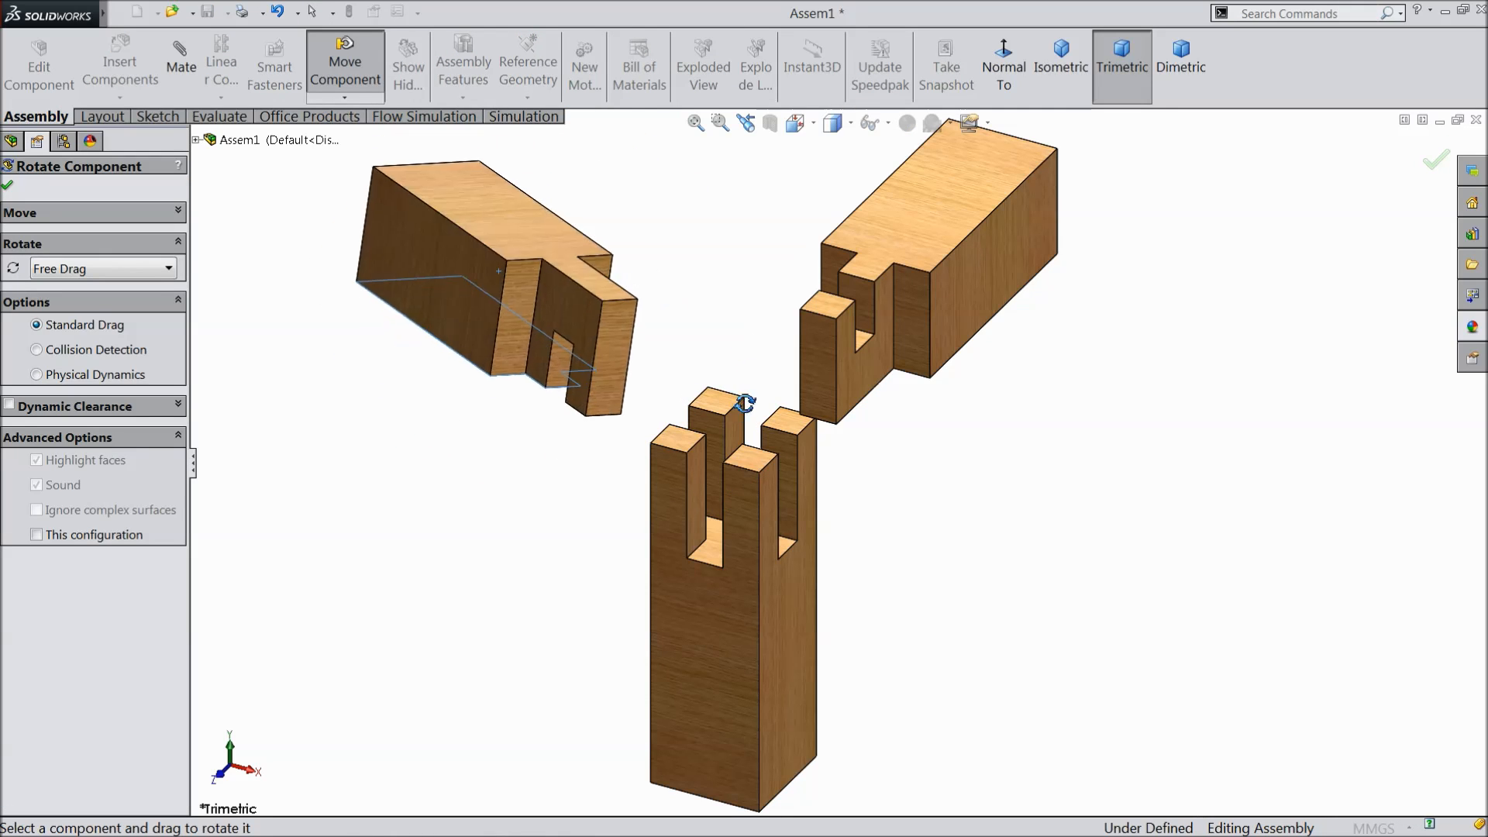
pyautogui.moveTo(744, 403); pyautogui.dragTo(770, 440)
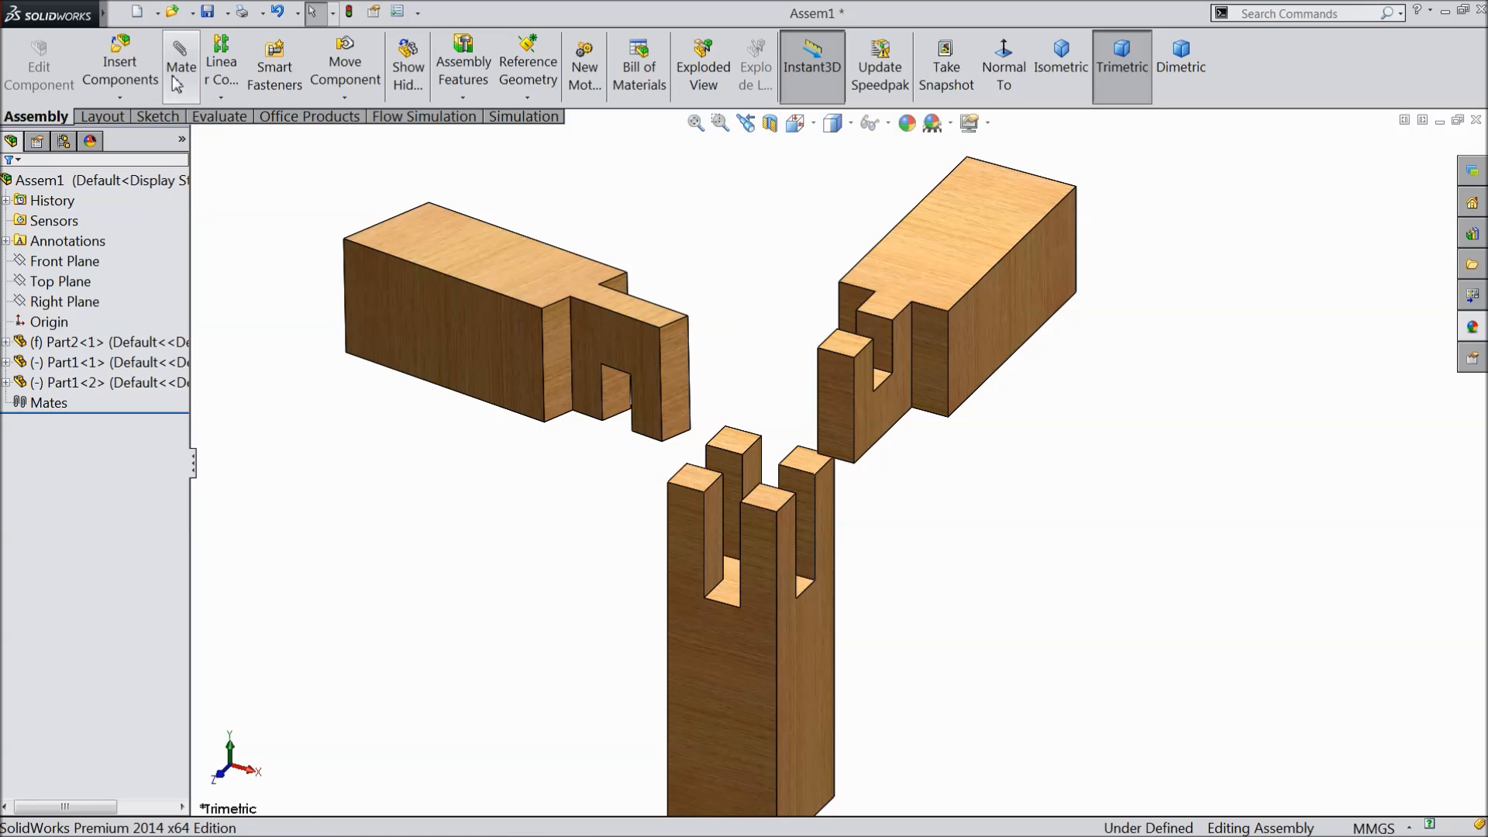
# Mate the notch faces of the two beams with a Coincident mate
pyautogui.click(180, 62)
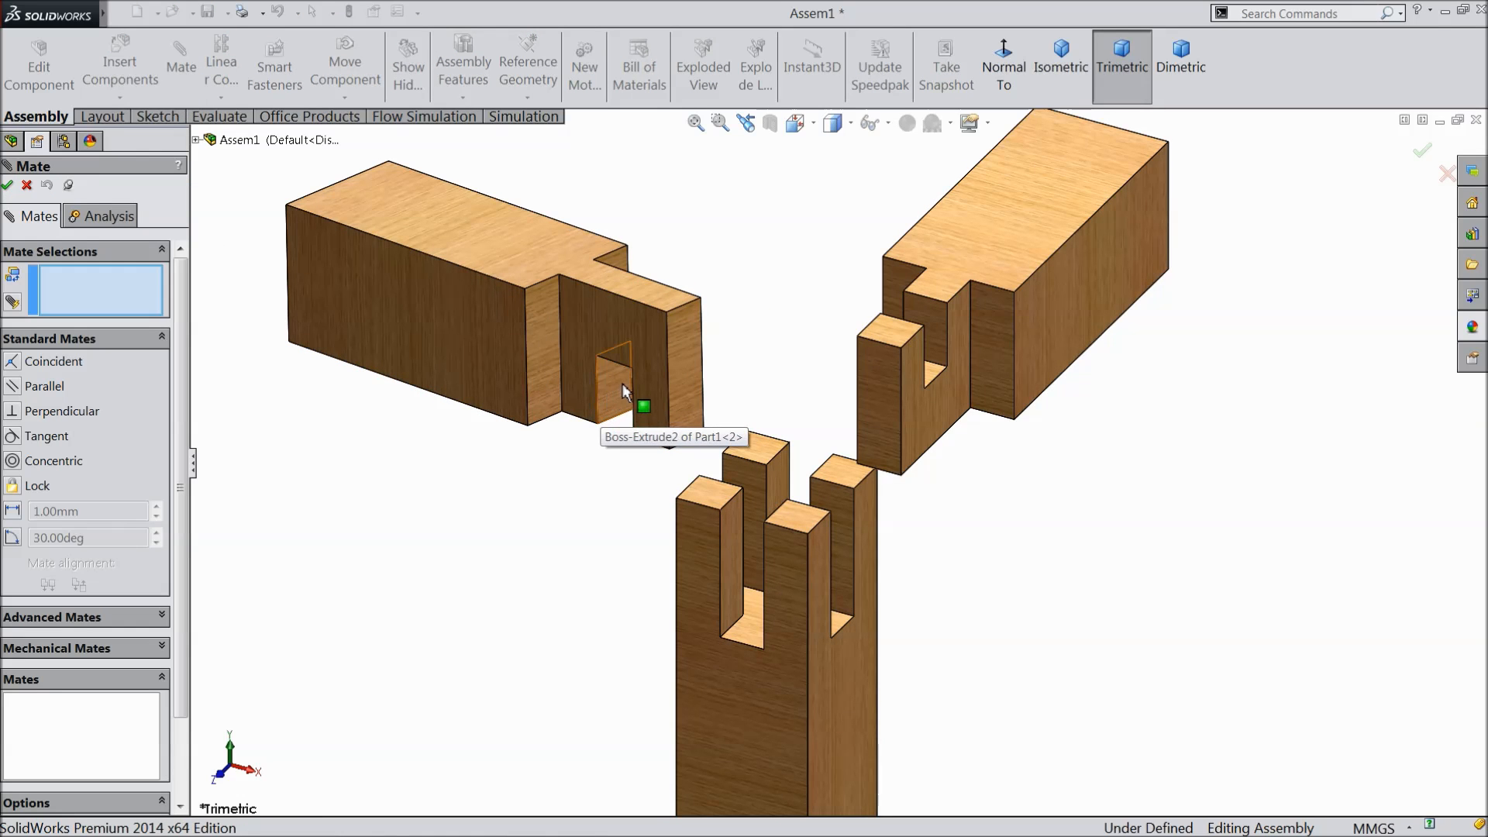
pyautogui.click(630, 396)
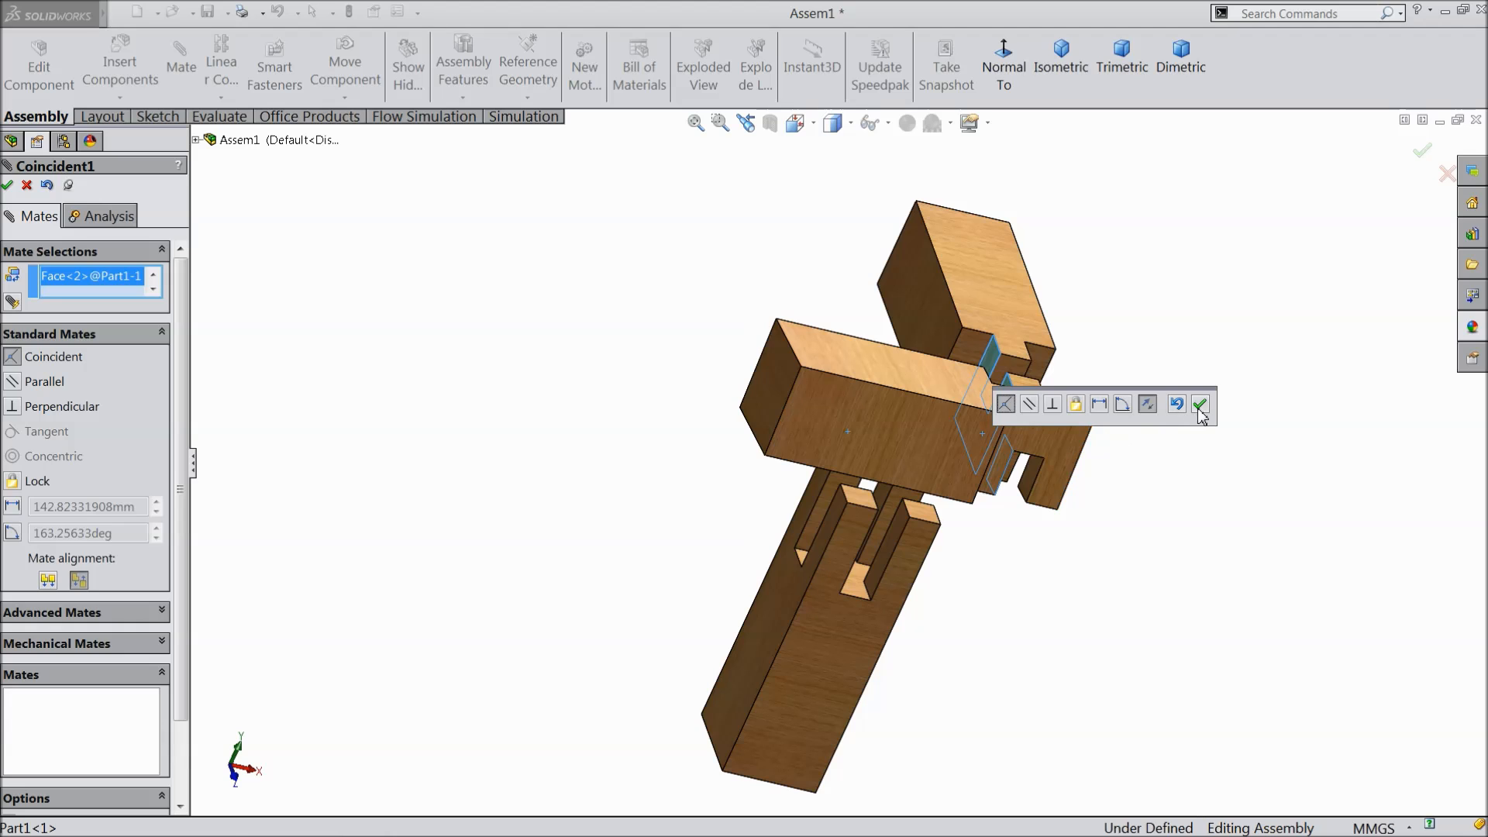
pyautogui.click(1200, 404)
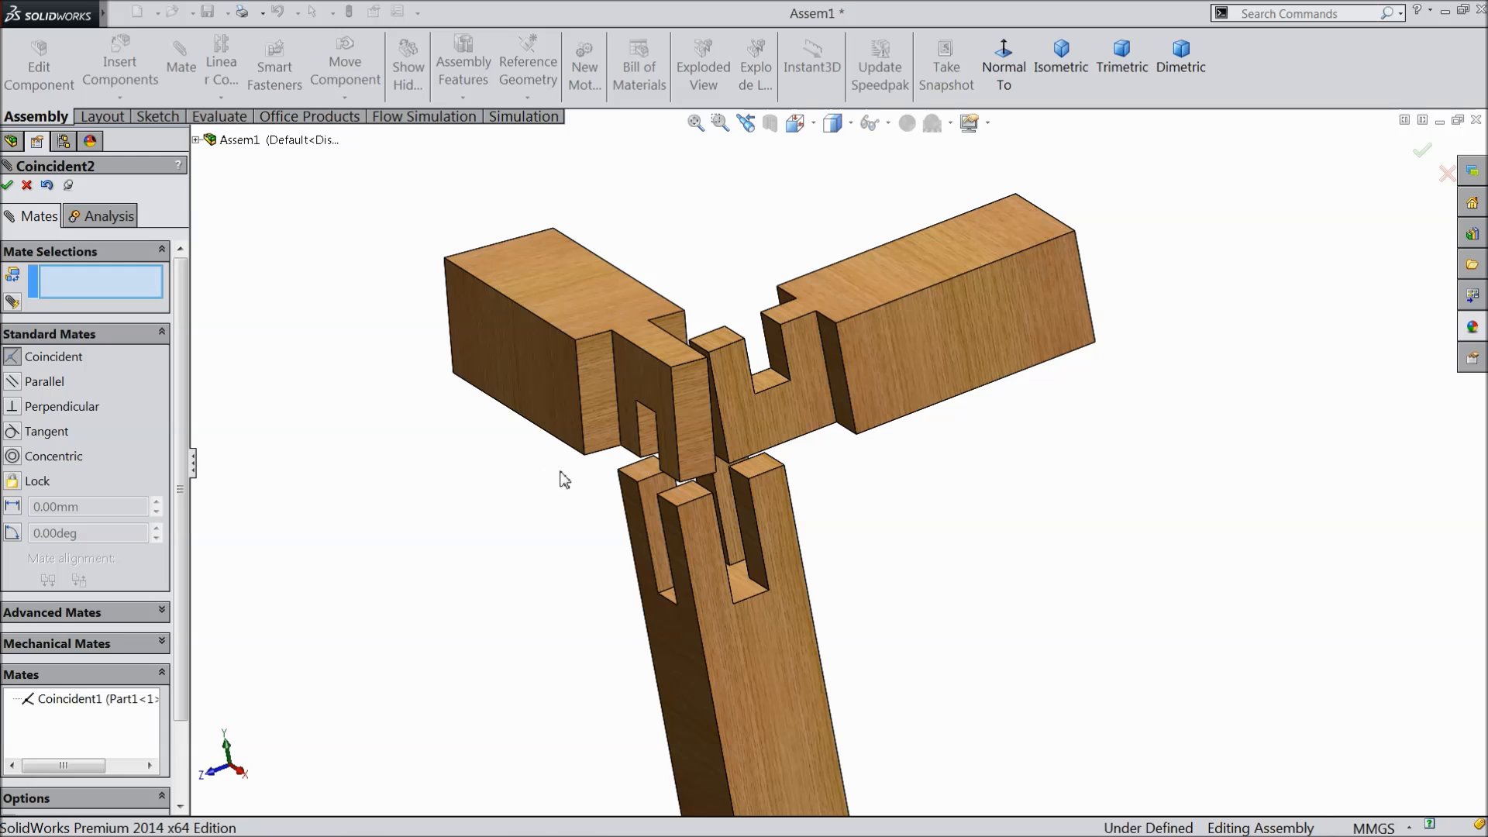
# Make the two beams' top faces flush with a second Coincident mate
pyautogui.click(644, 341)
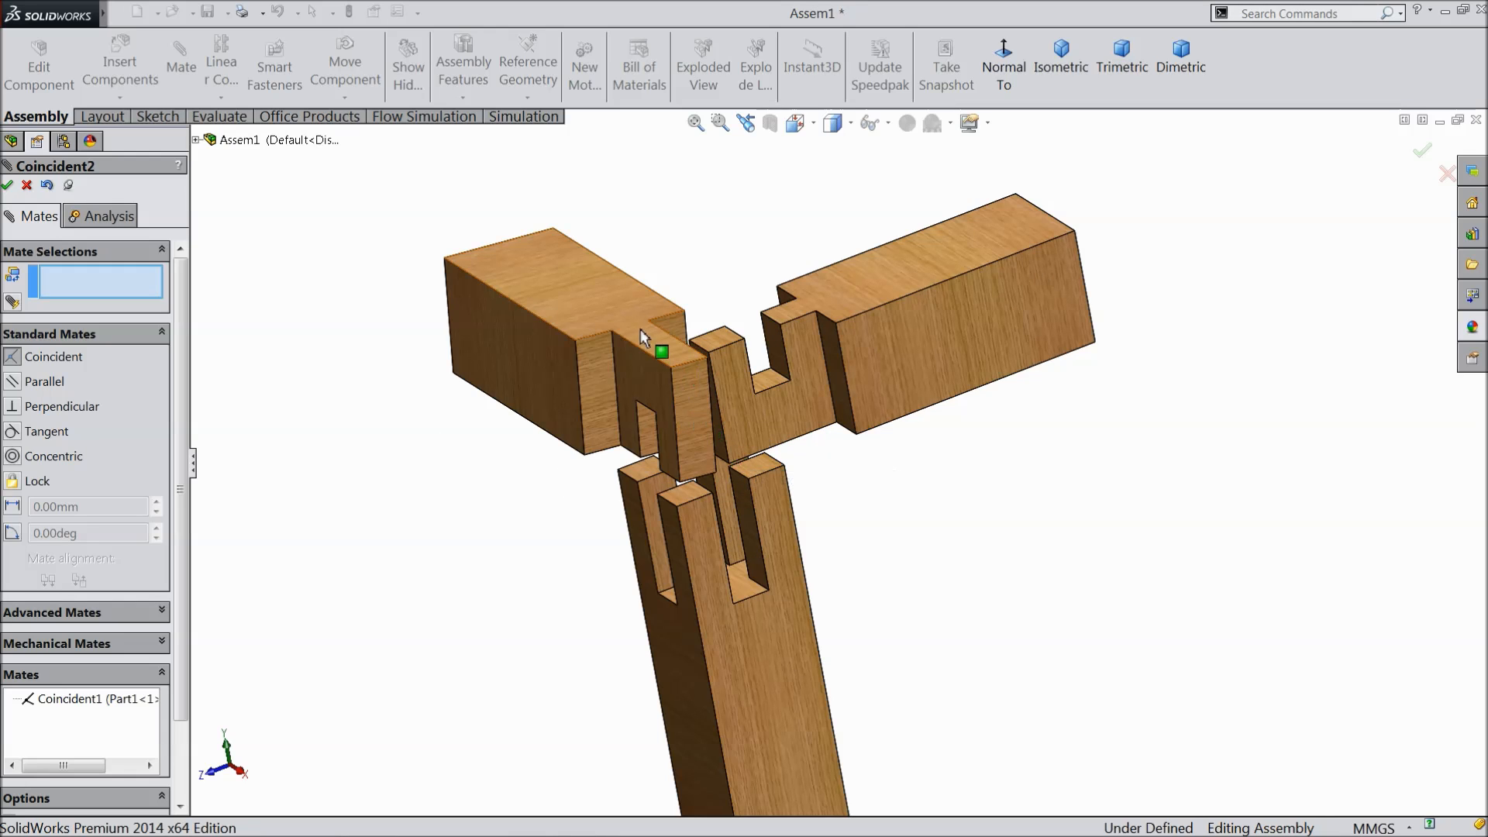
pyautogui.click(897, 308)
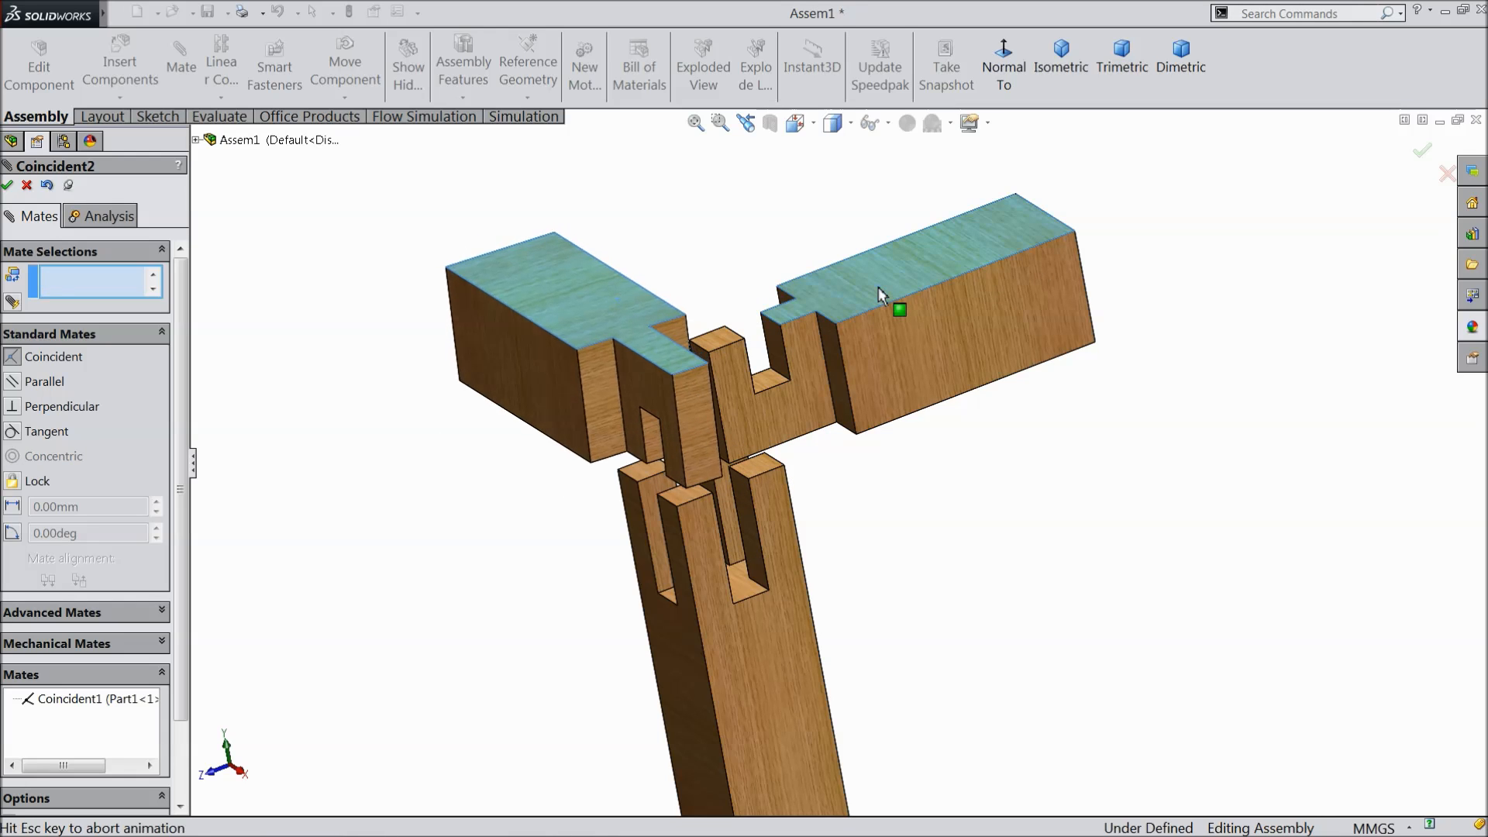
pyautogui.click(899, 310)
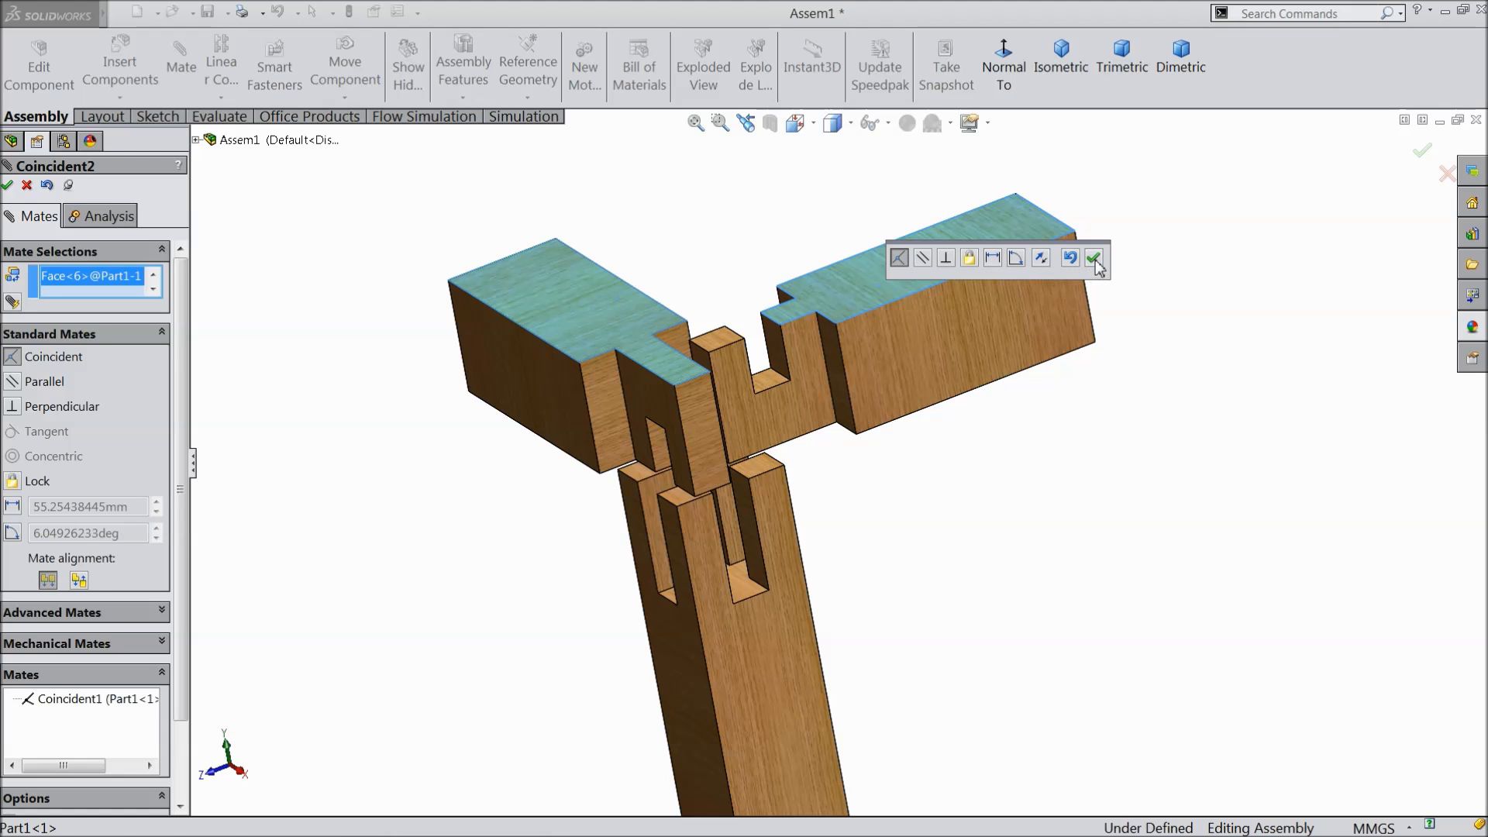
pyautogui.click(1093, 256)
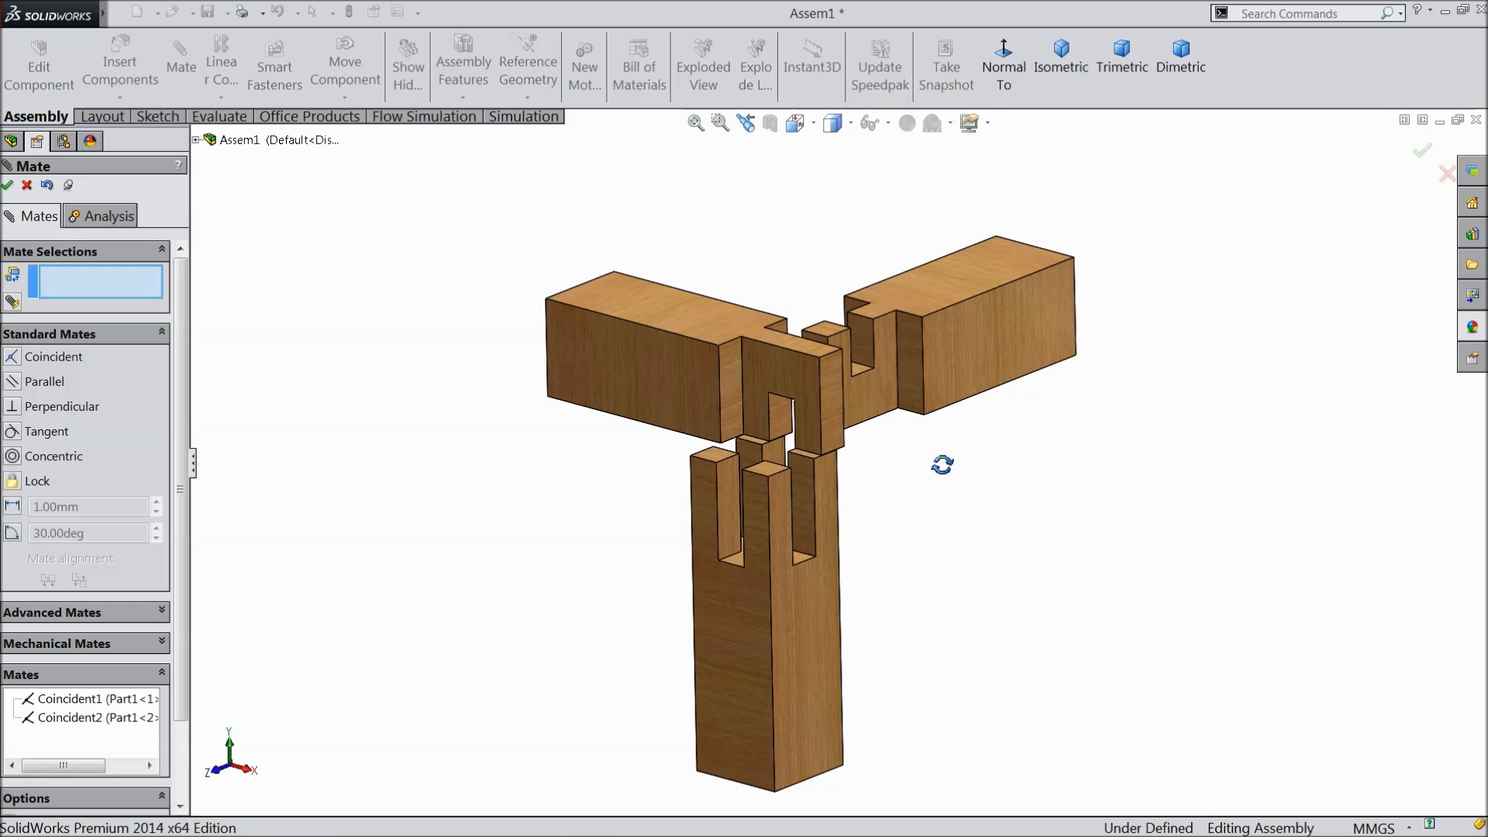
pyautogui.moveTo(855, 441)
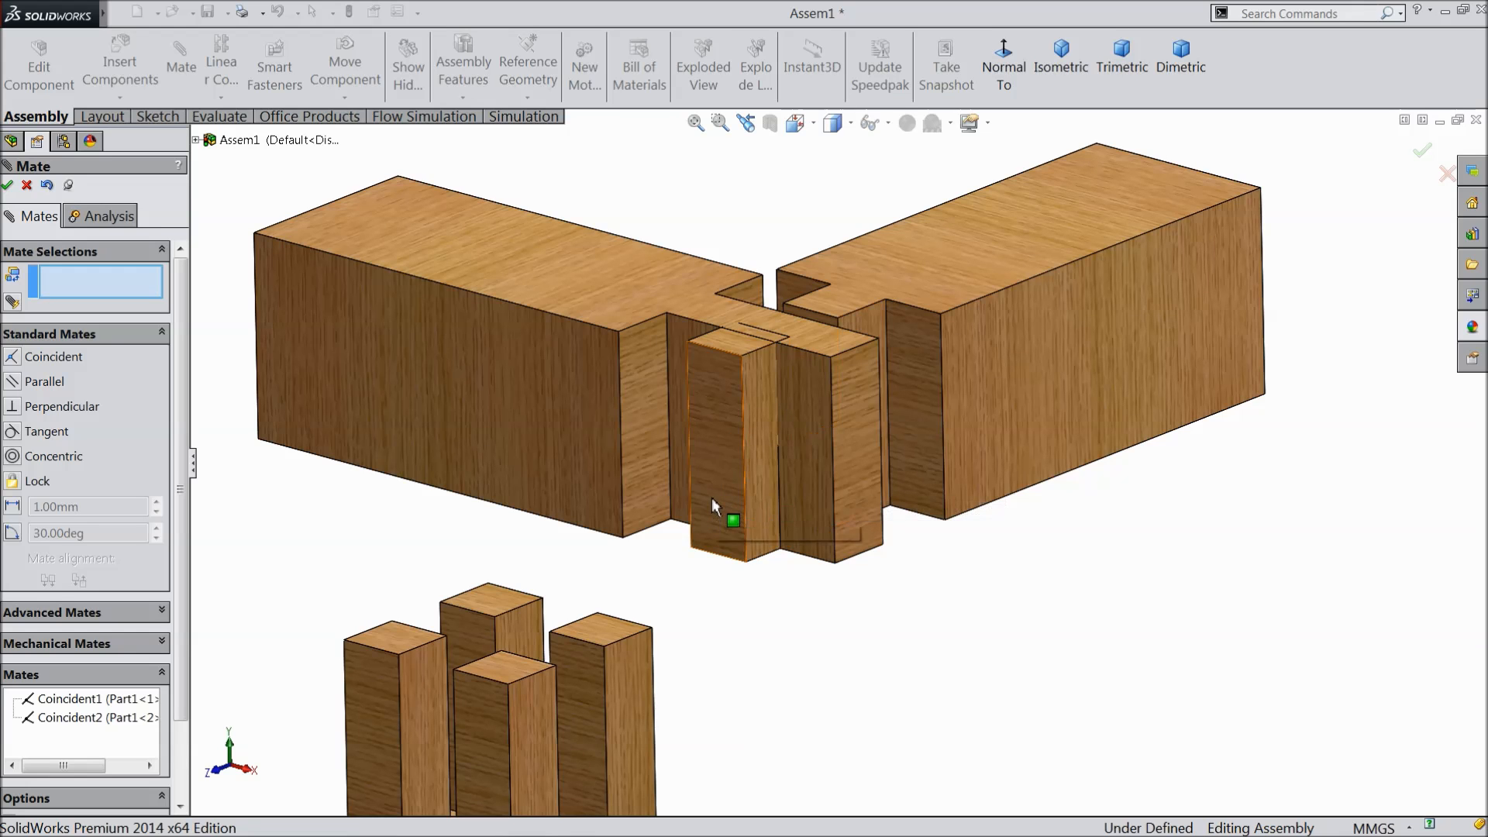
pyautogui.moveTo(855, 433)
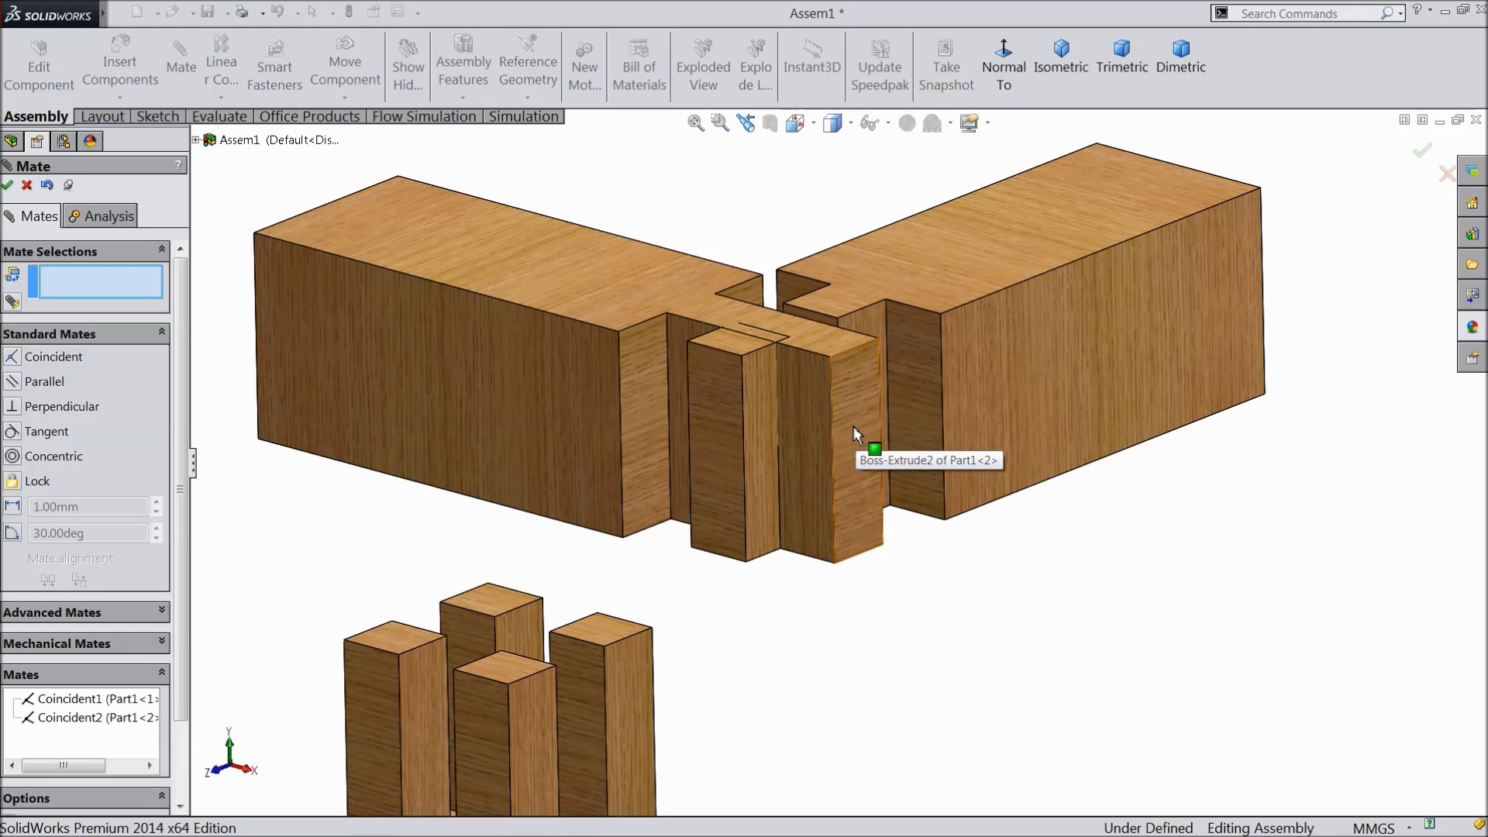
# Orbit under the joint and coincident-mate a matching notch face on the other beam
pyautogui.moveTo(854, 431); pyautogui.dragTo(999, 667)
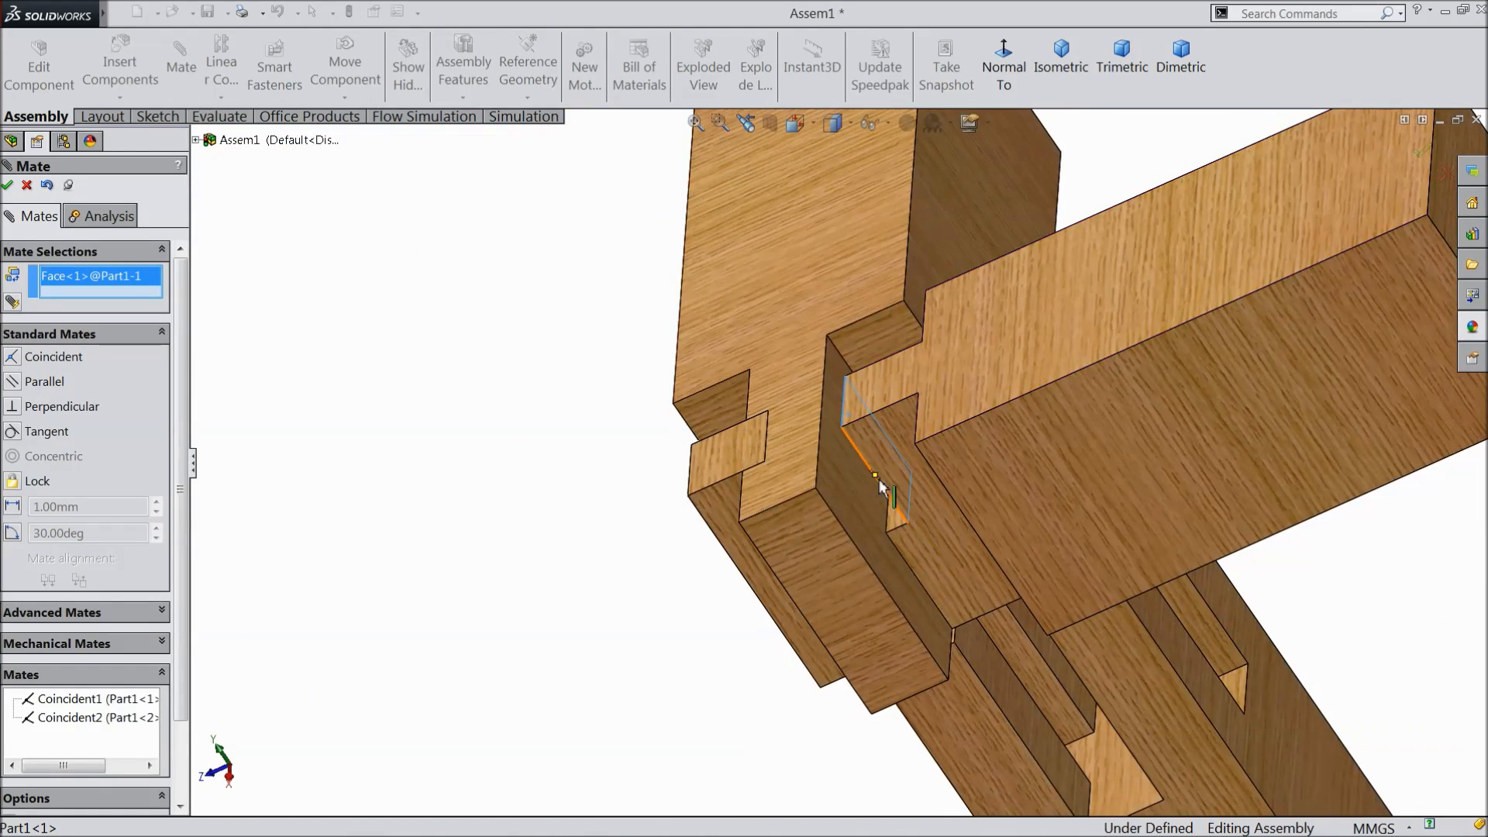
pyautogui.click(880, 480)
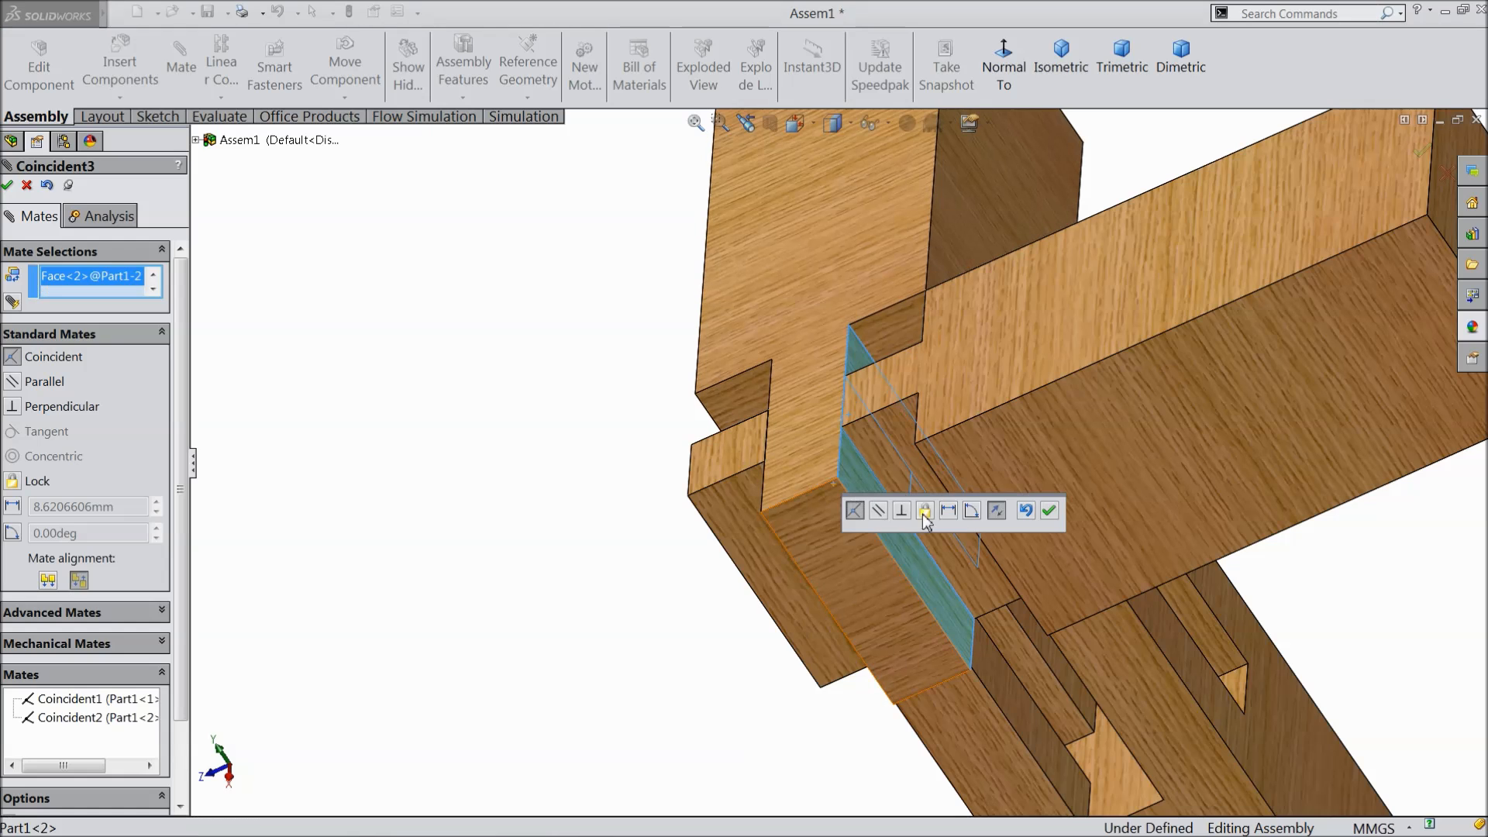
pyautogui.click(1049, 514)
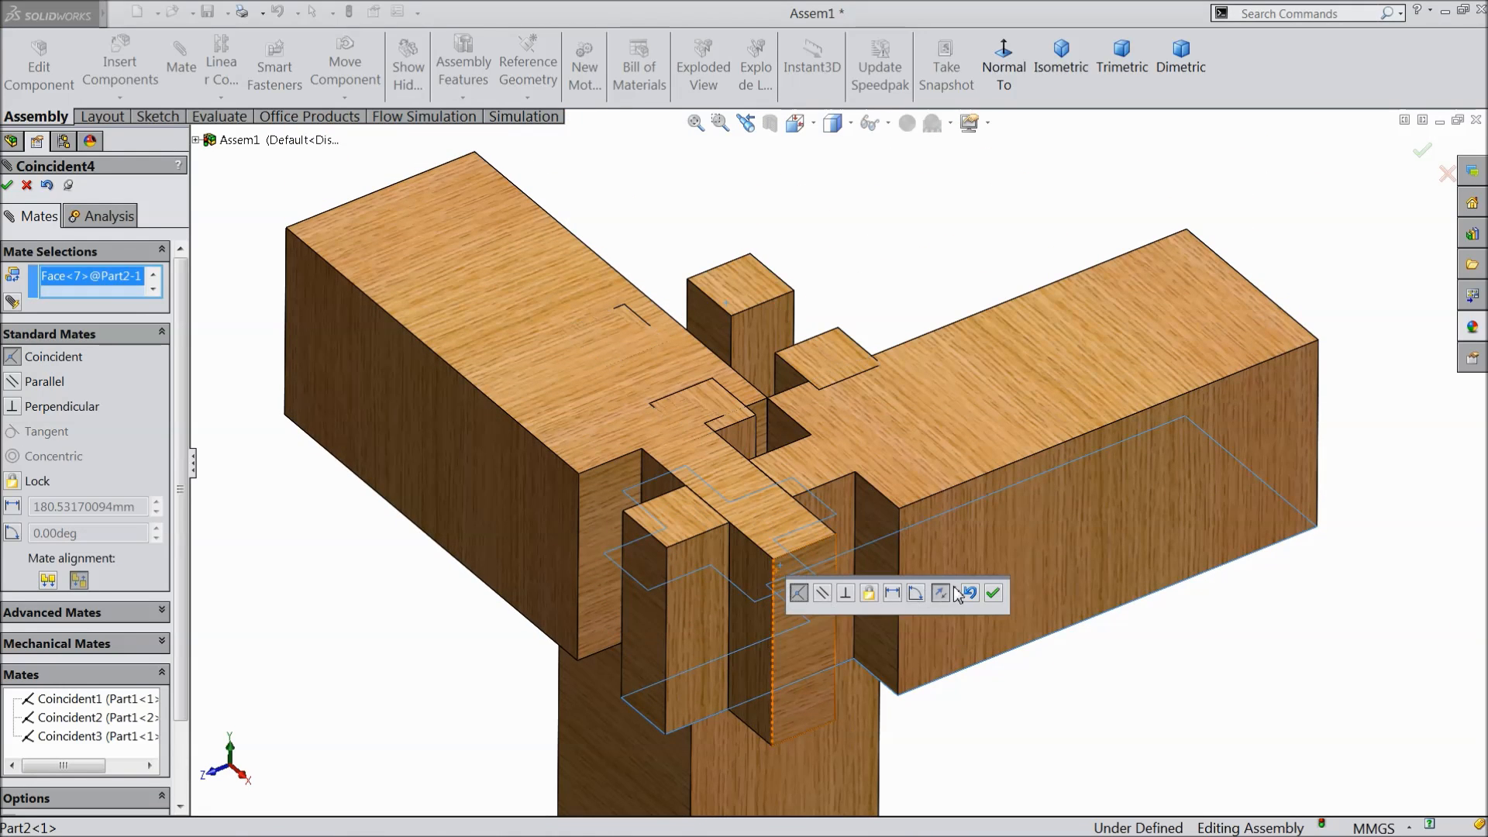
# Accept the post-to-beam Coincident mate, then mate a post side face to a beam side face
pyautogui.click(993, 594)
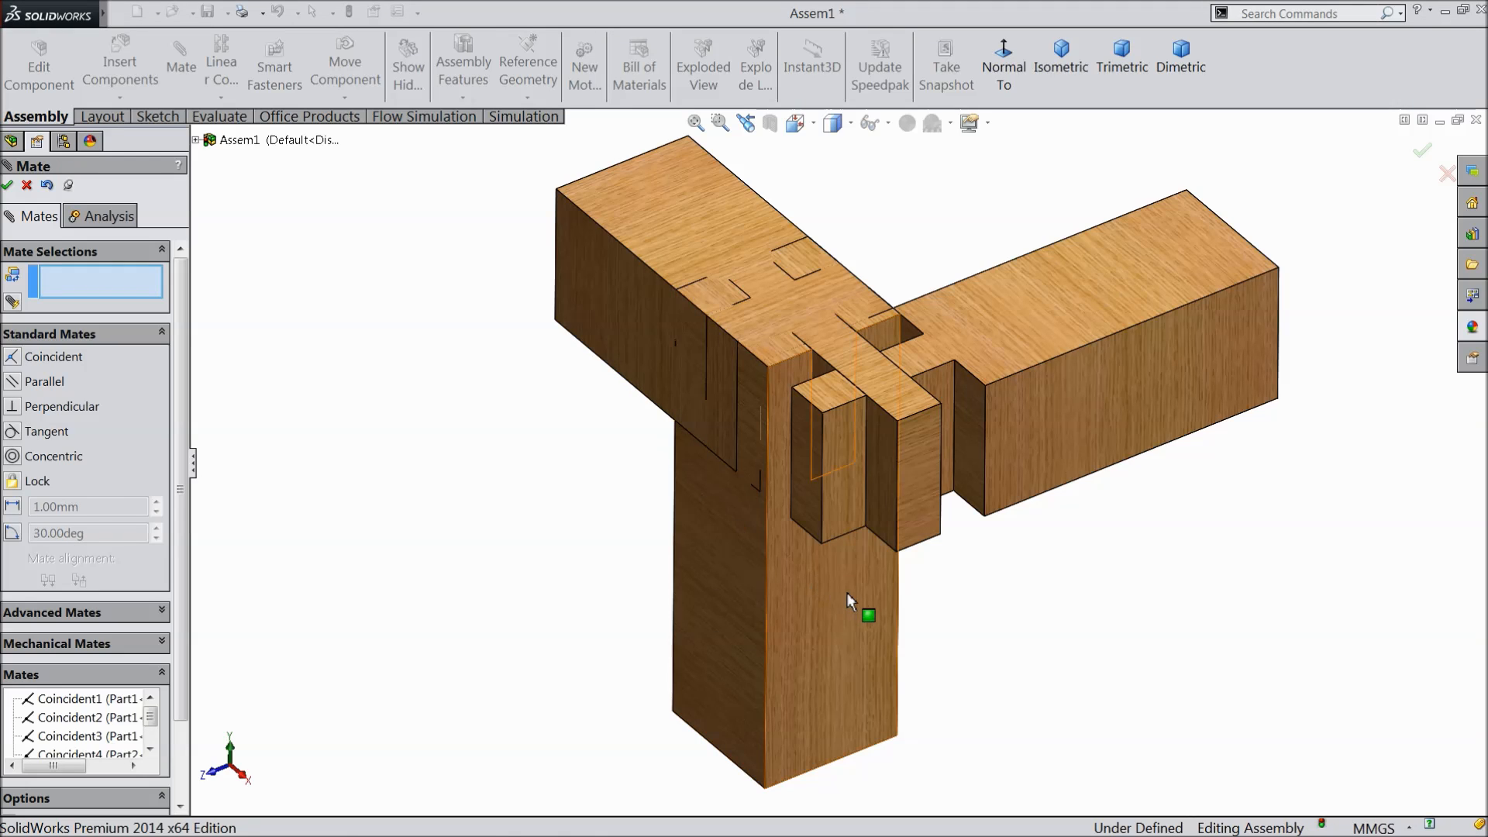
pyautogui.click(846, 607)
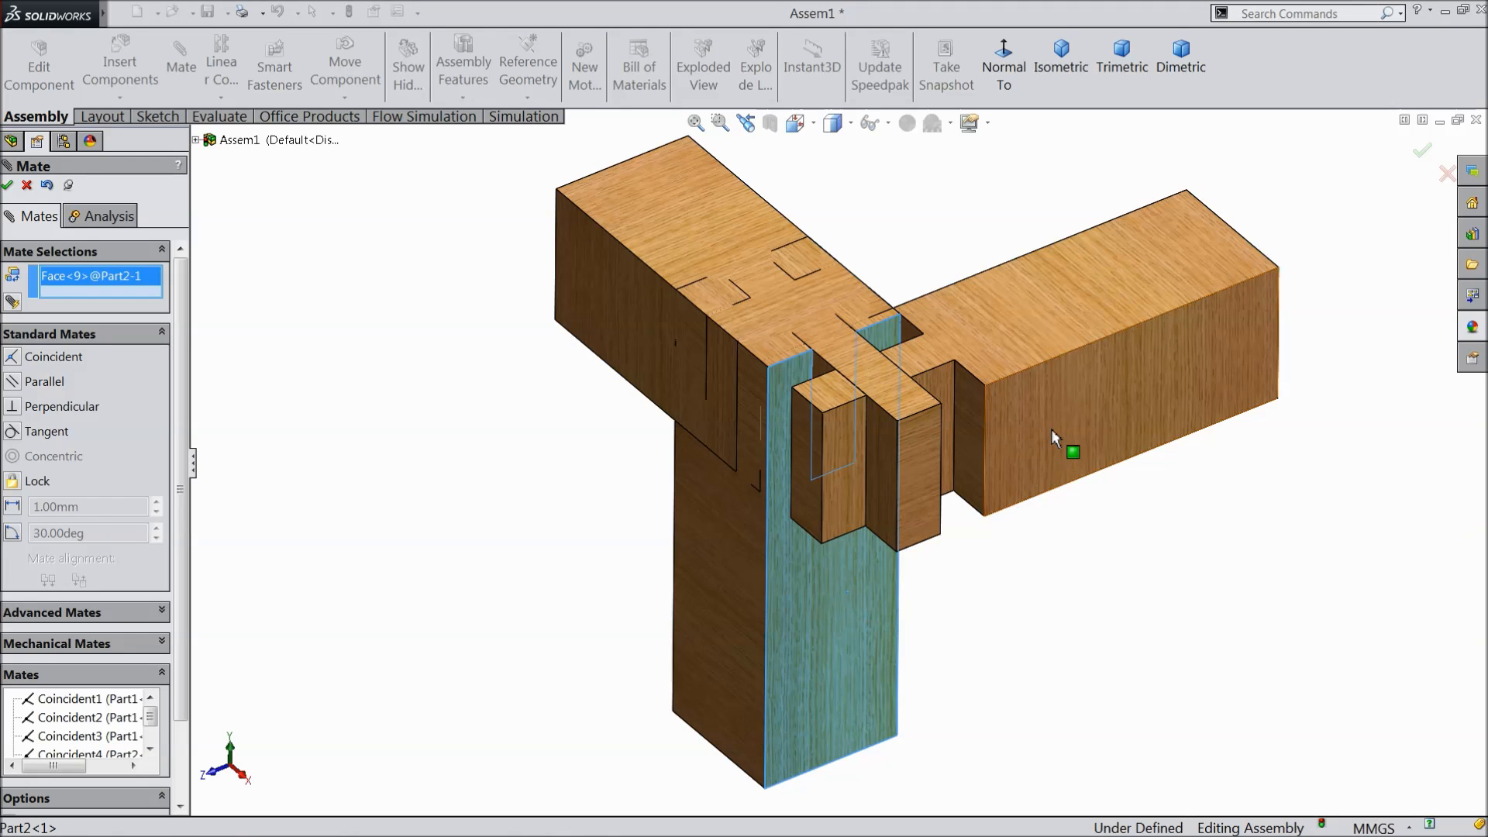
pyautogui.click(1071, 451)
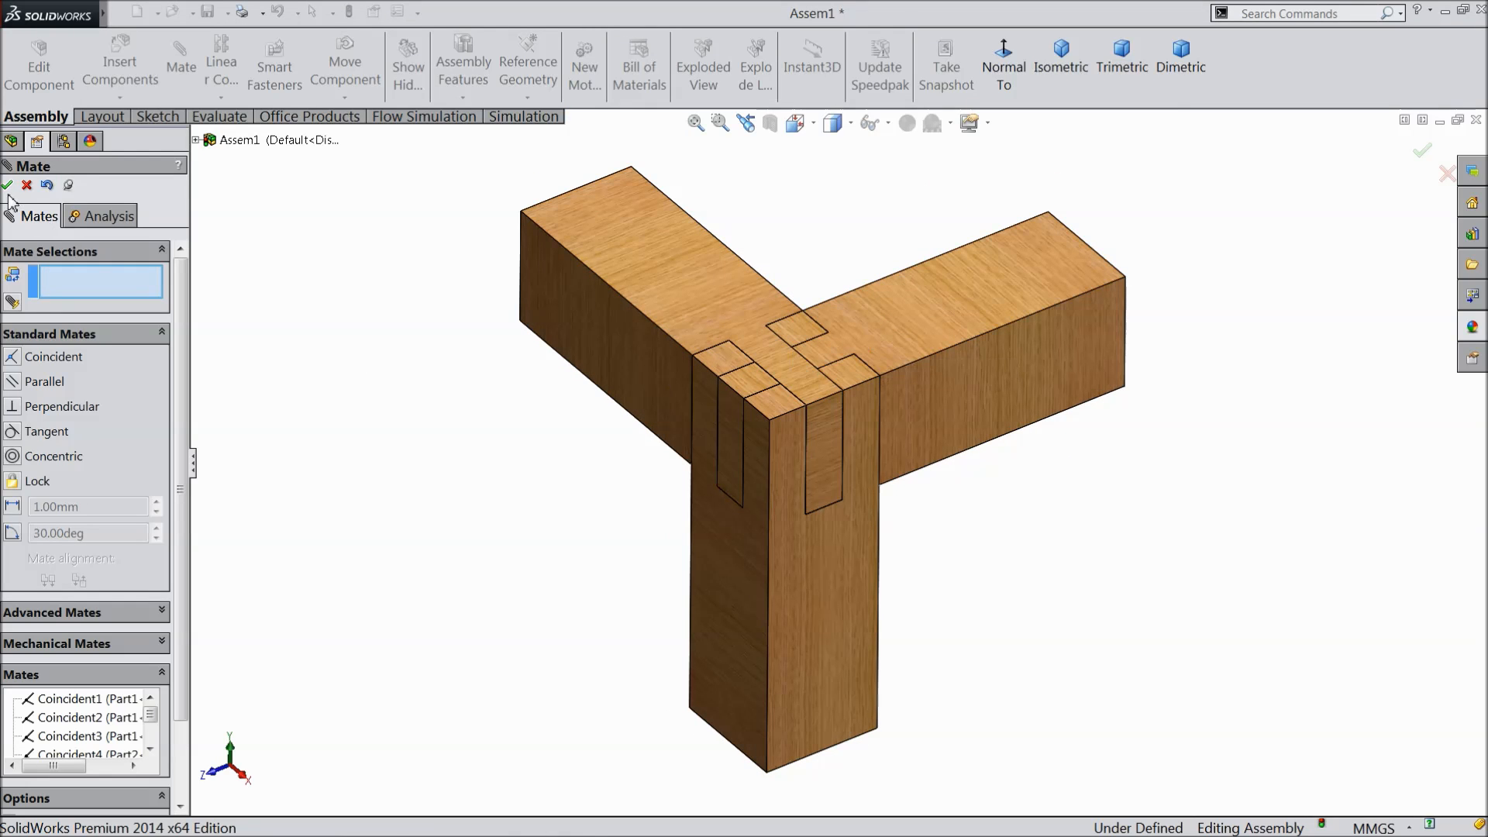
pyautogui.click(11, 184)
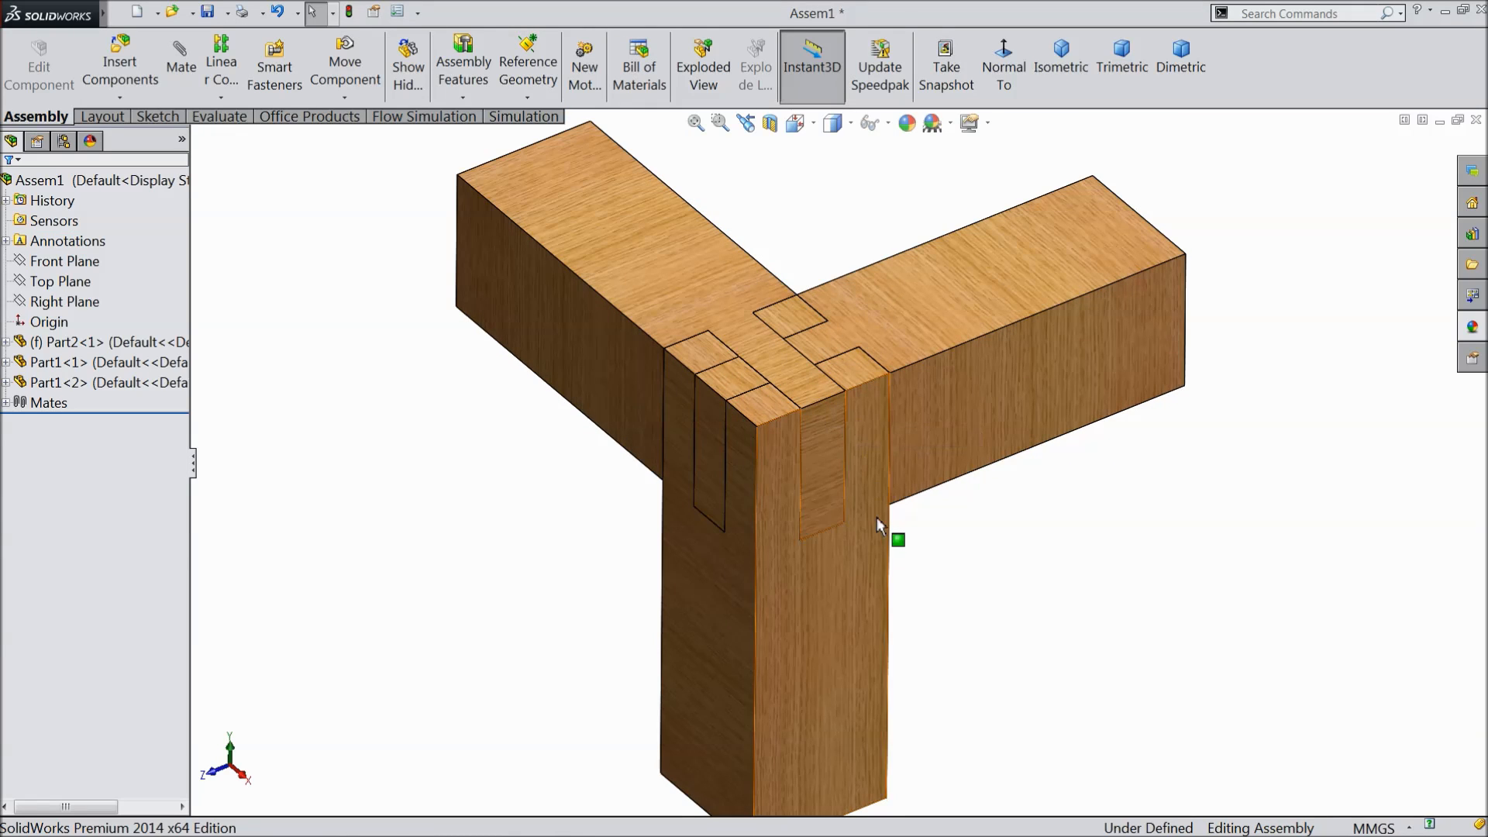